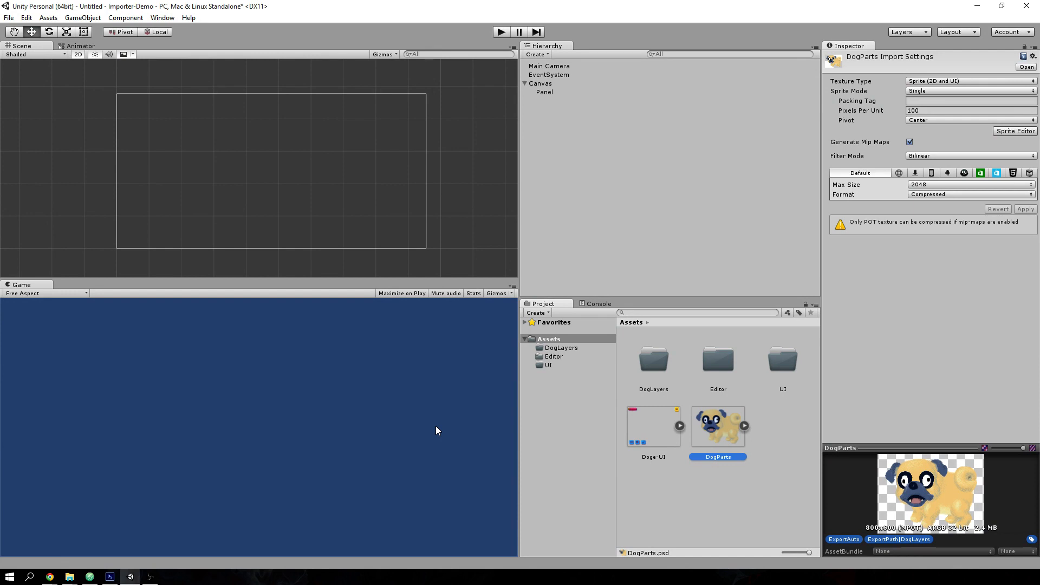
pyautogui.moveTo(737, 342)
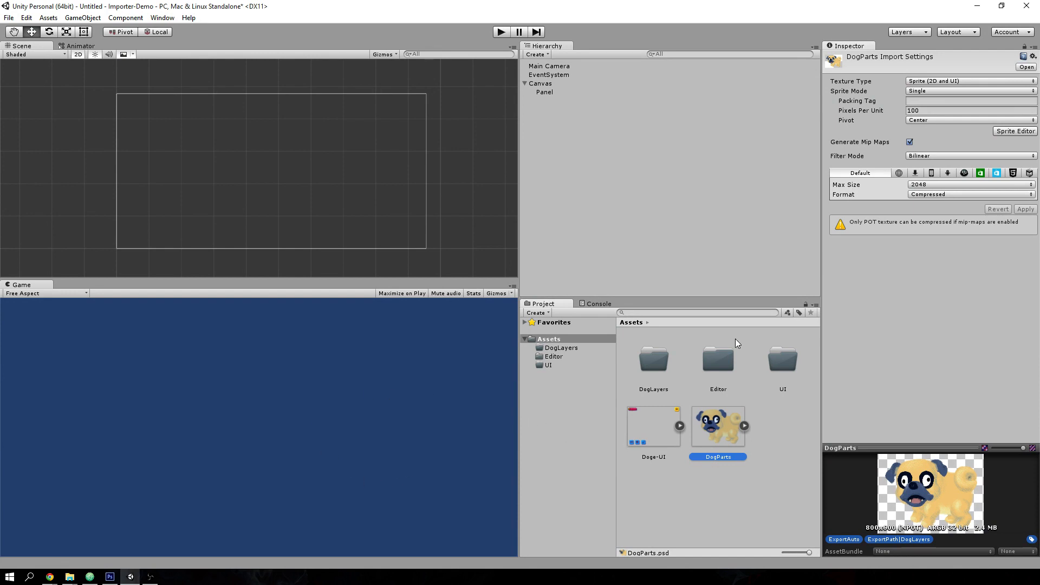
pyautogui.moveTo(709, 509)
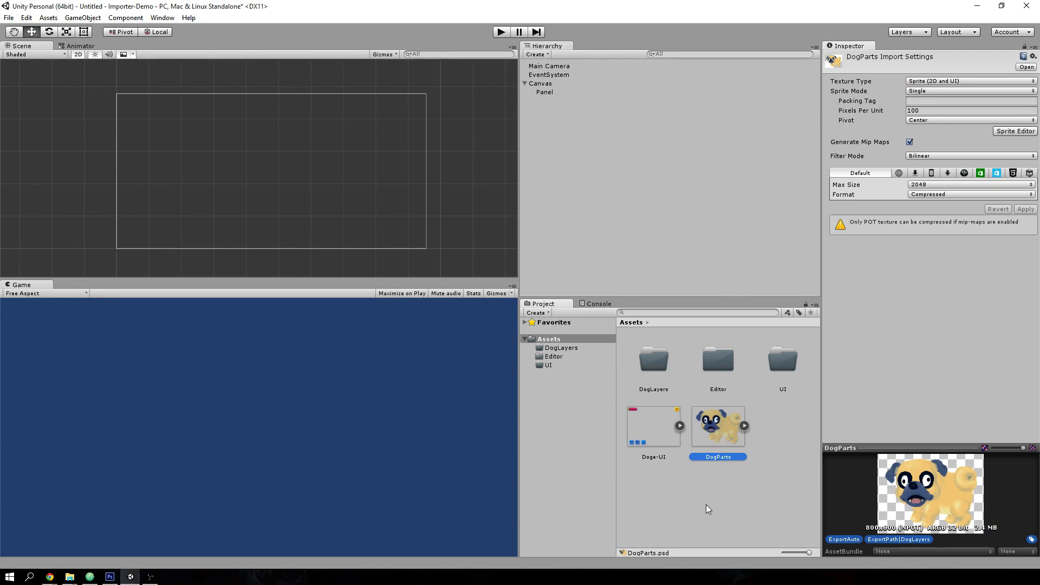
pyautogui.moveTo(631, 428)
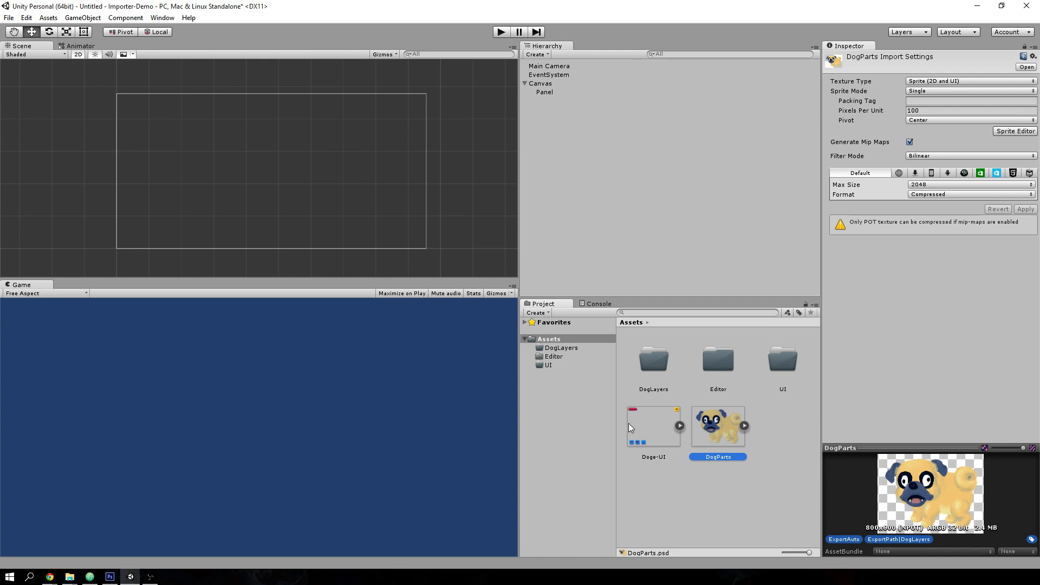
pyautogui.moveTo(704, 427)
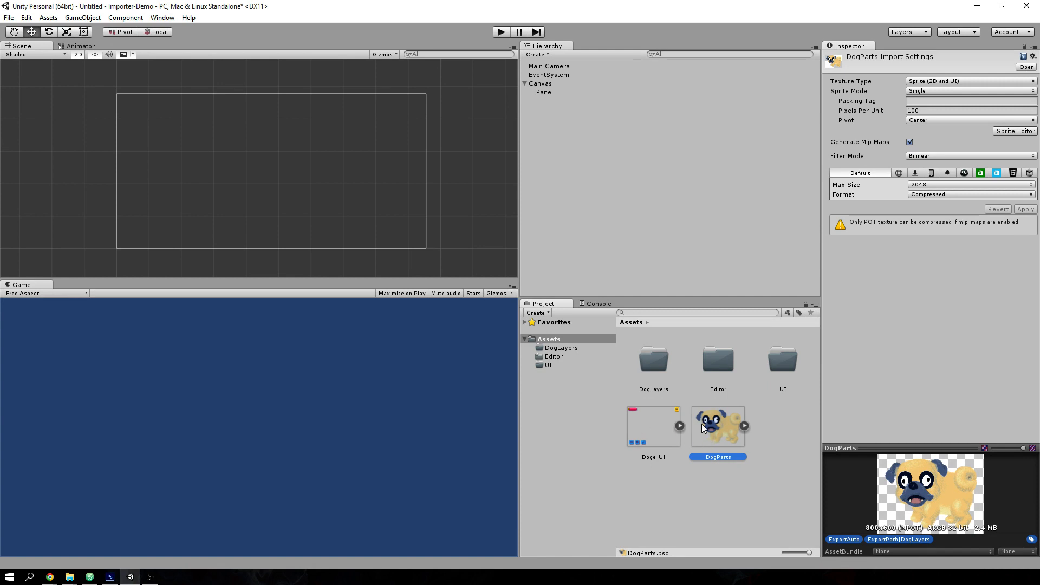
# Open DogParts.psd from the Project window in Photoshop
pyautogui.doubleClick(717, 426)
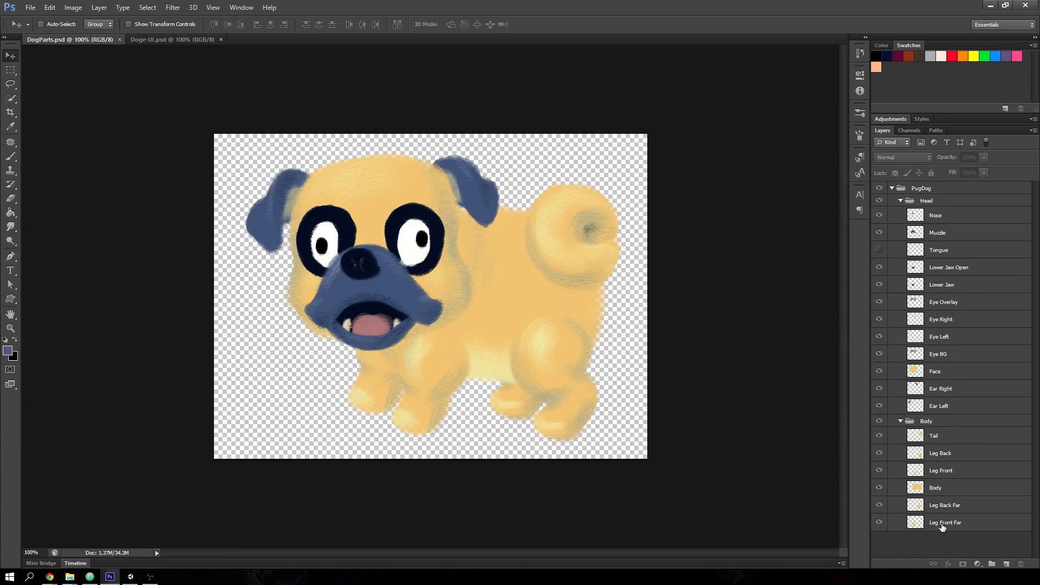
pyautogui.moveTo(529, 245)
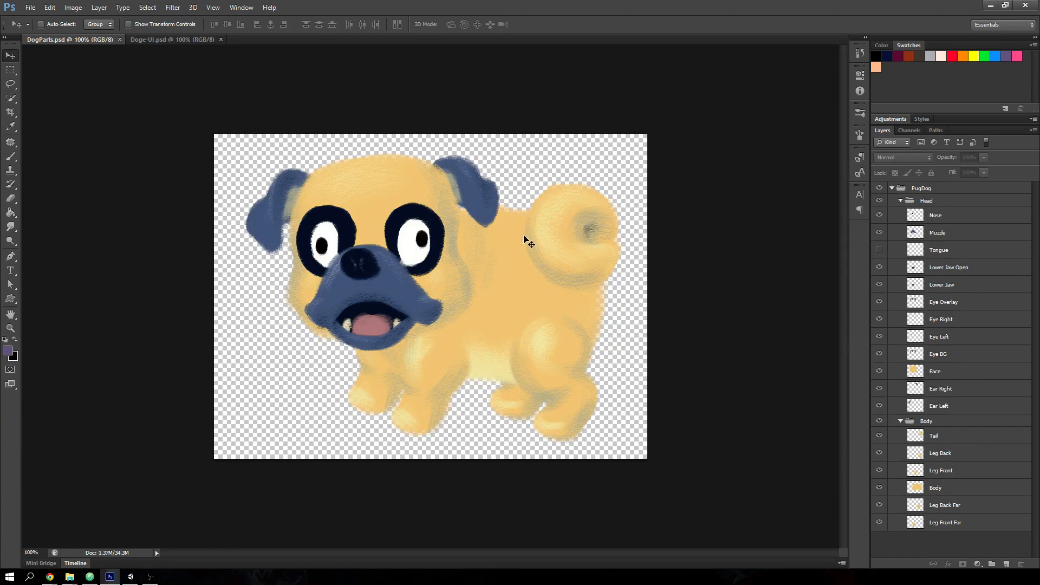
pyautogui.moveTo(544, 349)
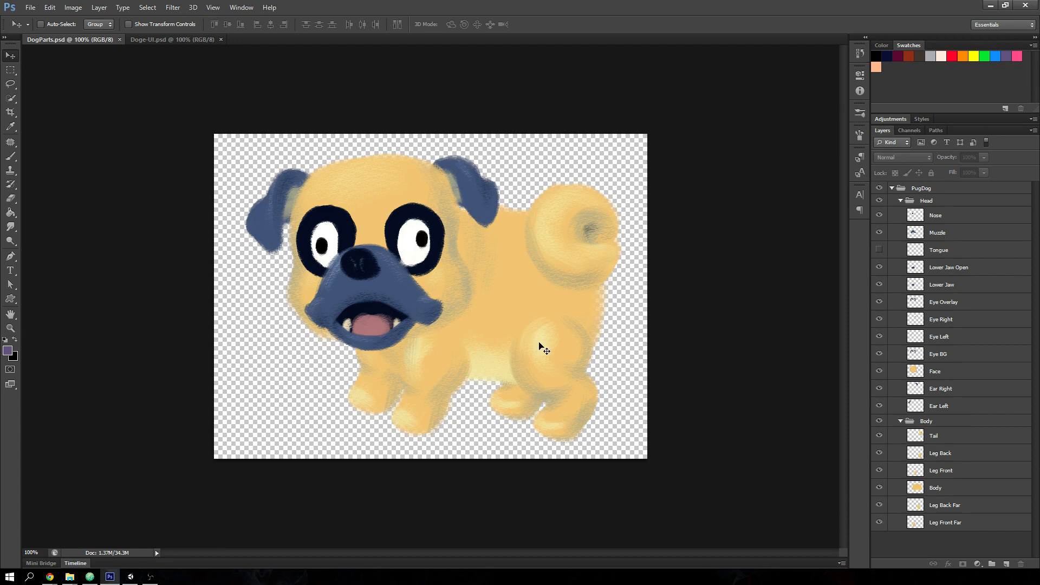
pyautogui.moveTo(235, 72)
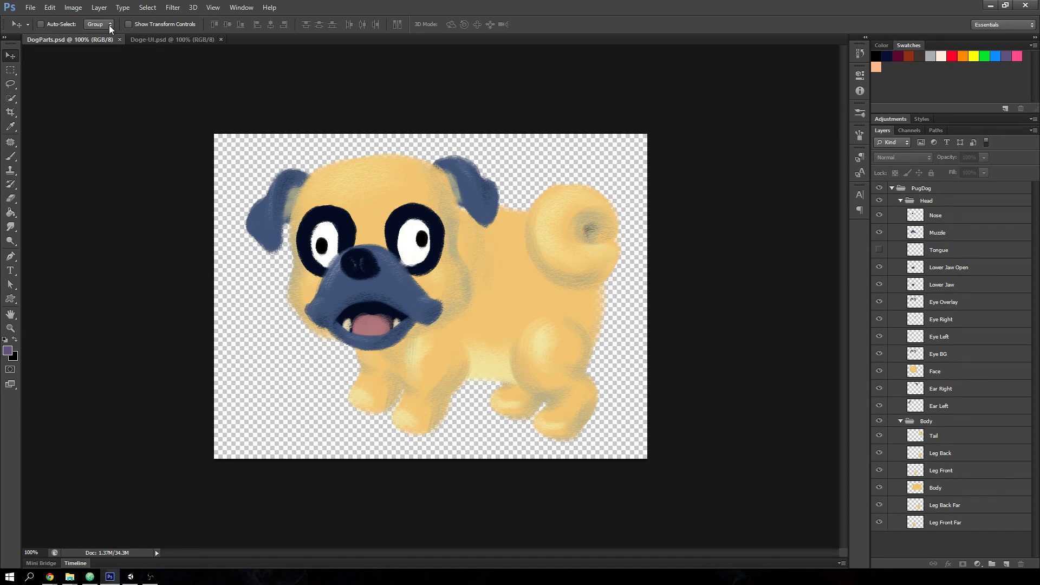
# Switch Photoshop to the Doge-UI.psd document with the meter and button layers
pyautogui.click(164, 39)
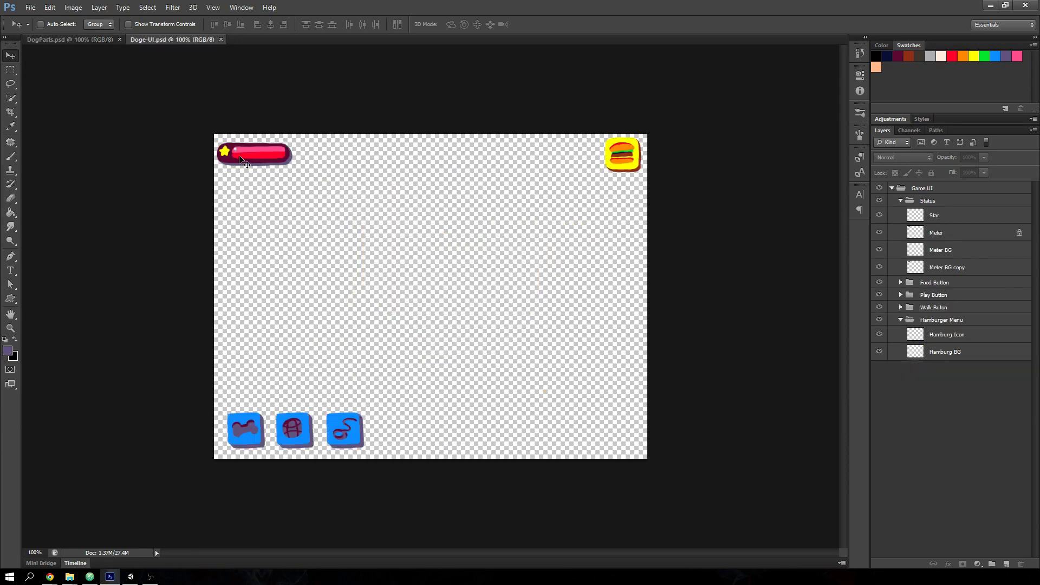
pyautogui.moveTo(219, 204)
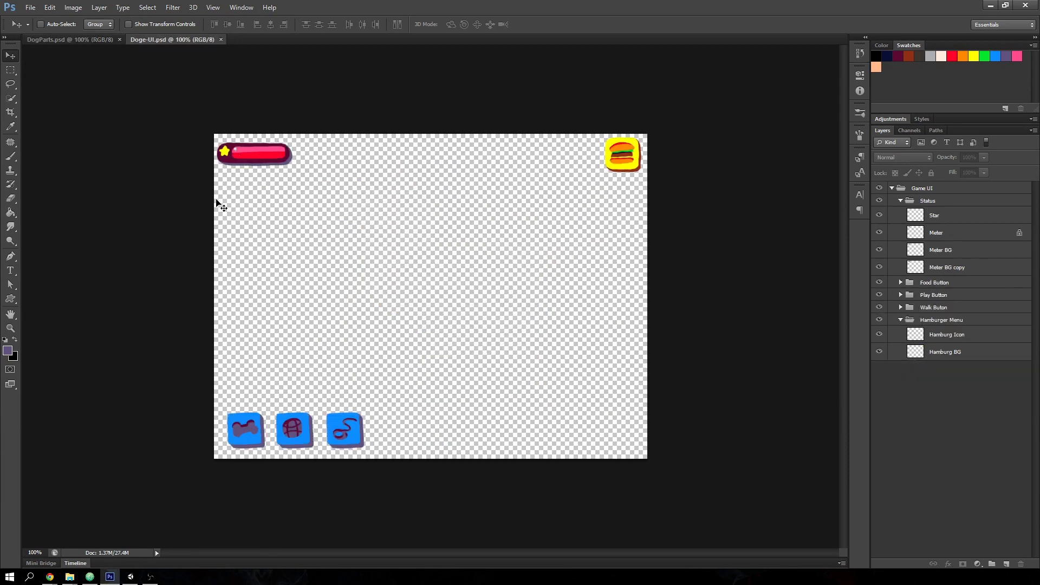
pyautogui.moveTo(245, 286)
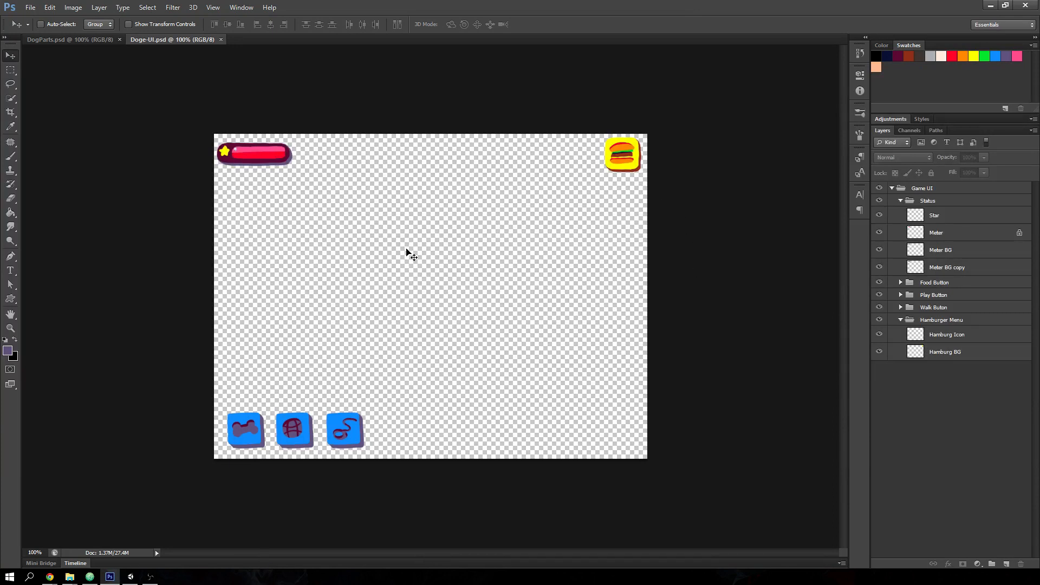
pyautogui.moveTo(375, 320)
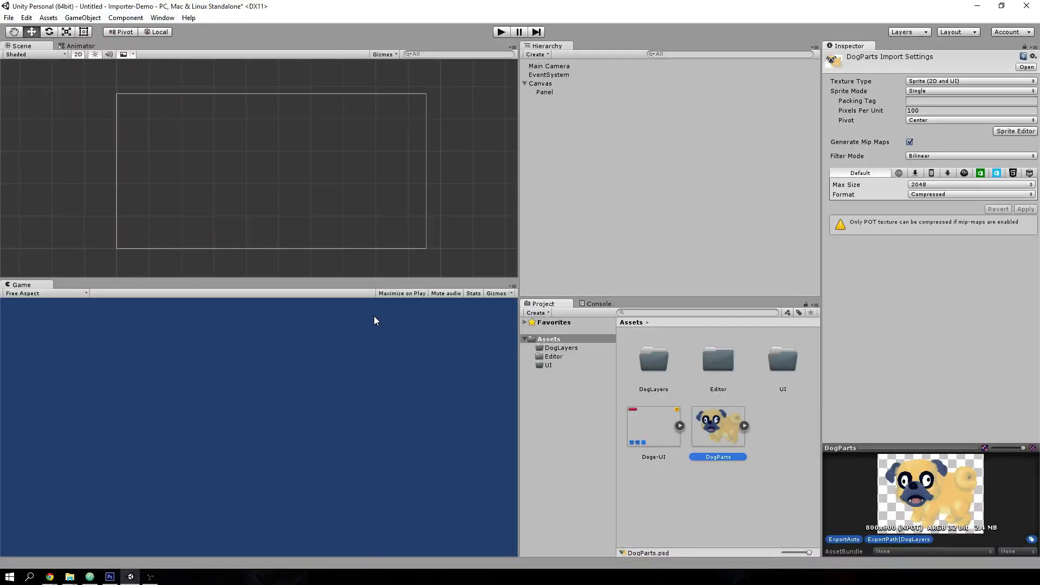
pyautogui.moveTo(670, 434)
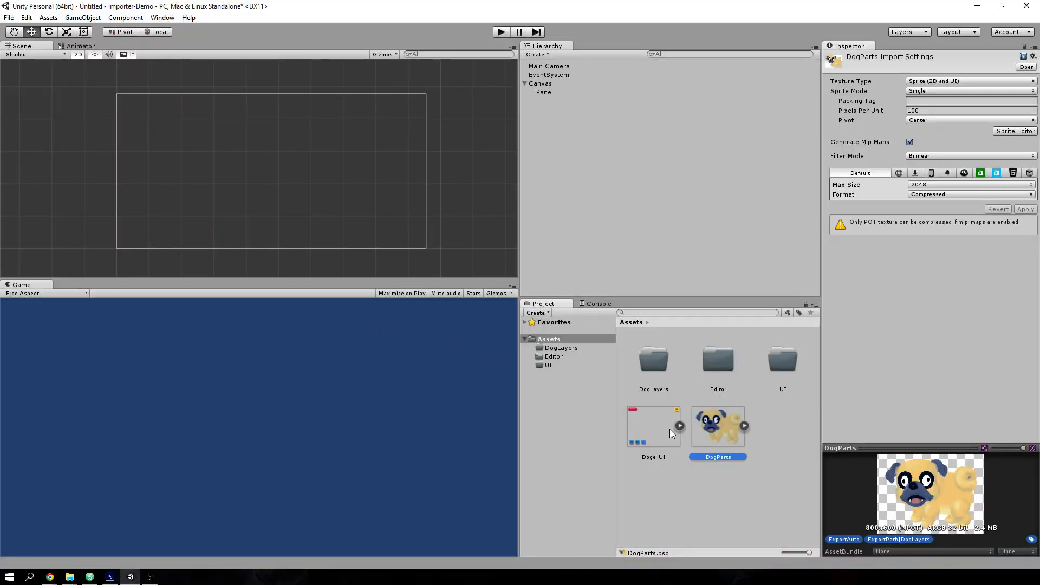
pyautogui.moveTo(577, 354)
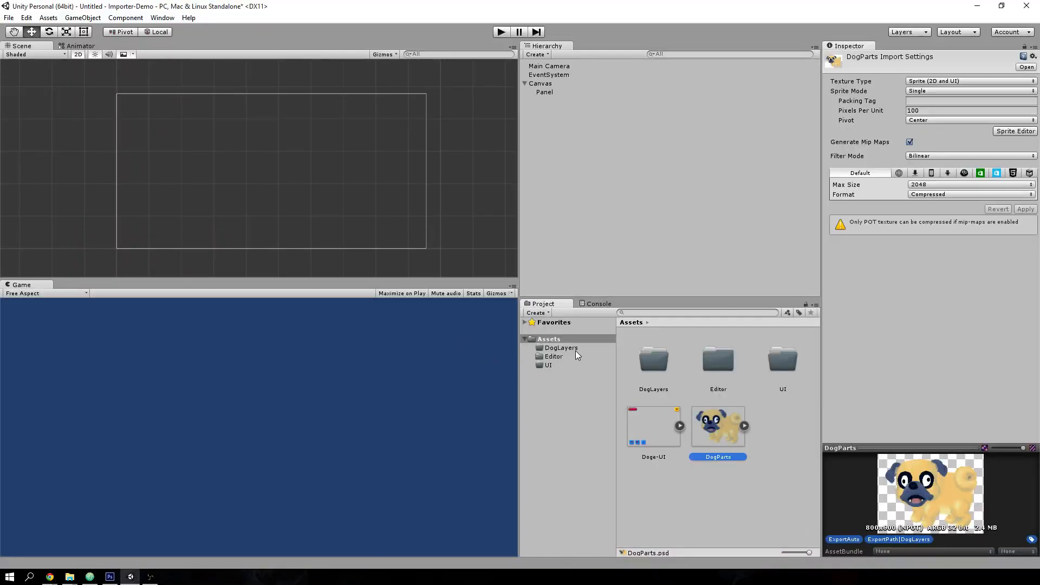
pyautogui.click(562, 347)
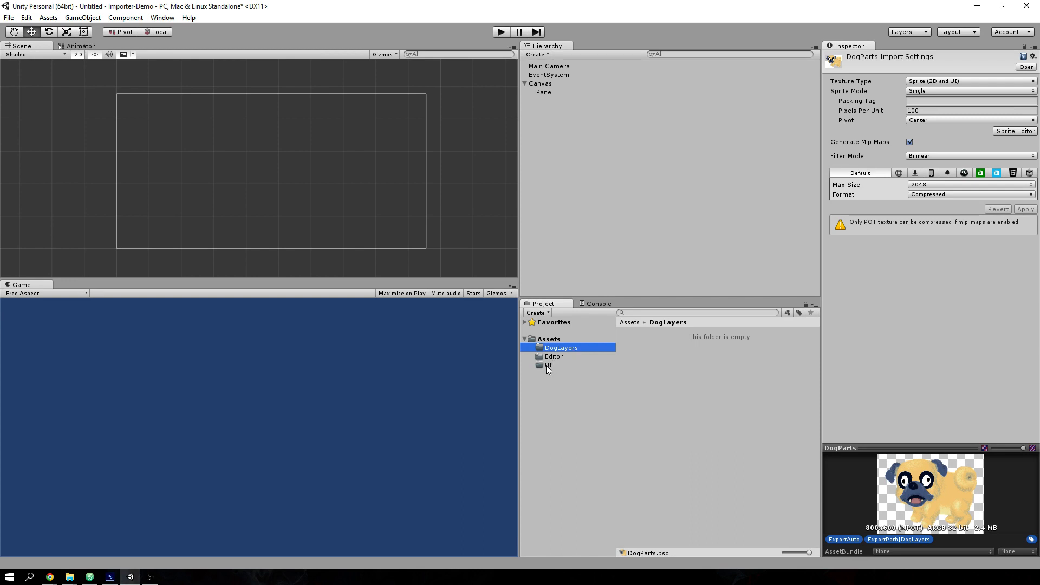
pyautogui.click(548, 338)
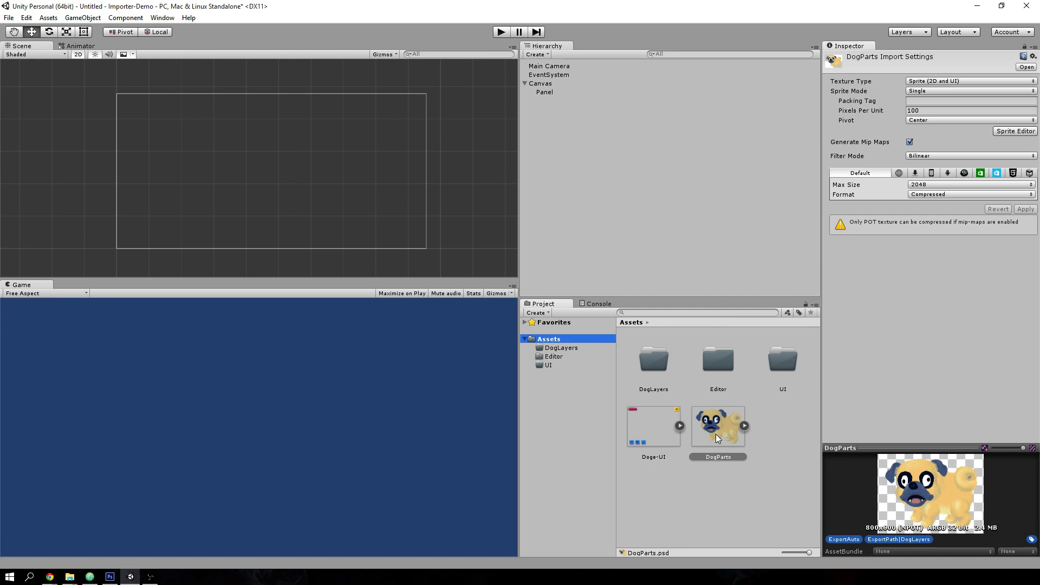
# Import DogParts' 17 layers and Doge-UI's 12 layers as sprites via the PSD Importer
pyautogui.rightClick(718, 427)
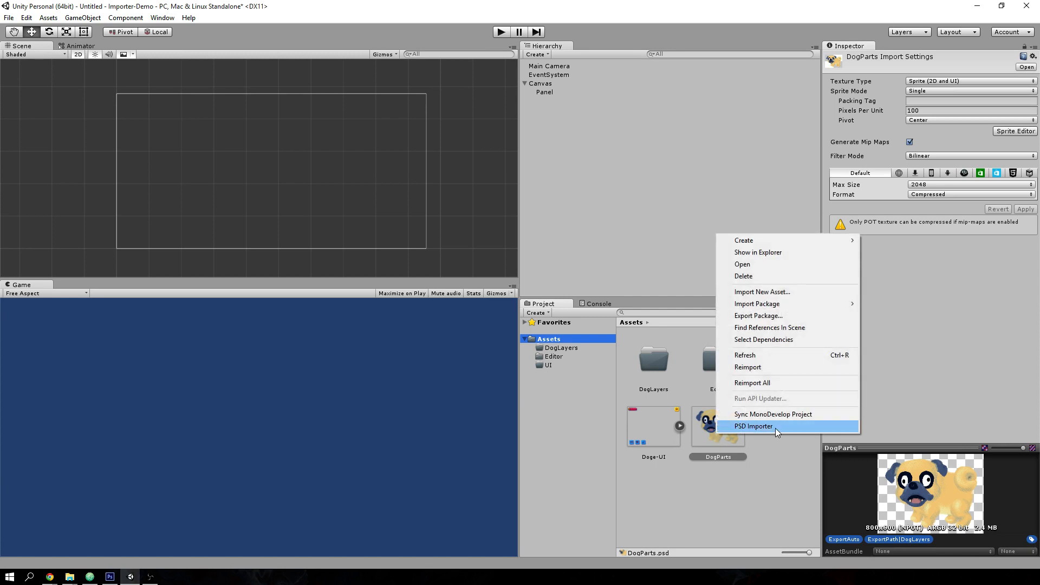
pyautogui.moveTo(788, 429)
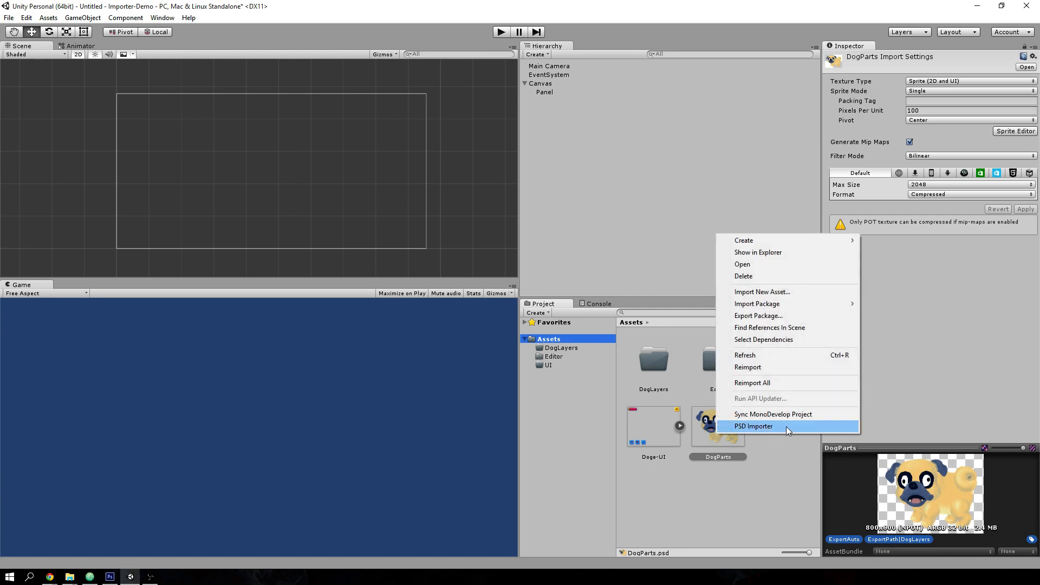
pyautogui.click(754, 426)
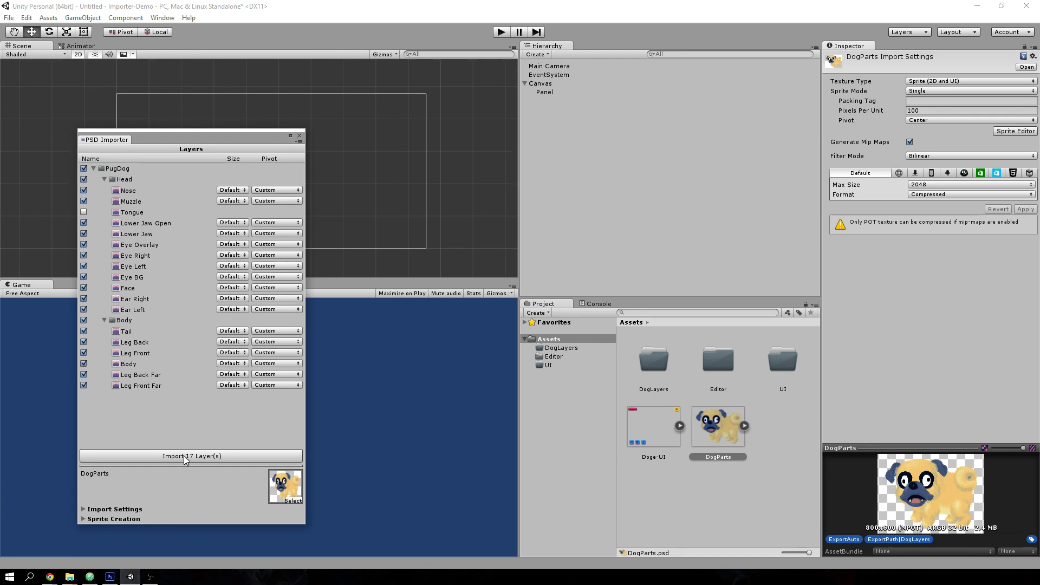
pyautogui.click(191, 456)
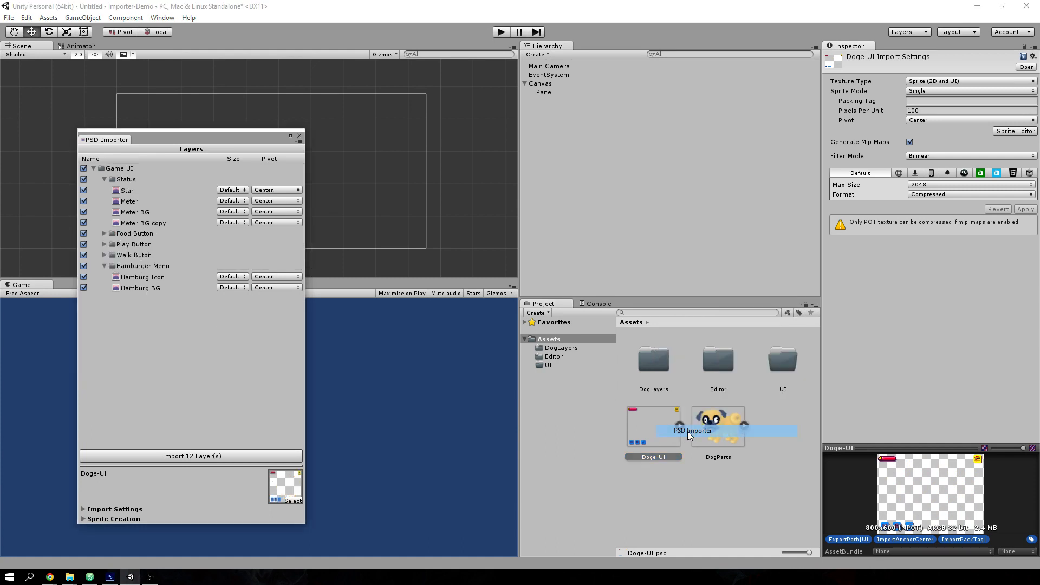
pyautogui.click(191, 455)
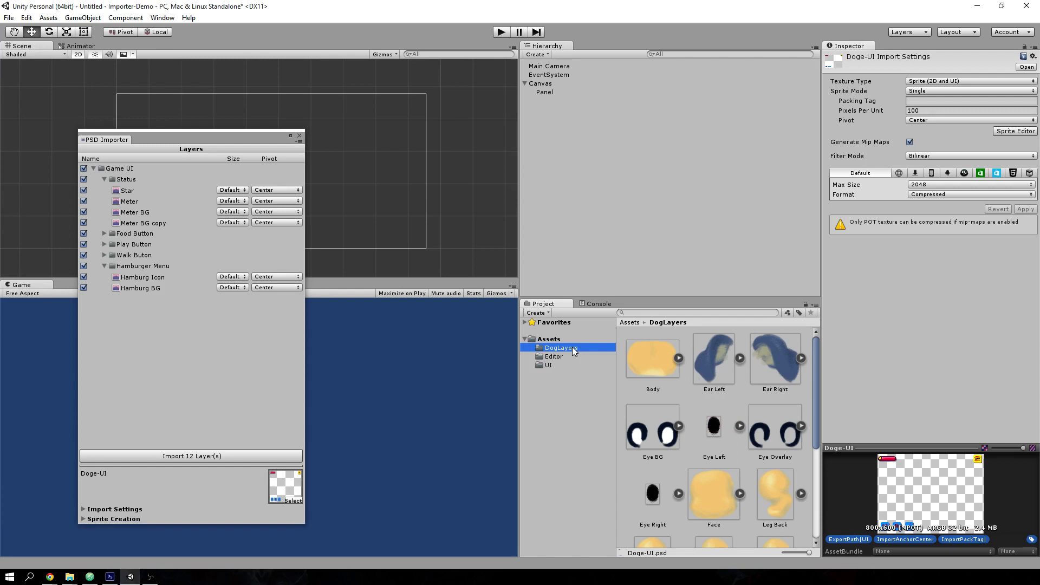
# Browse the UI and DogLayers sprite folders and show the Leg Front sprite's import settings
pyautogui.scroll(-3)
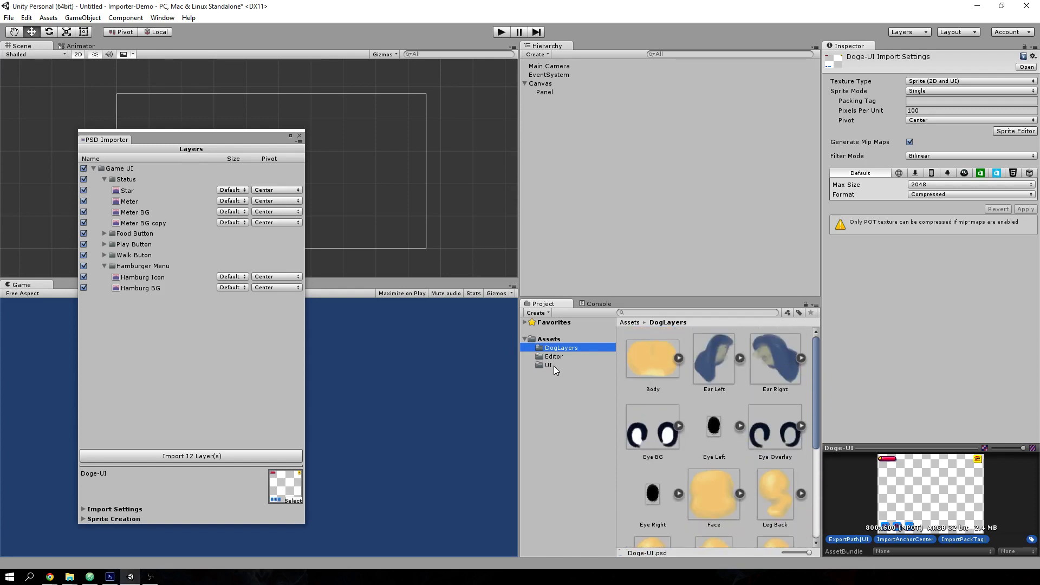
pyautogui.click(548, 365)
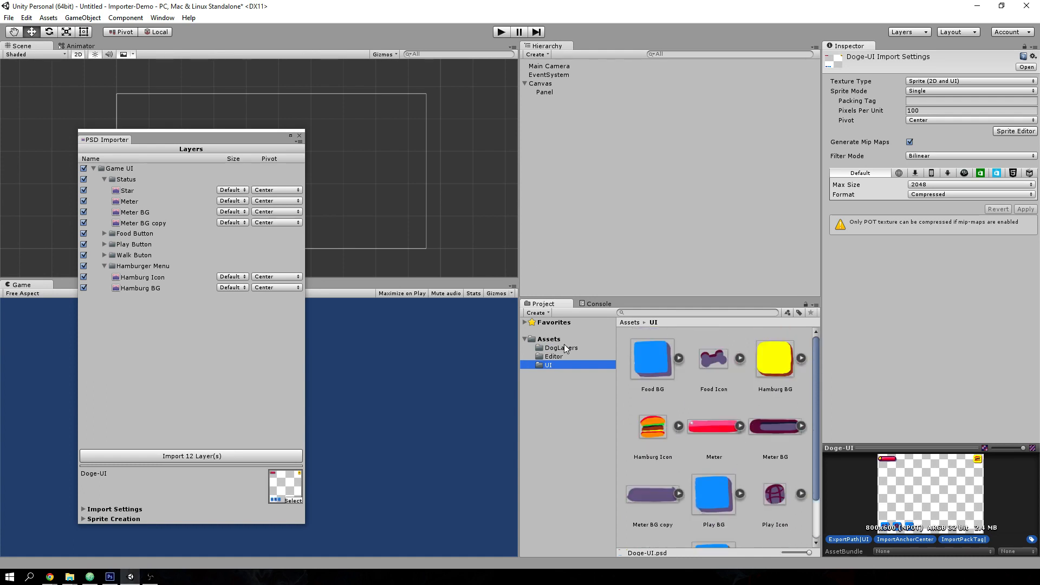
pyautogui.click(561, 347)
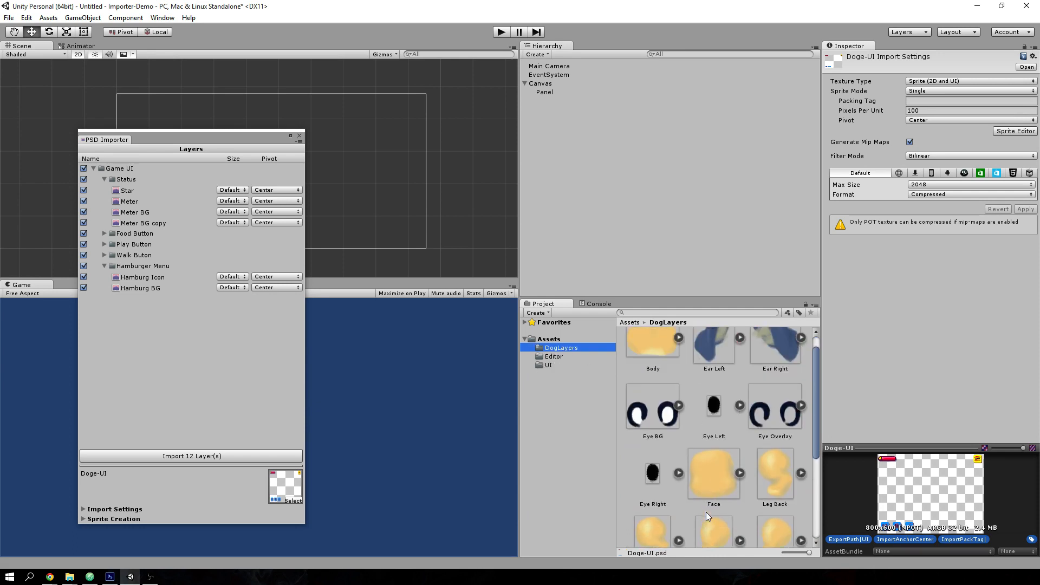
pyautogui.scroll(-3)
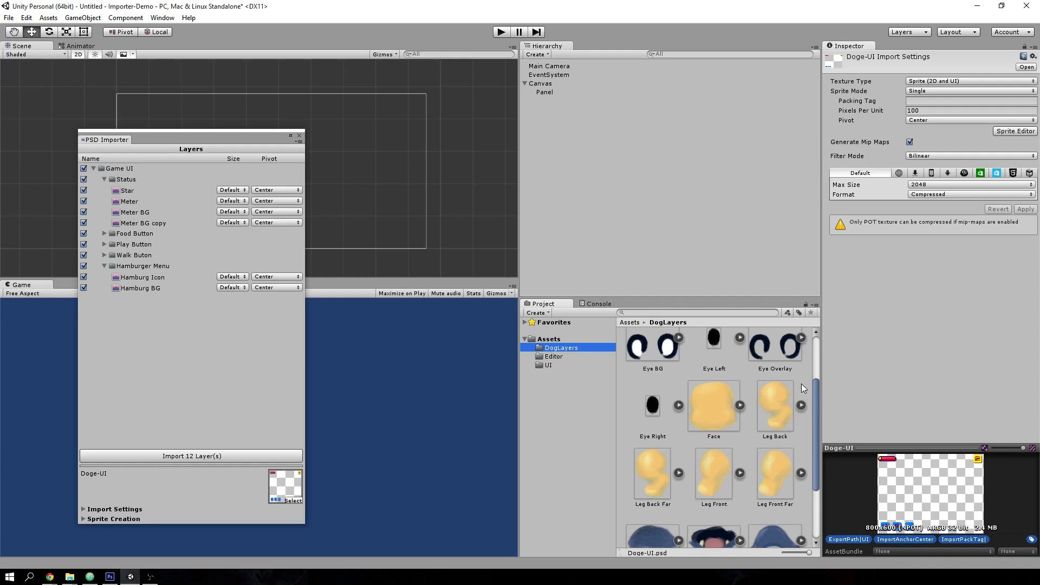
pyautogui.moveTo(741, 475)
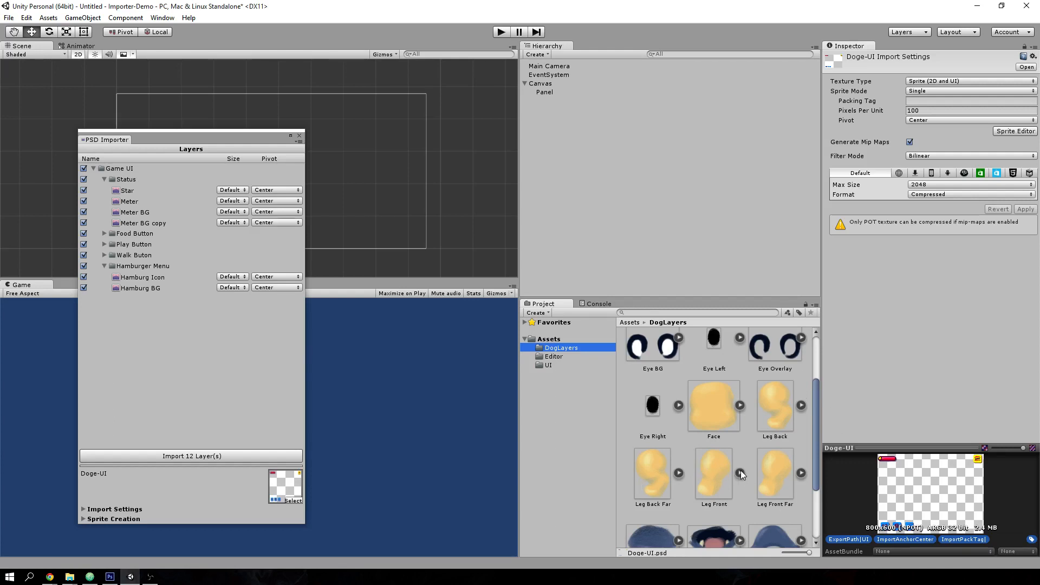
pyautogui.click(713, 473)
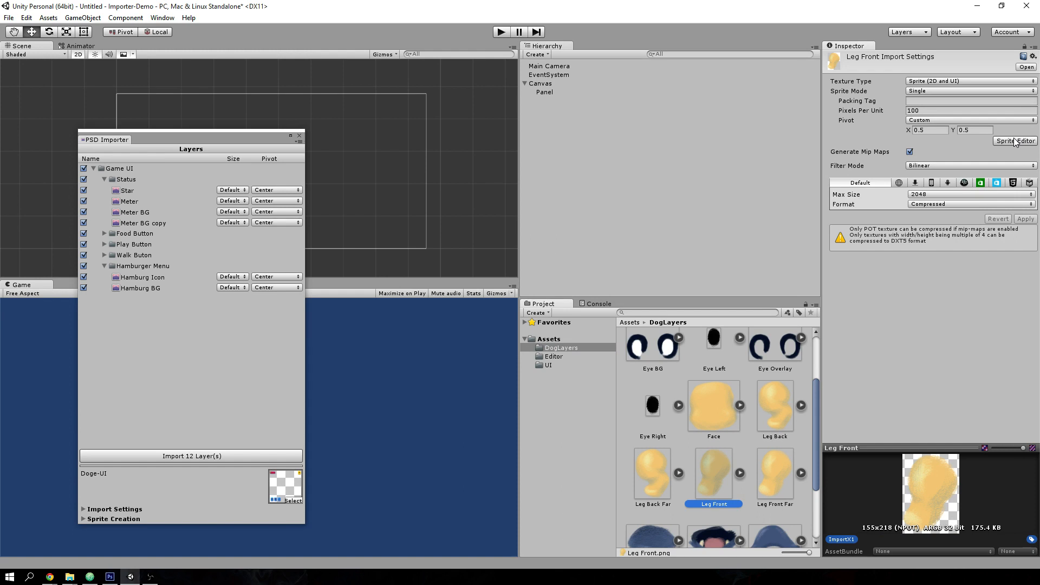
pyautogui.click(1015, 141)
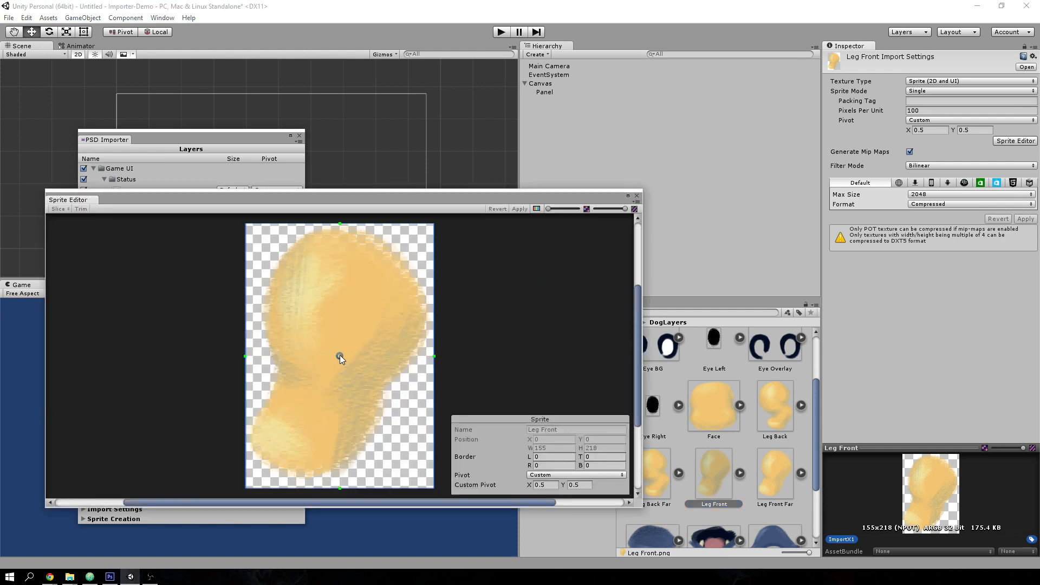
pyautogui.moveTo(339, 356); pyautogui.dragTo(353, 311)
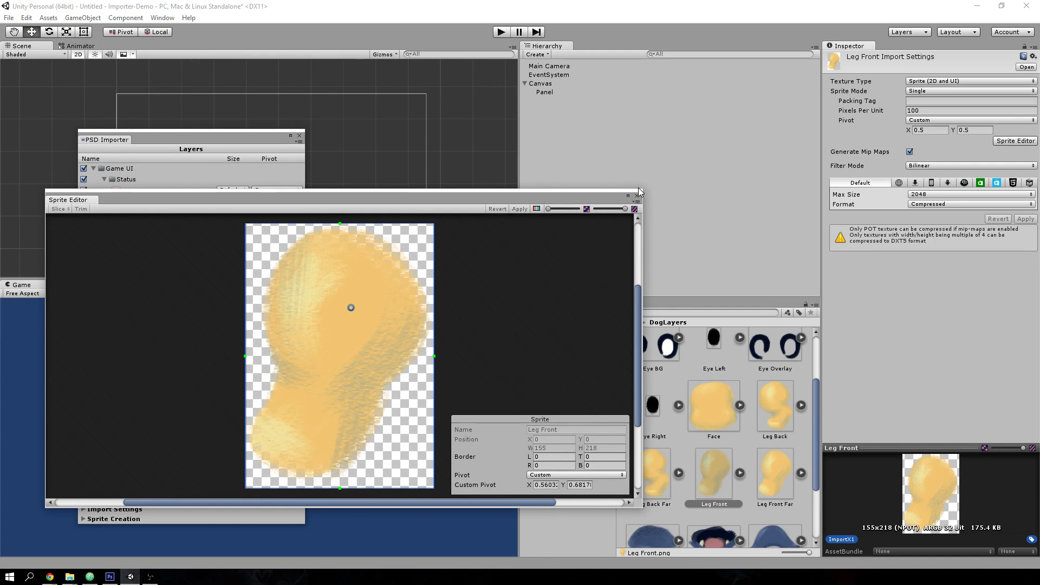
pyautogui.click(642, 191)
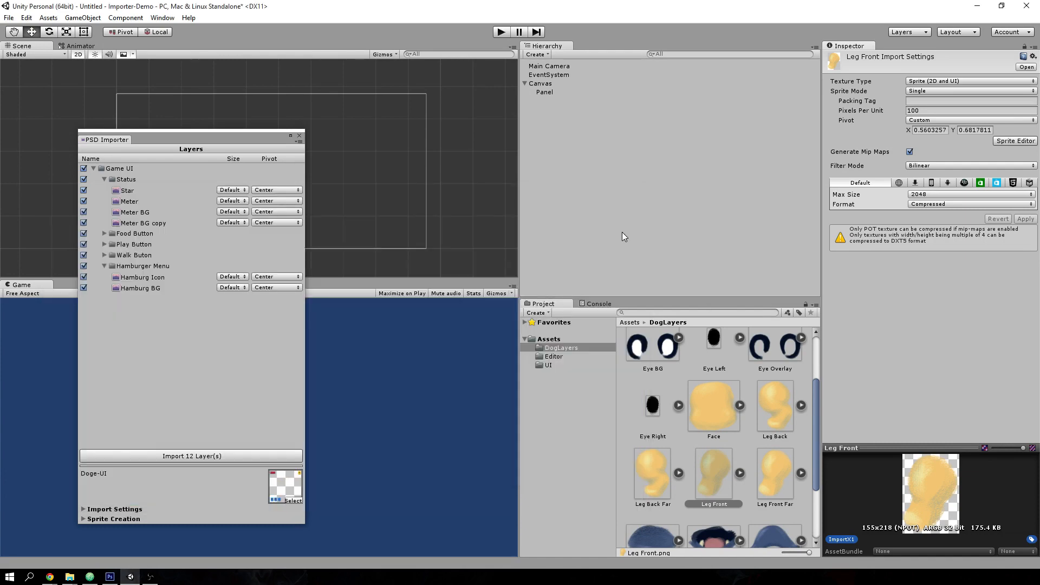
pyautogui.moveTo(357, 364)
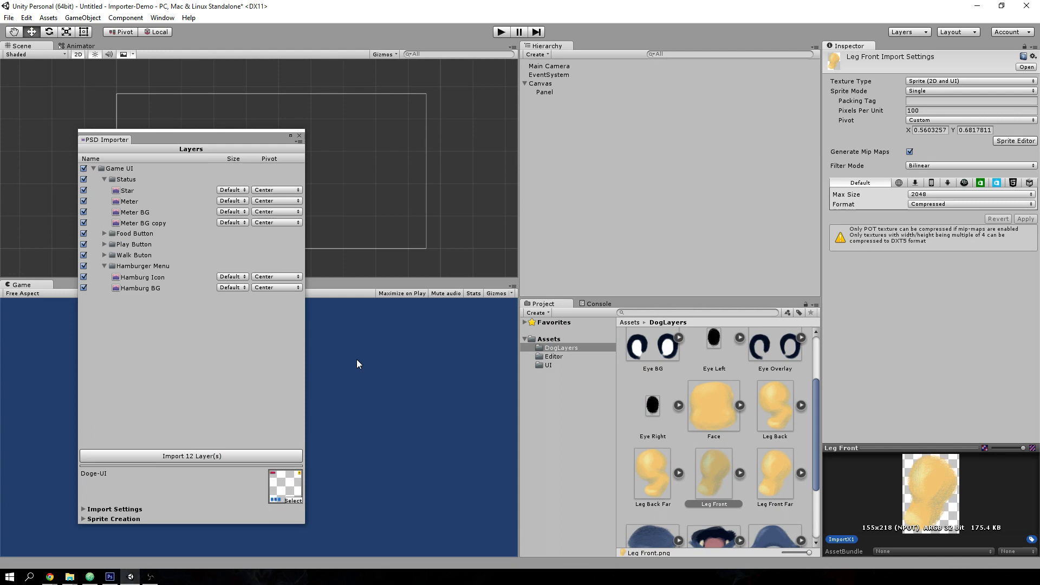
pyautogui.moveTo(295, 325)
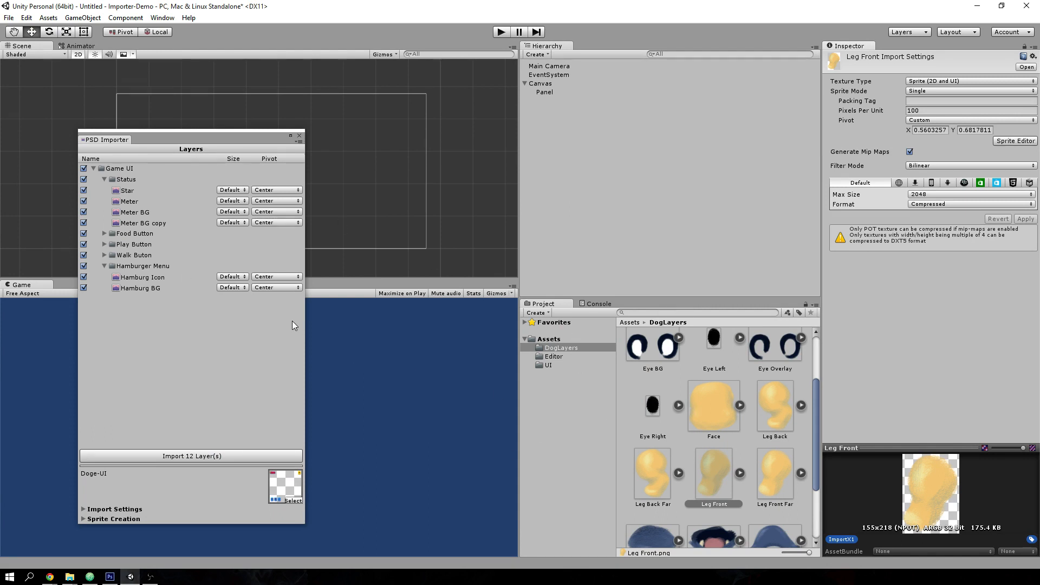
pyautogui.moveTo(596, 319)
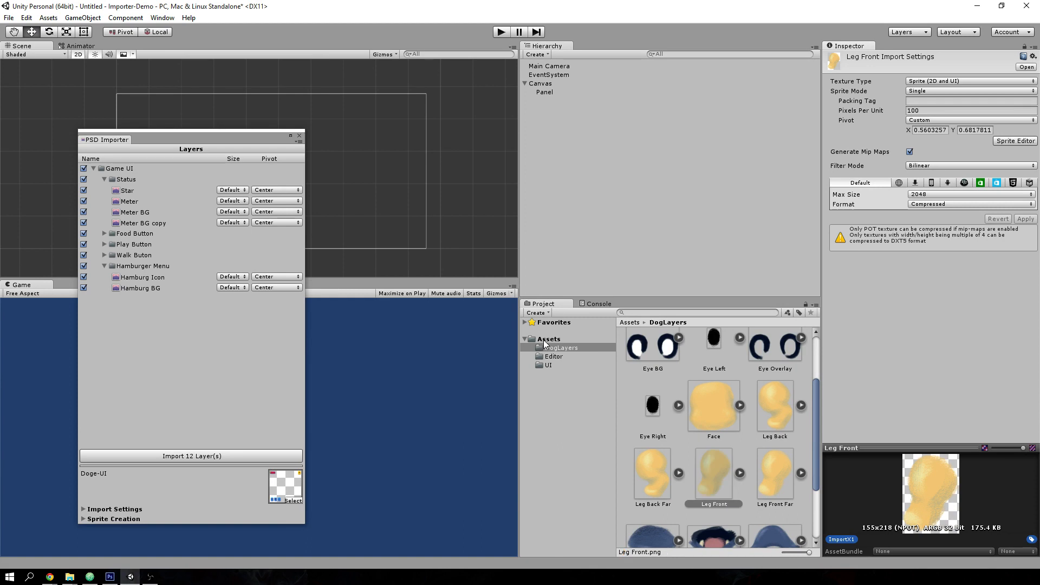
# Load DogParts.psd from the Assets folder into the PSD Importer with its 17 layers
pyautogui.click(549, 338)
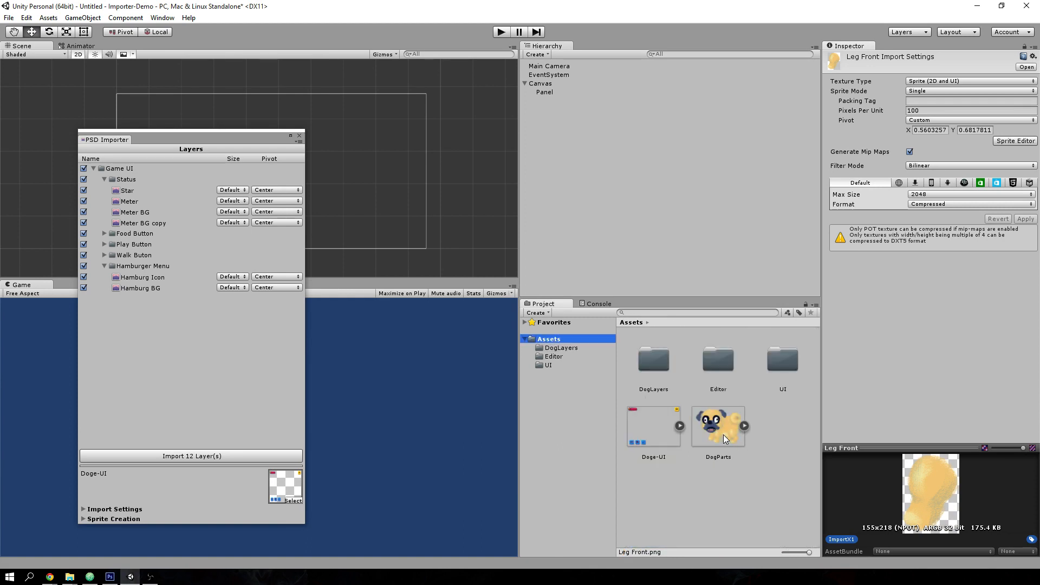
pyautogui.click(718, 426)
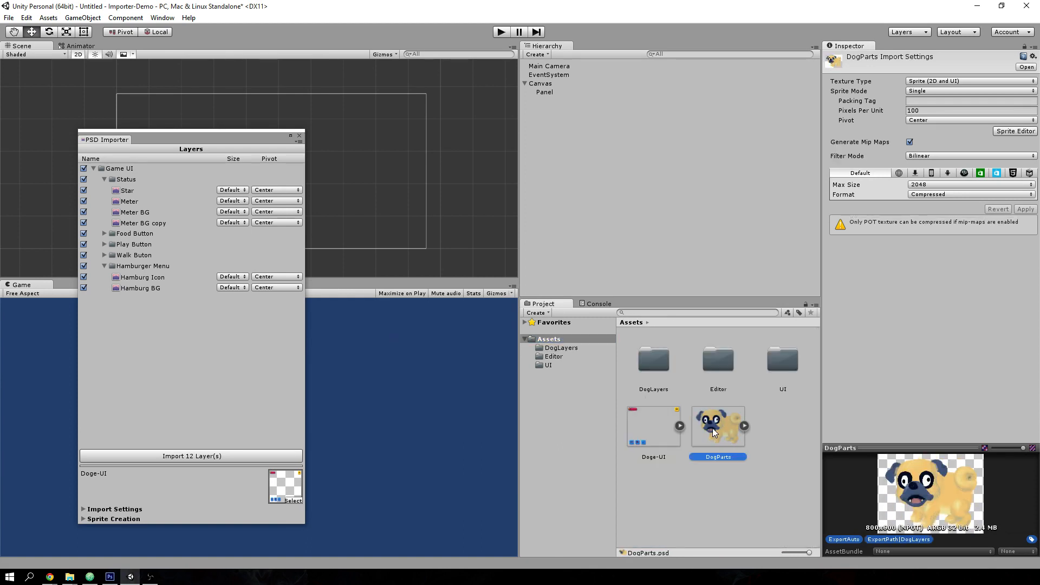
pyautogui.rightClick(717, 426)
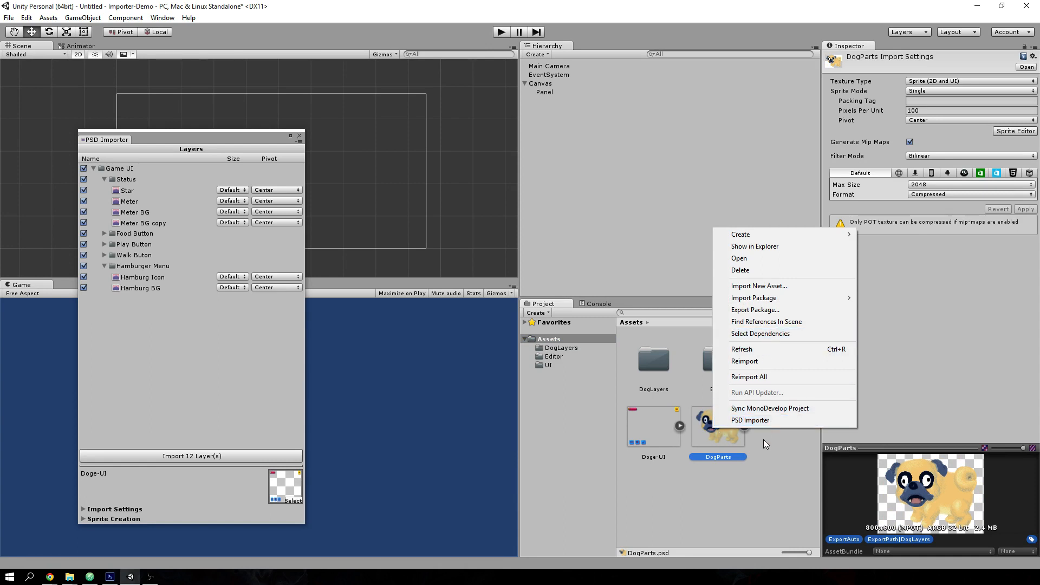
pyautogui.moveTo(815, 425)
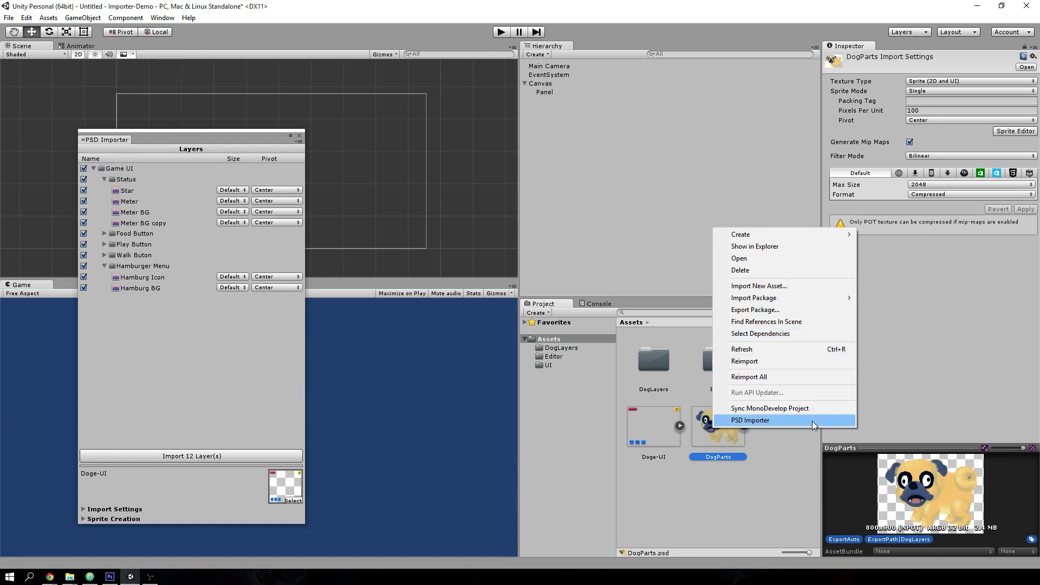
pyautogui.click(750, 421)
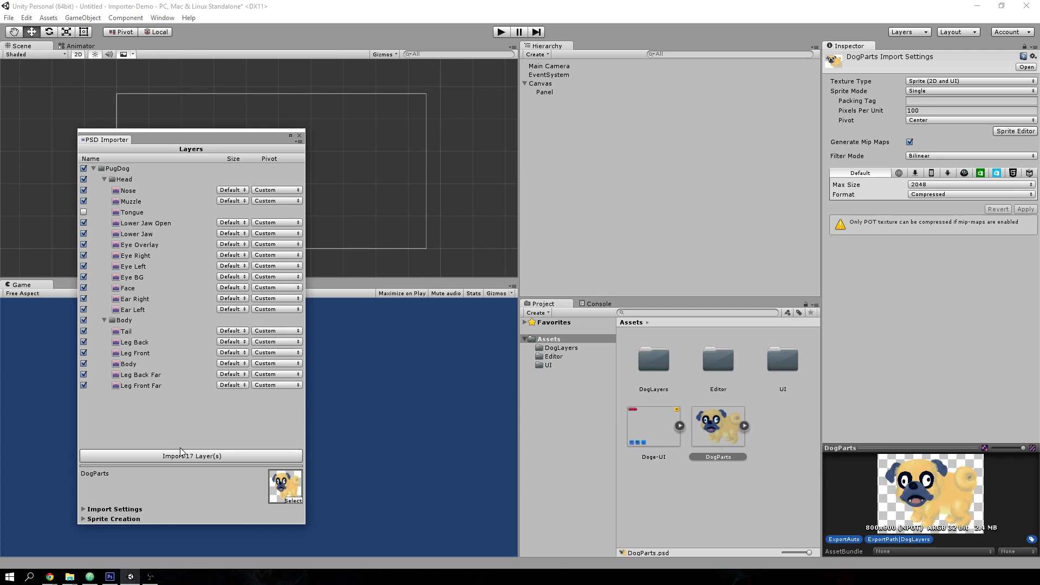
pyautogui.moveTo(204, 194)
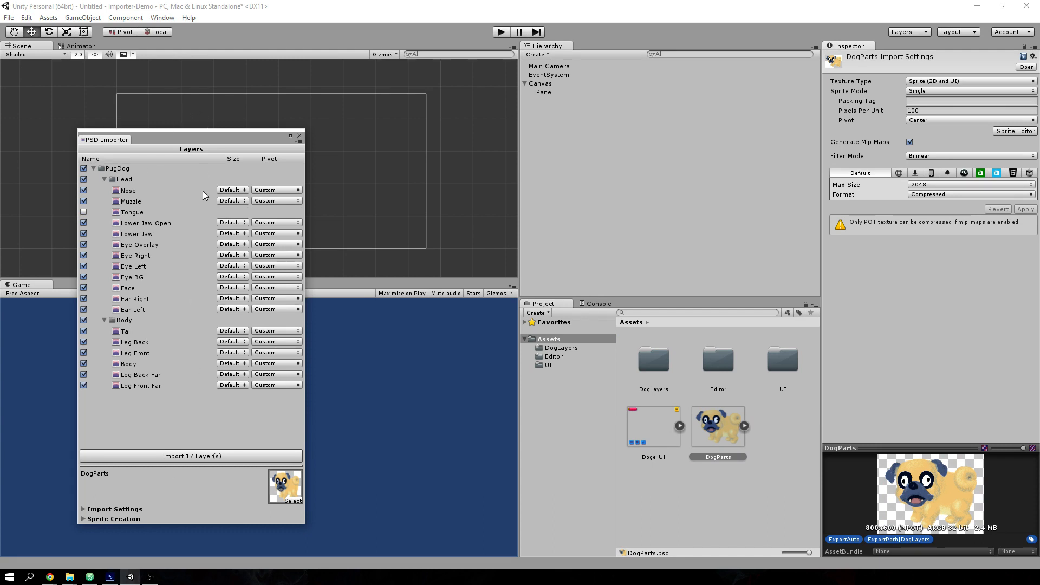
pyautogui.moveTo(128, 172)
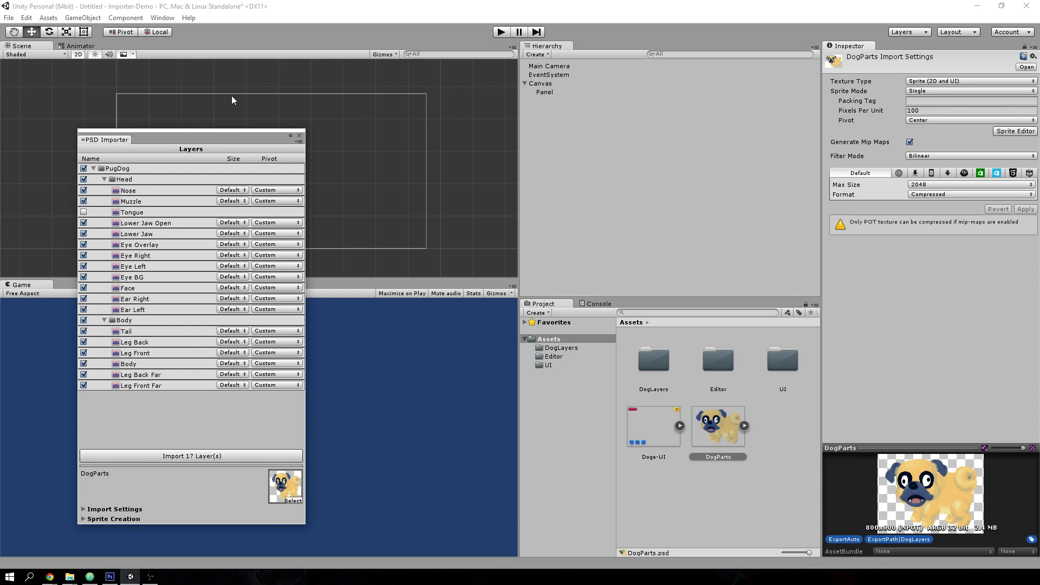
pyautogui.moveTo(234, 178)
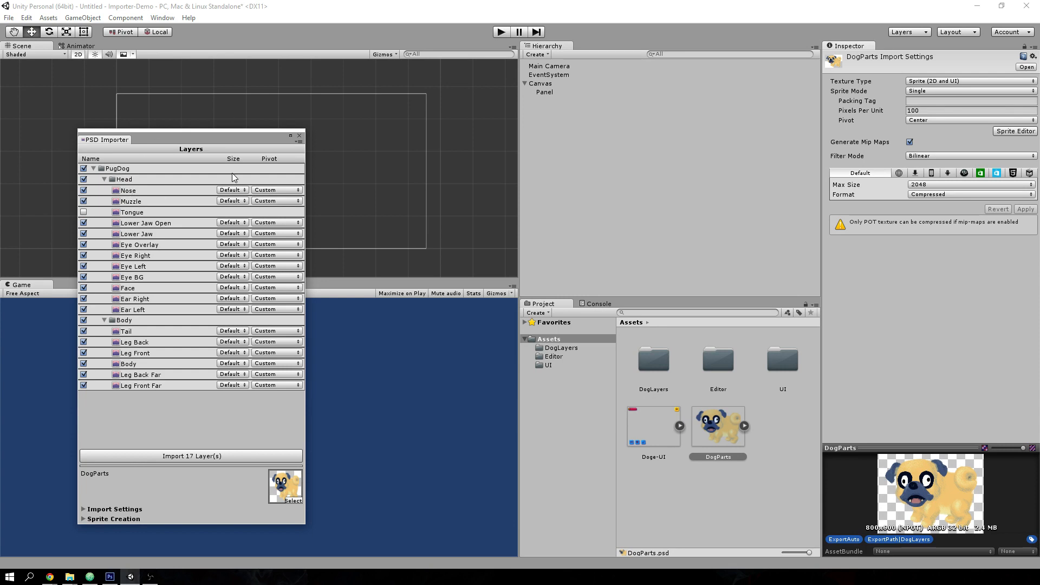
pyautogui.moveTo(83, 526)
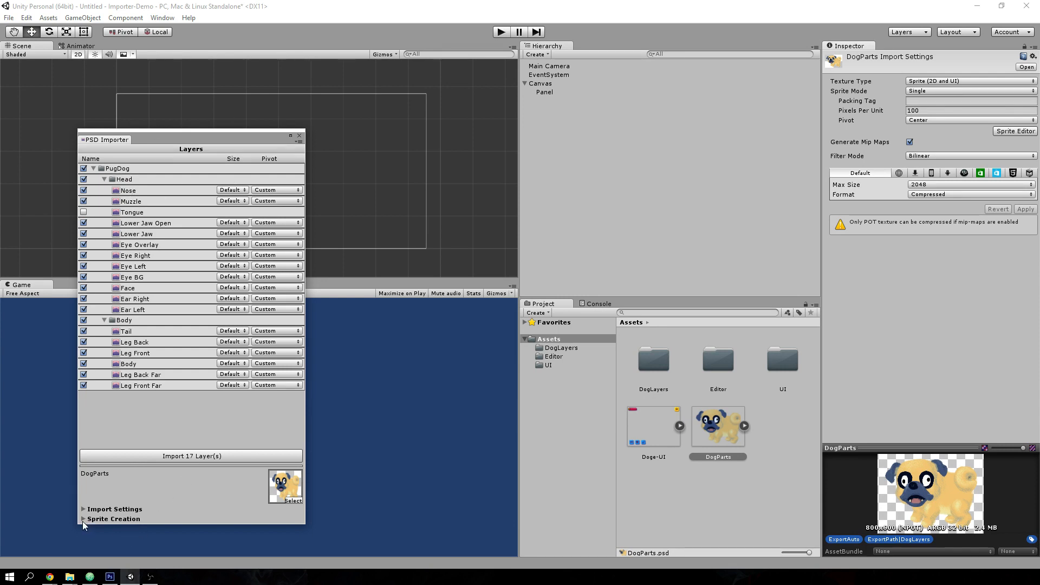
# In Sprite Creation, set the sprite Alignment to Bottom Left
pyautogui.click(113, 518)
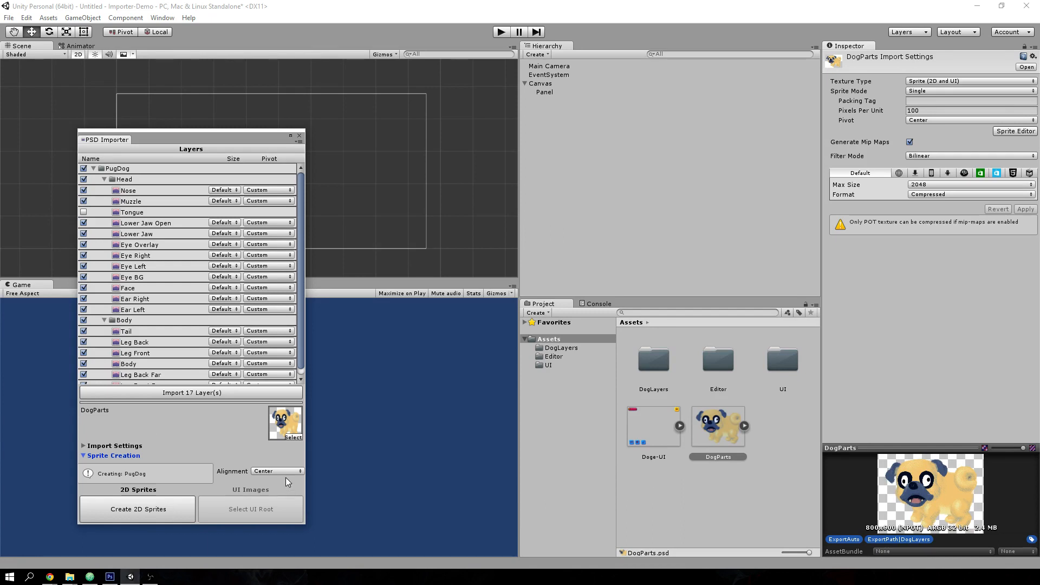
pyautogui.click(276, 470)
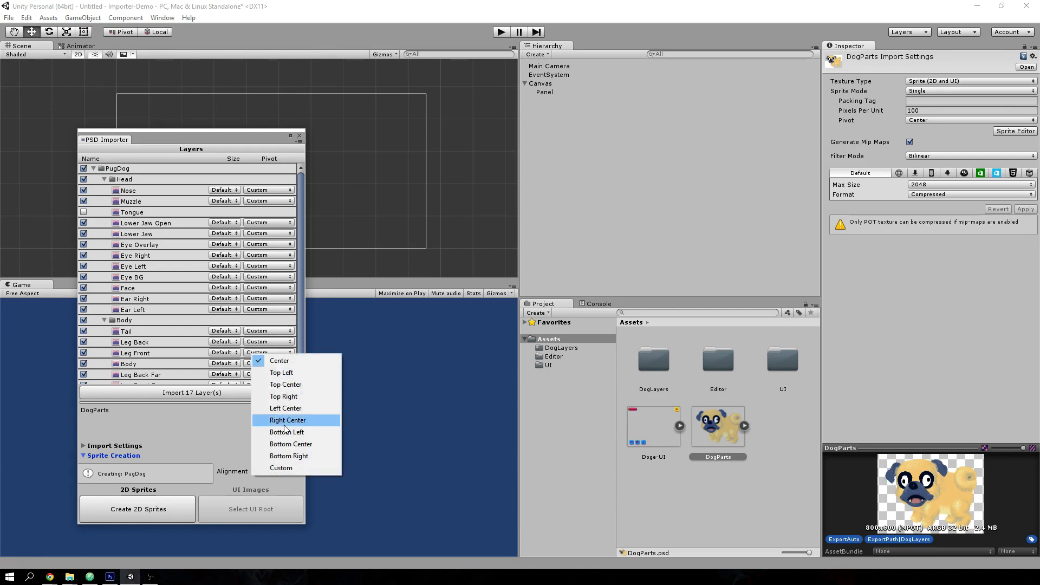
pyautogui.click(286, 432)
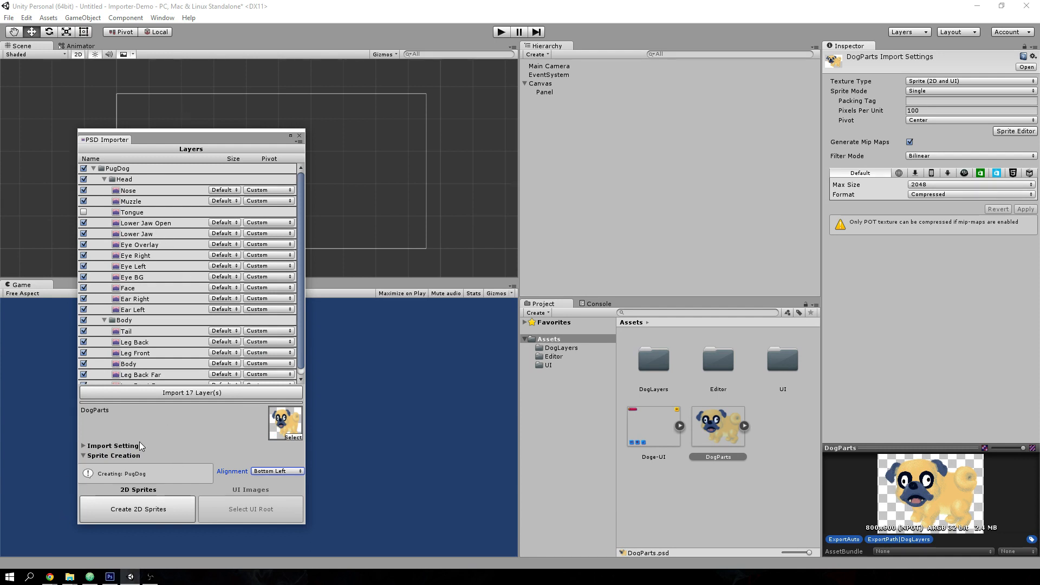
pyautogui.moveTo(127, 277)
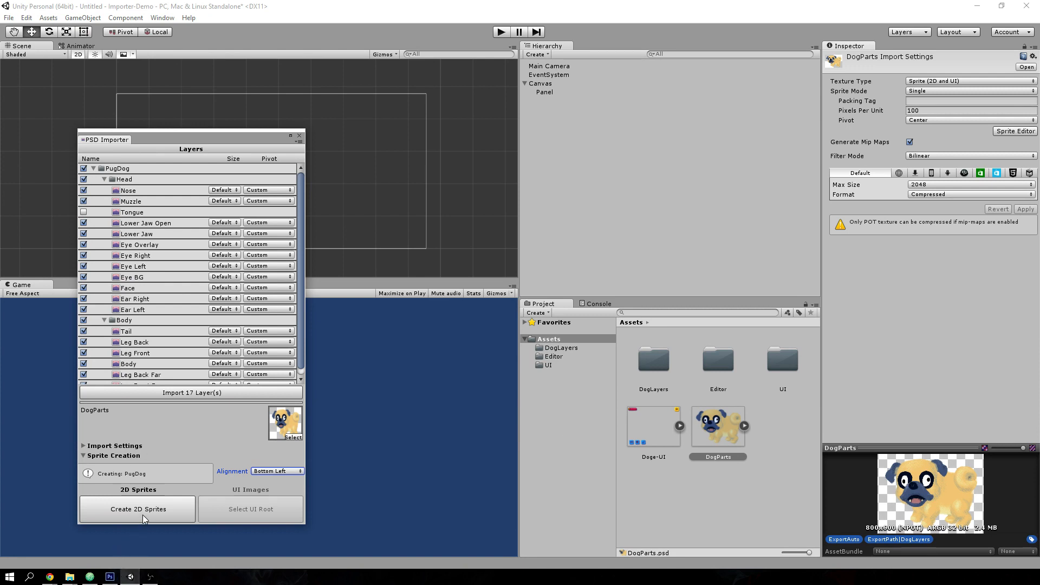
# Create the PugDog as 2D sprites and expand its Head and Body groups in the Hierarchy
pyautogui.click(138, 510)
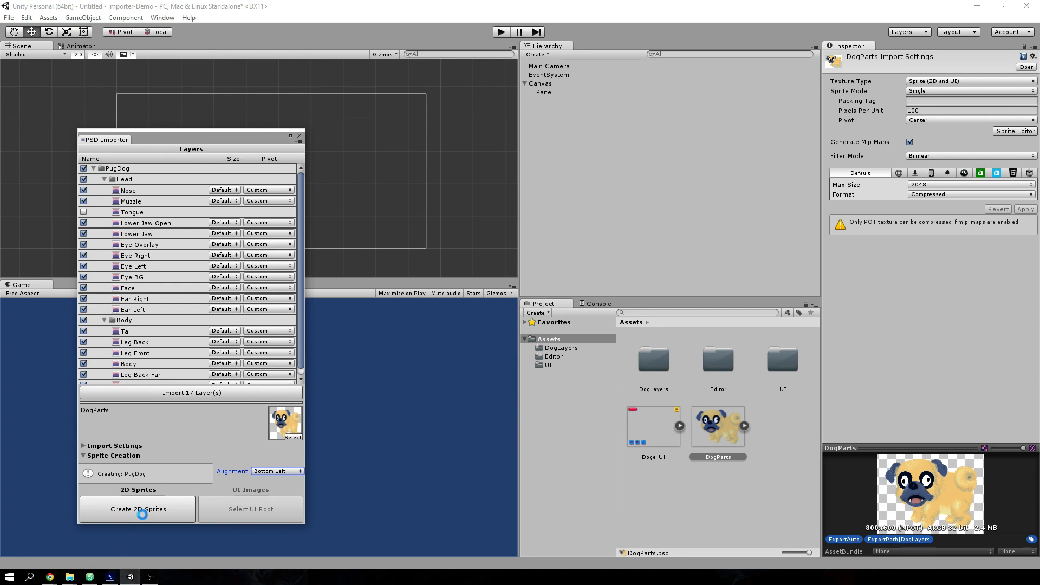
pyautogui.click(138, 509)
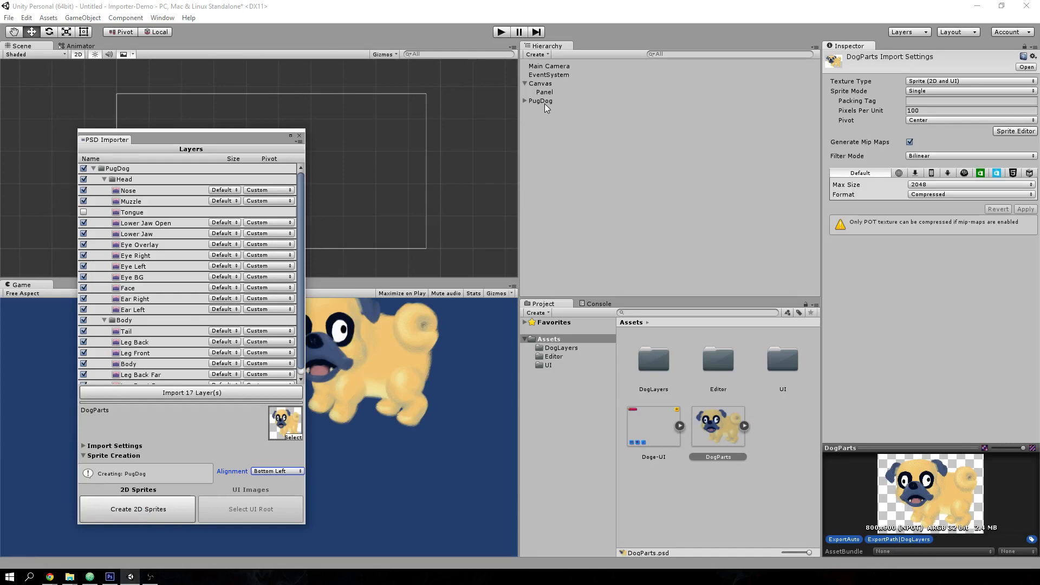
pyautogui.click(540, 101)
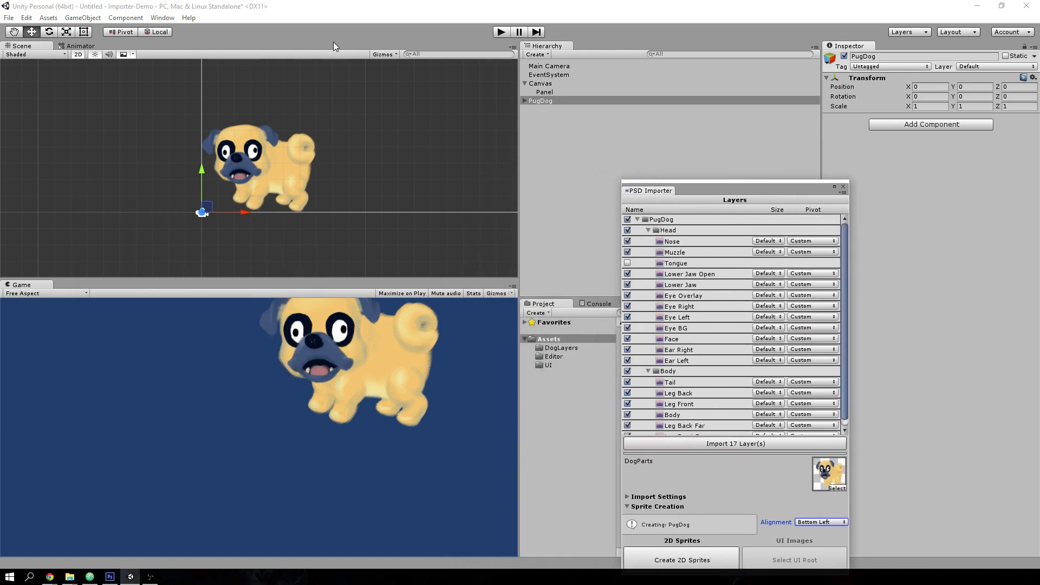
pyautogui.moveTo(212, 206)
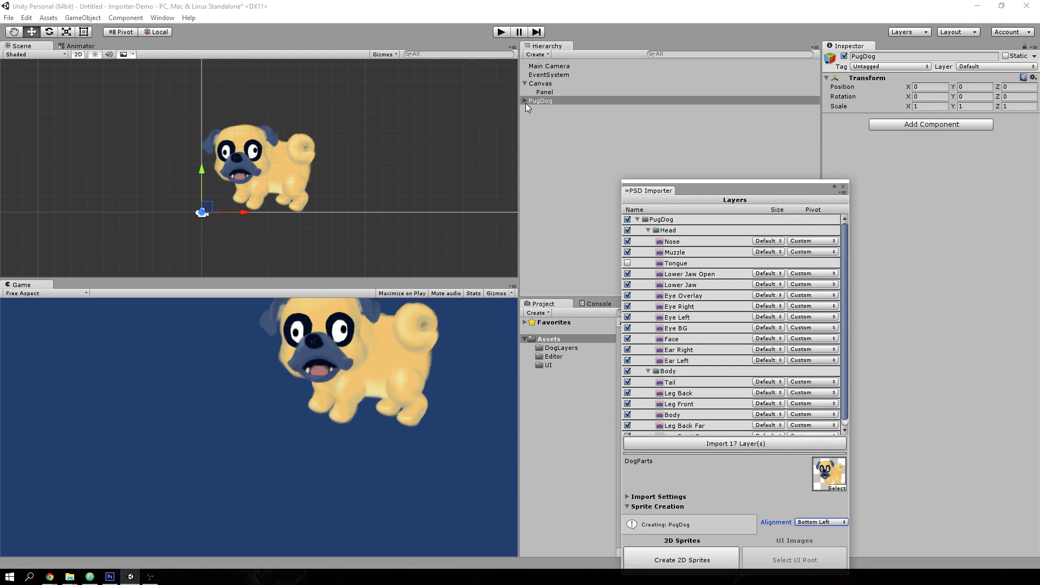
pyautogui.click(525, 101)
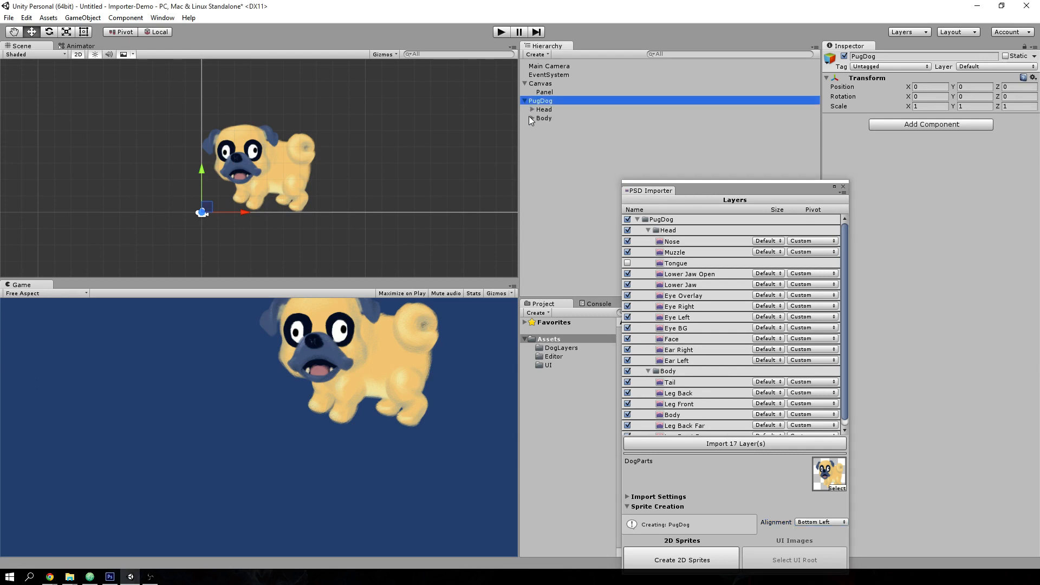
pyautogui.click(532, 118)
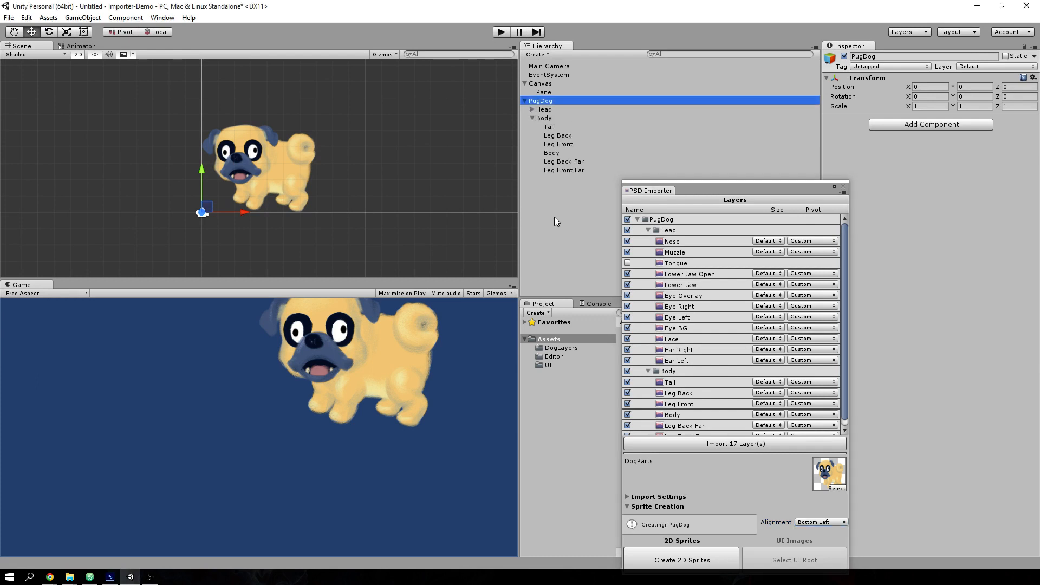
pyautogui.moveTo(562, 225)
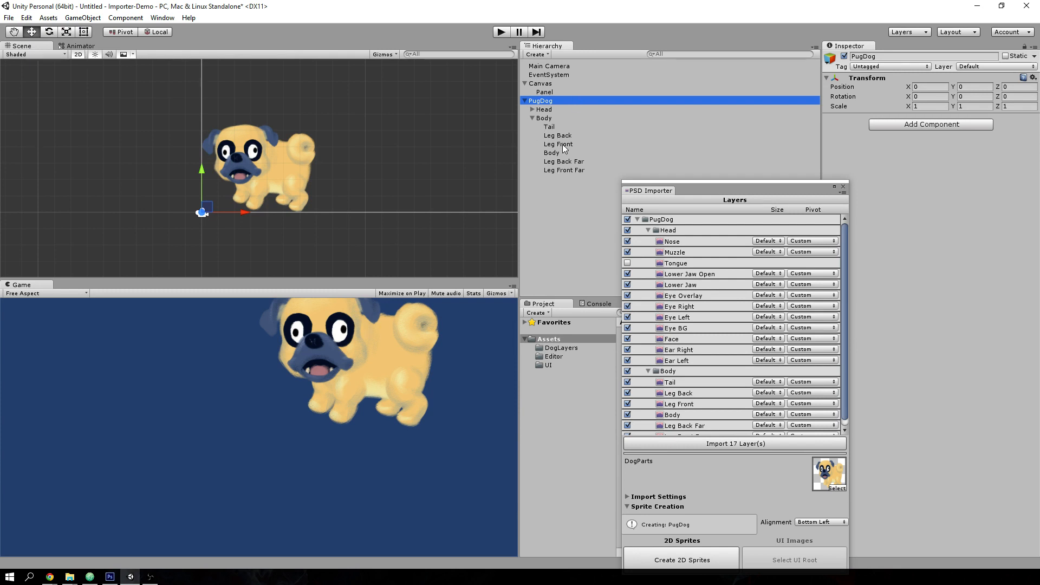
# Rotate the pug's Leg Front sprite about ten degrees around its hip pivot, then select Doge-UI.psd
pyautogui.click(558, 144)
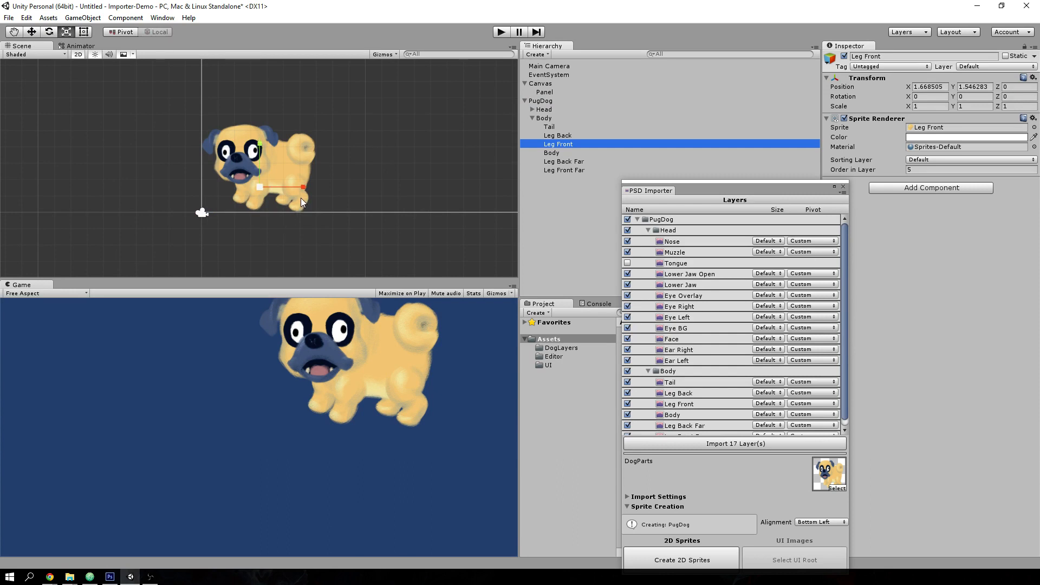
pyautogui.moveTo(303, 185); pyautogui.dragTo(275, 218)
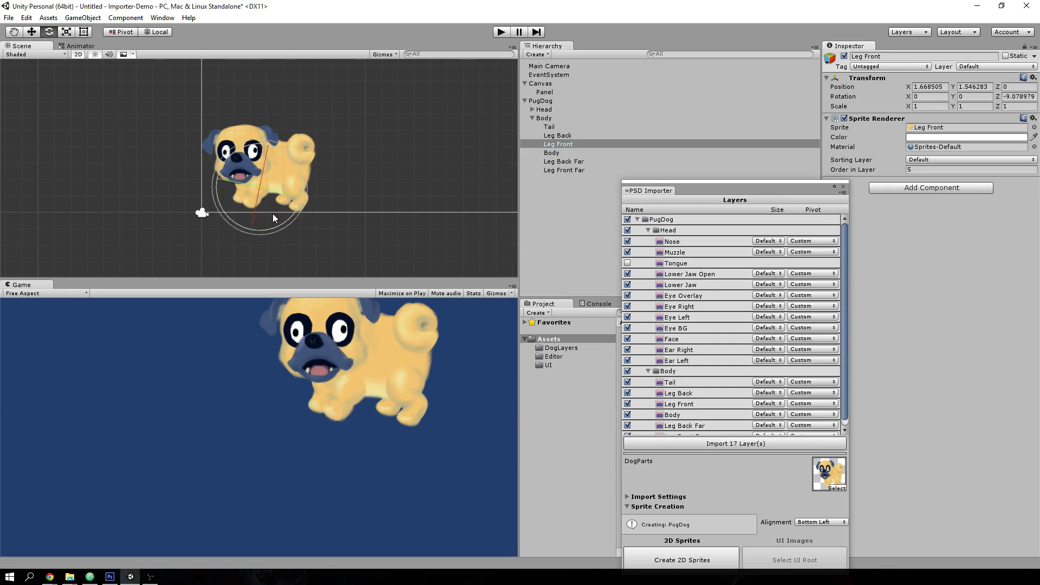
pyautogui.moveTo(272, 218); pyautogui.dragTo(288, 194)
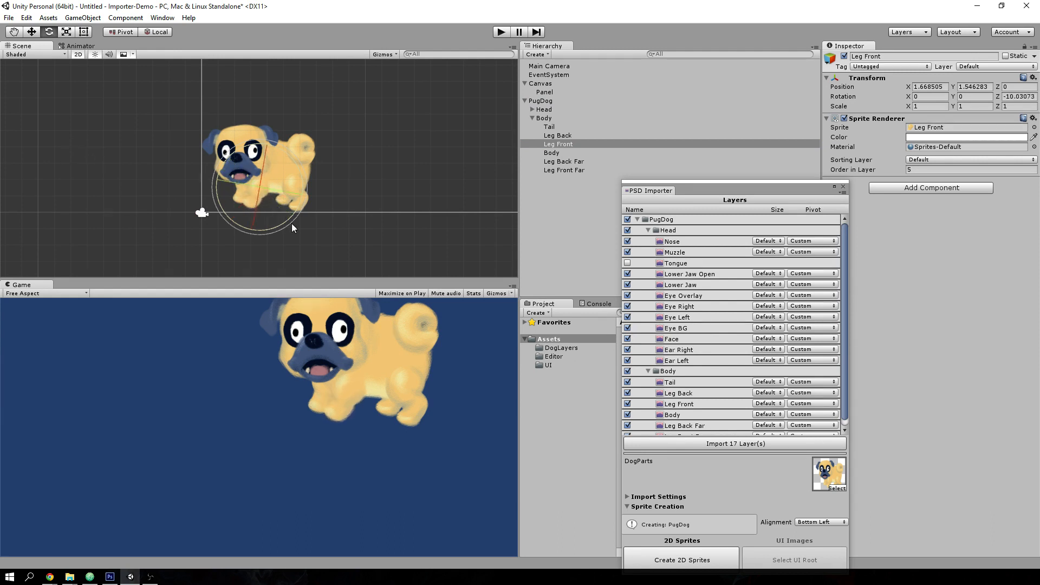
pyautogui.click(544, 118)
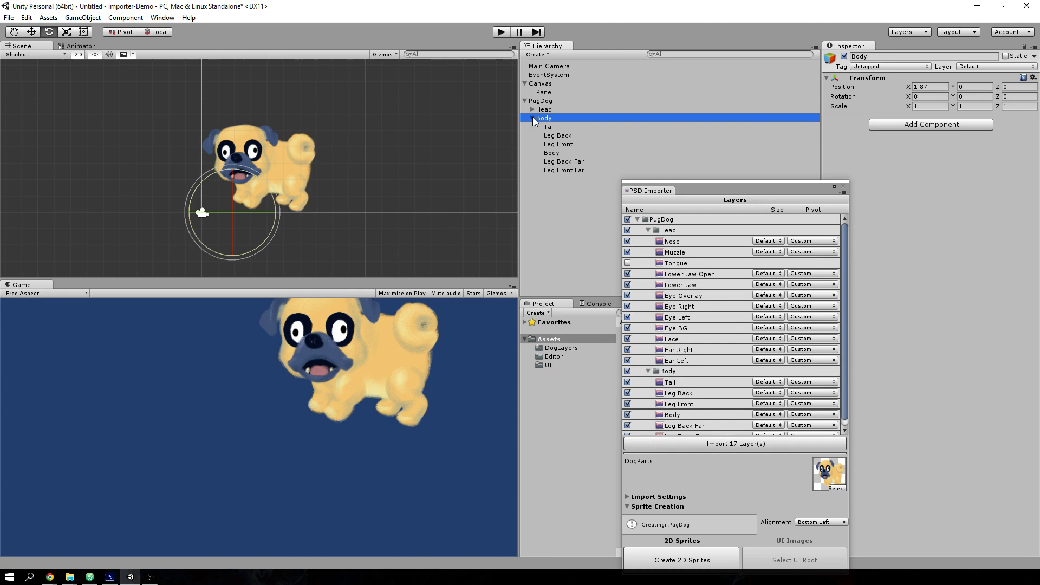
pyautogui.click(532, 118)
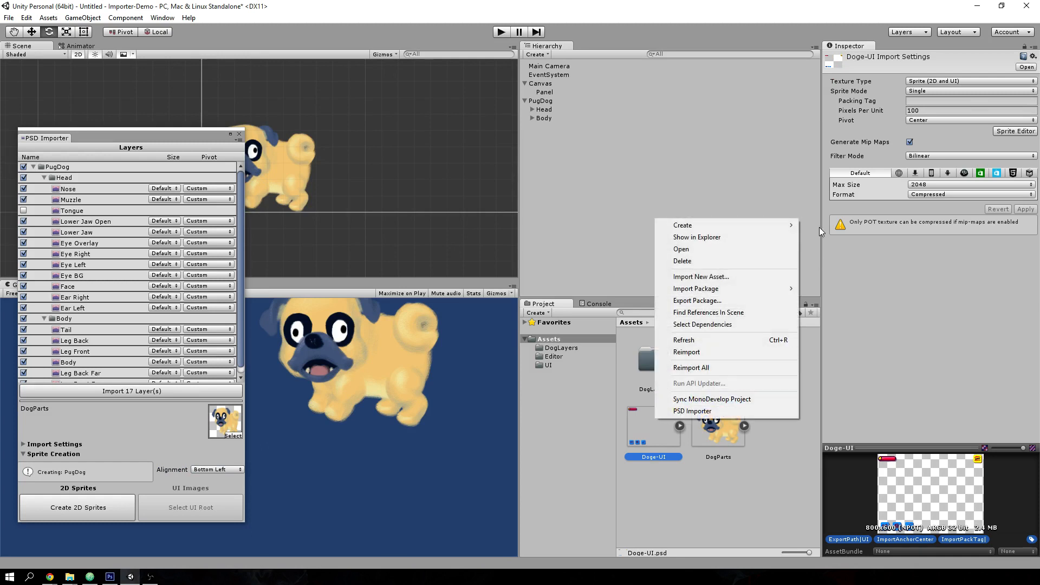
pyautogui.click(693, 411)
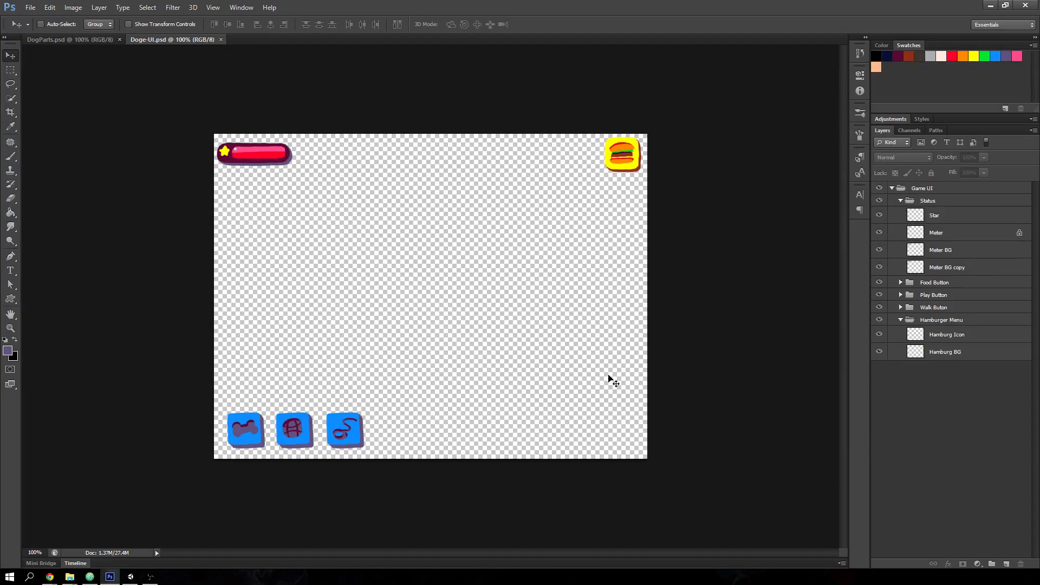
pyautogui.moveTo(672, 447)
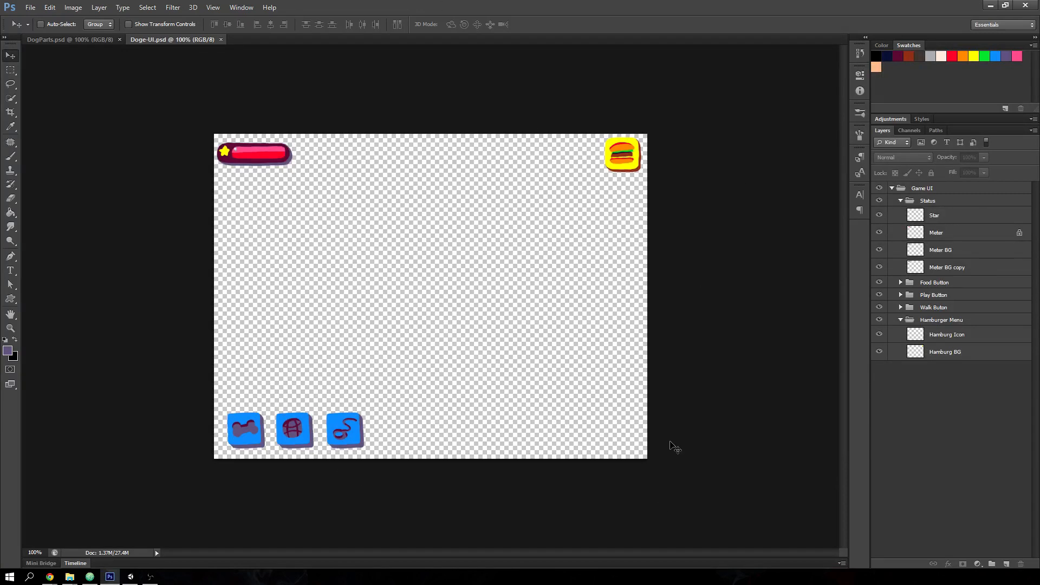
pyautogui.moveTo(588, 306)
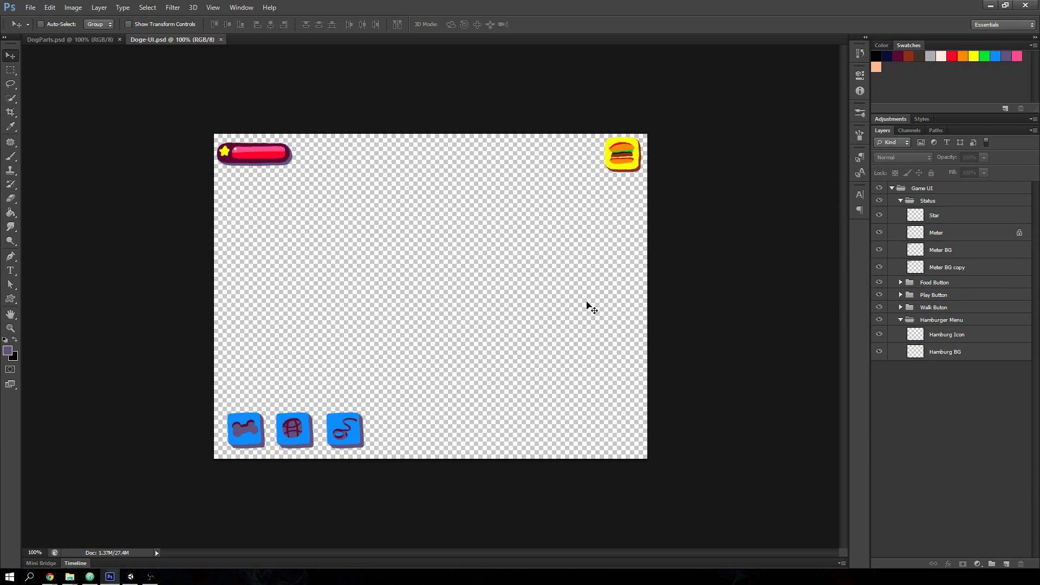
pyautogui.moveTo(434, 176)
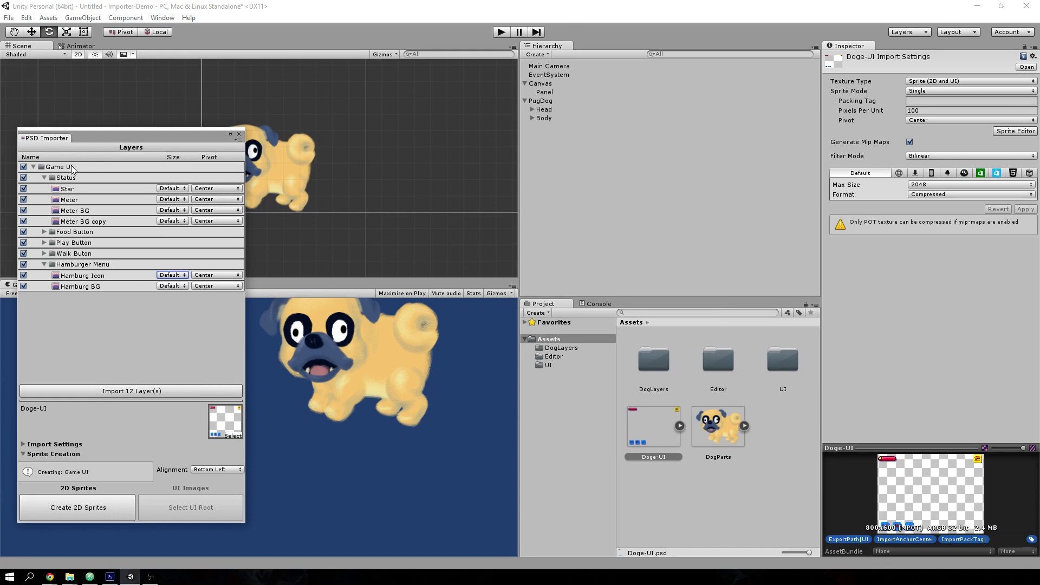
pyautogui.moveTo(68, 168)
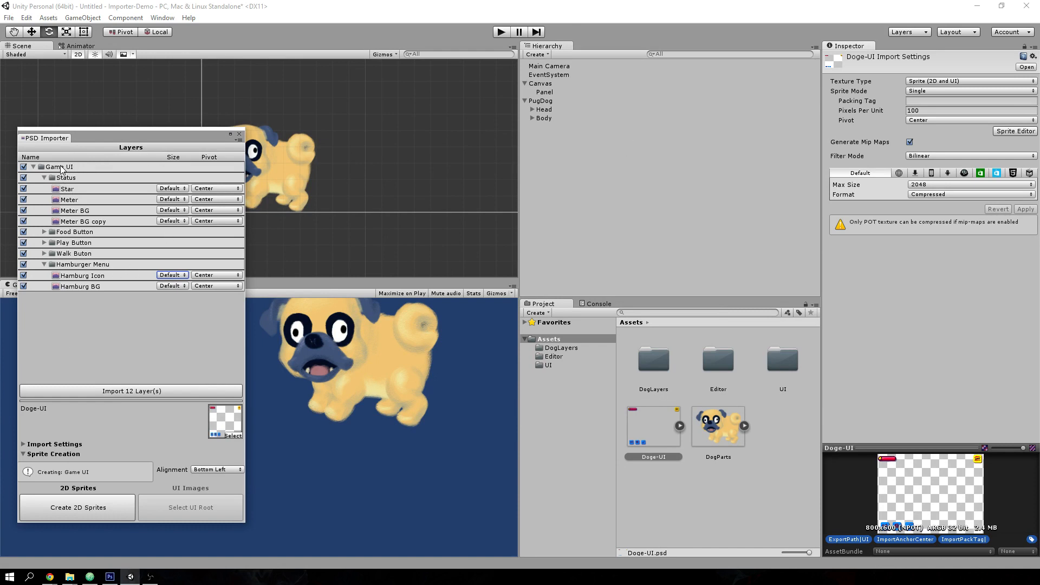
pyautogui.moveTo(567, 82)
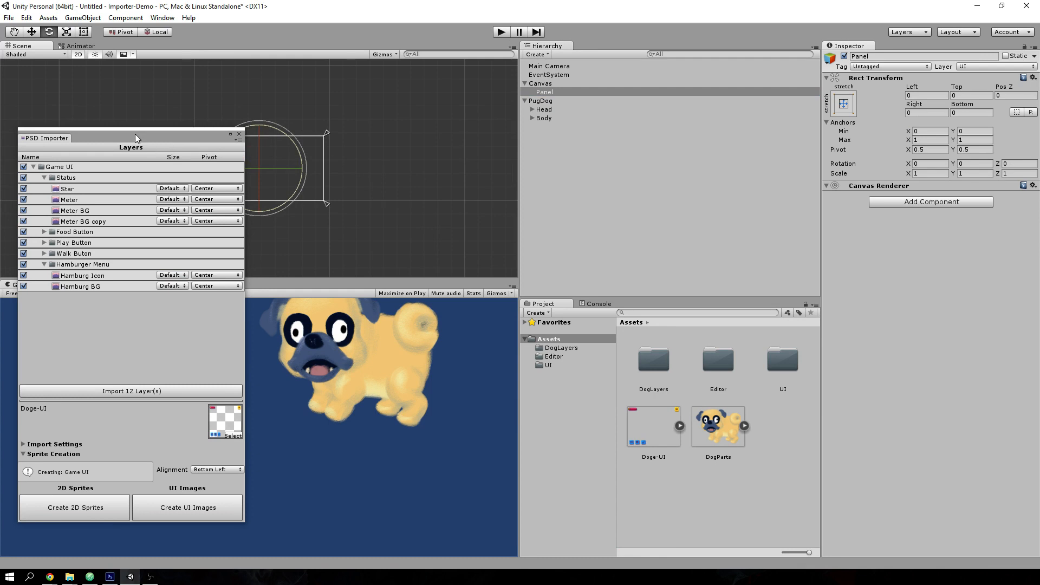
# Create UI images from the Doge-UI layers as a Game UI object under the canvas Panel
pyautogui.moveTo(136, 137); pyautogui.dragTo(564, 187)
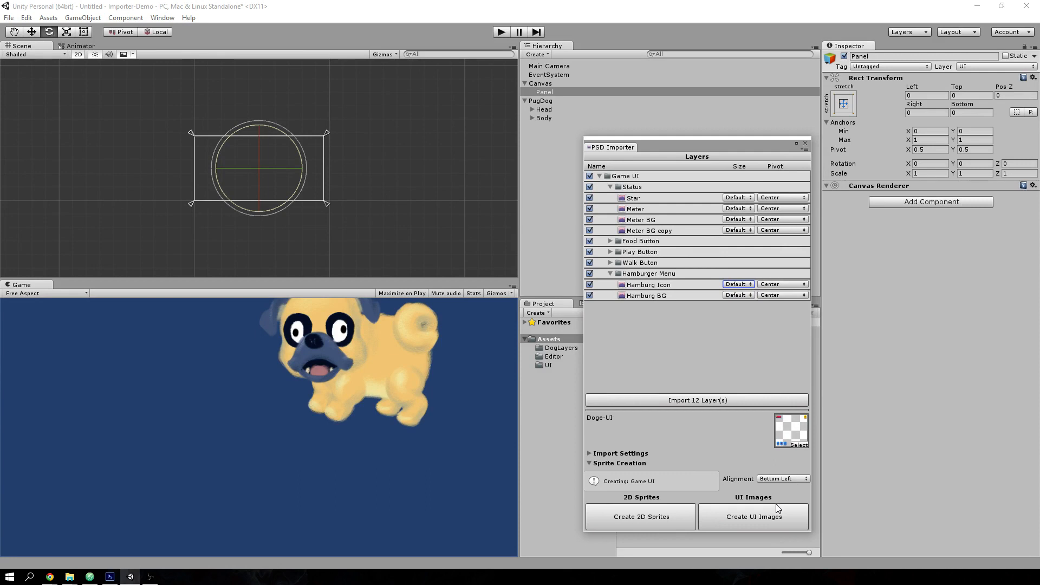
pyautogui.click(765, 531)
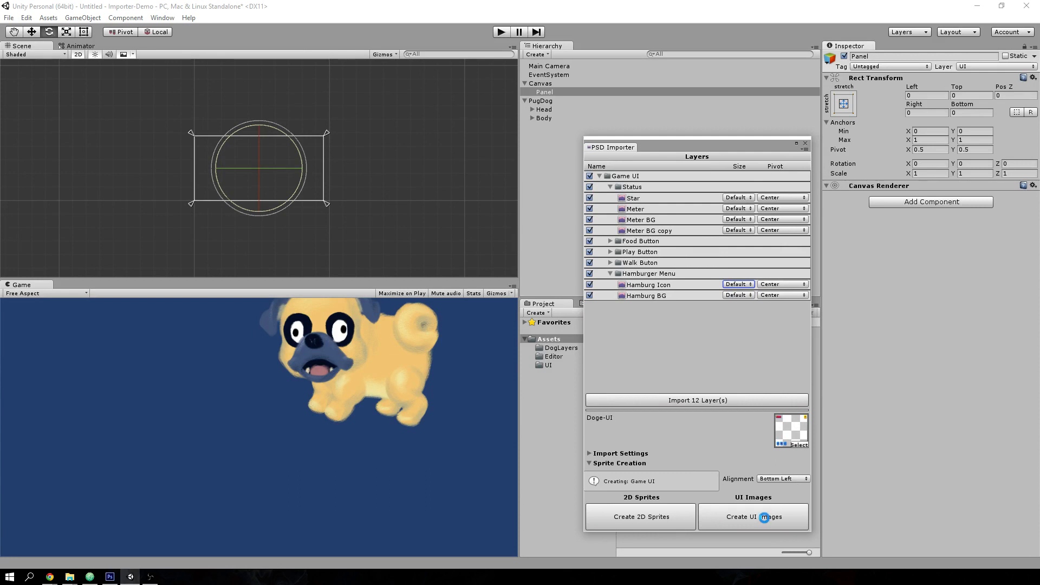
pyautogui.click(754, 517)
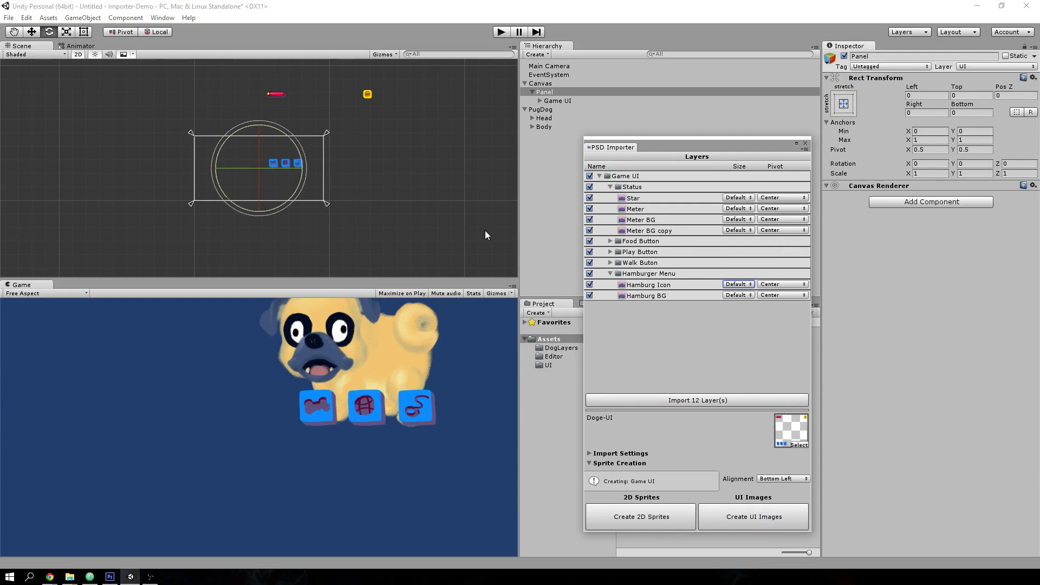
pyautogui.moveTo(623, 209)
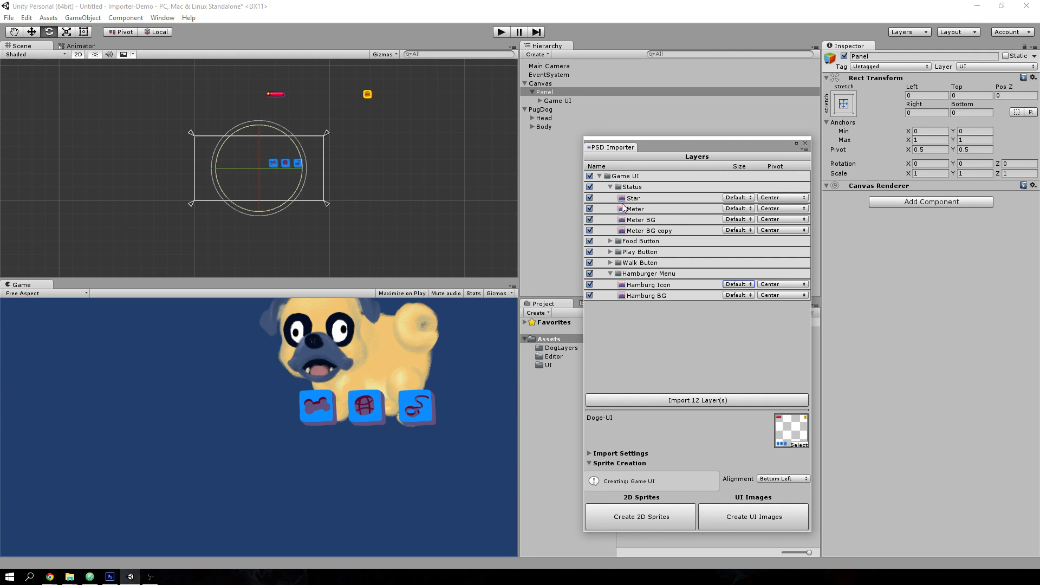
# Delete Game UI and recreate the UI images under Panel with Center alignment
pyautogui.click(558, 100)
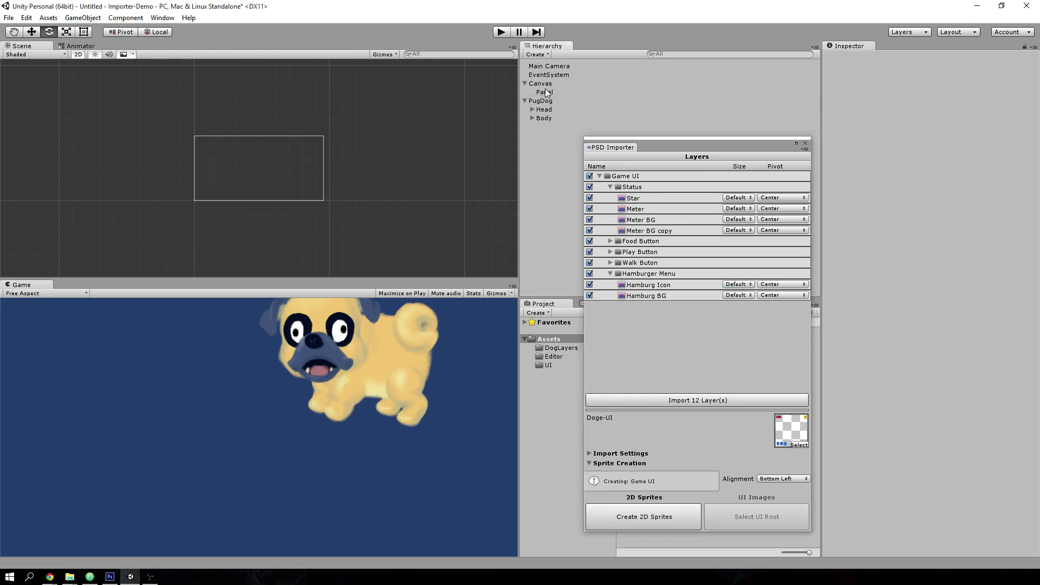
pyautogui.click(544, 91)
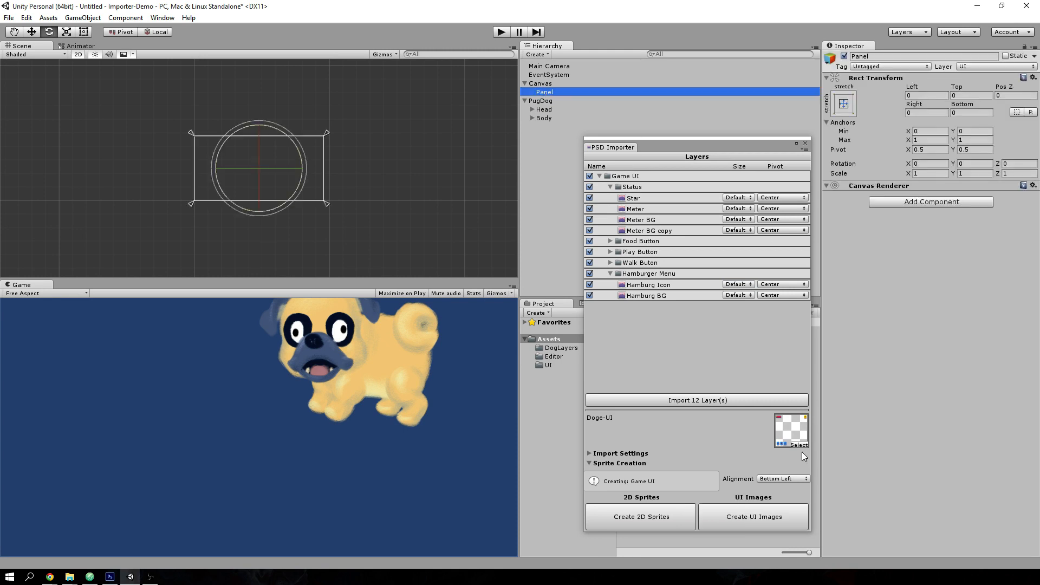
pyautogui.click(784, 479)
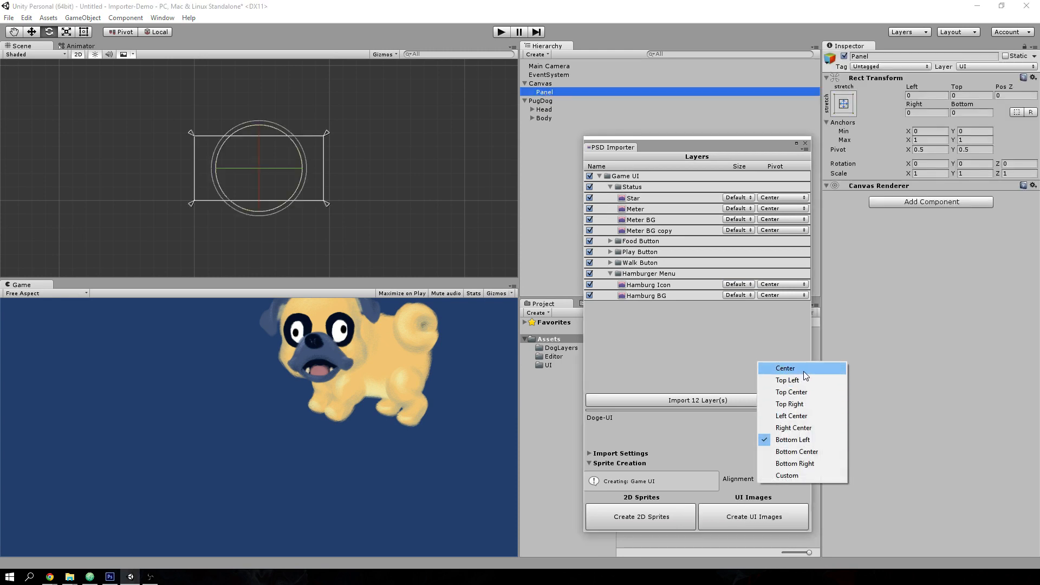
pyautogui.click(784, 368)
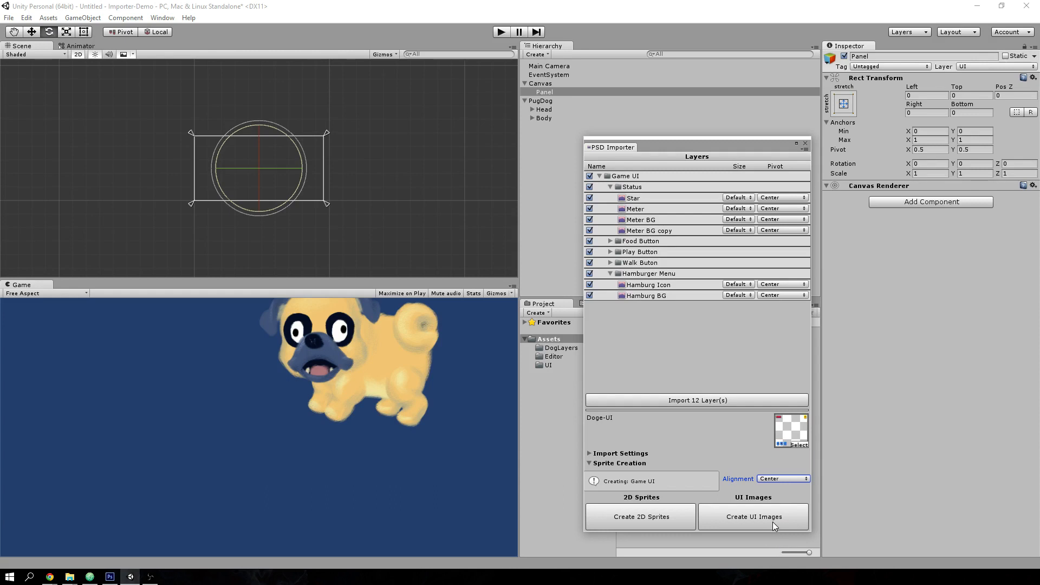
pyautogui.click(753, 517)
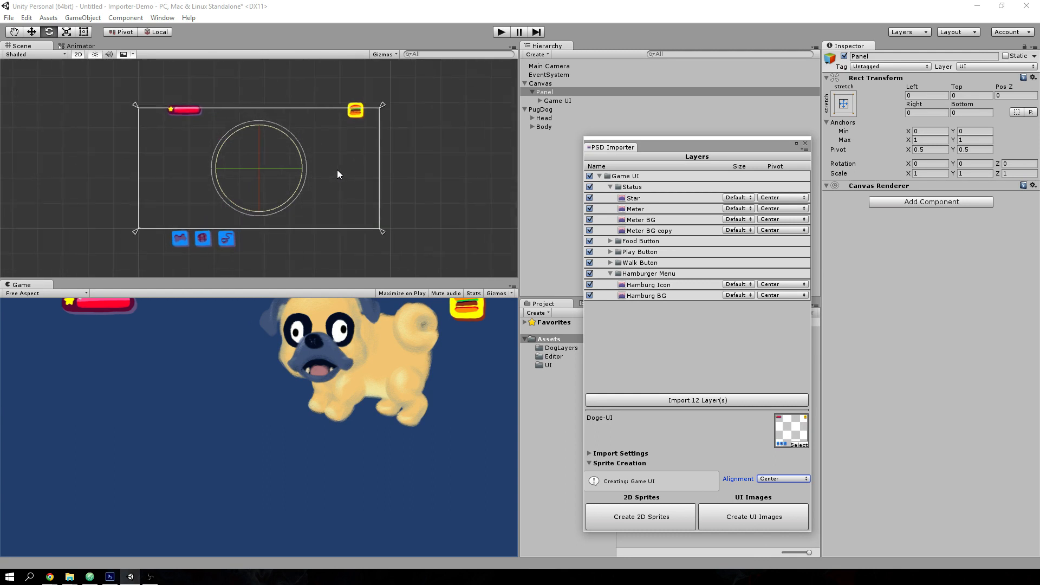
# Move Status and Hamburger Menu down and the three button groups up into the game view
pyautogui.click(540, 100)
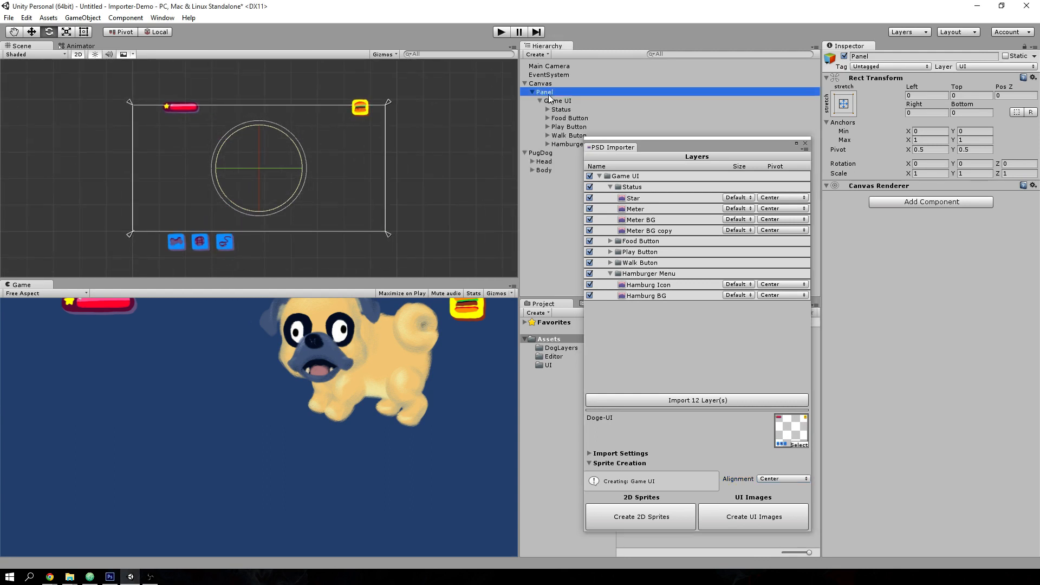
pyautogui.click(562, 110)
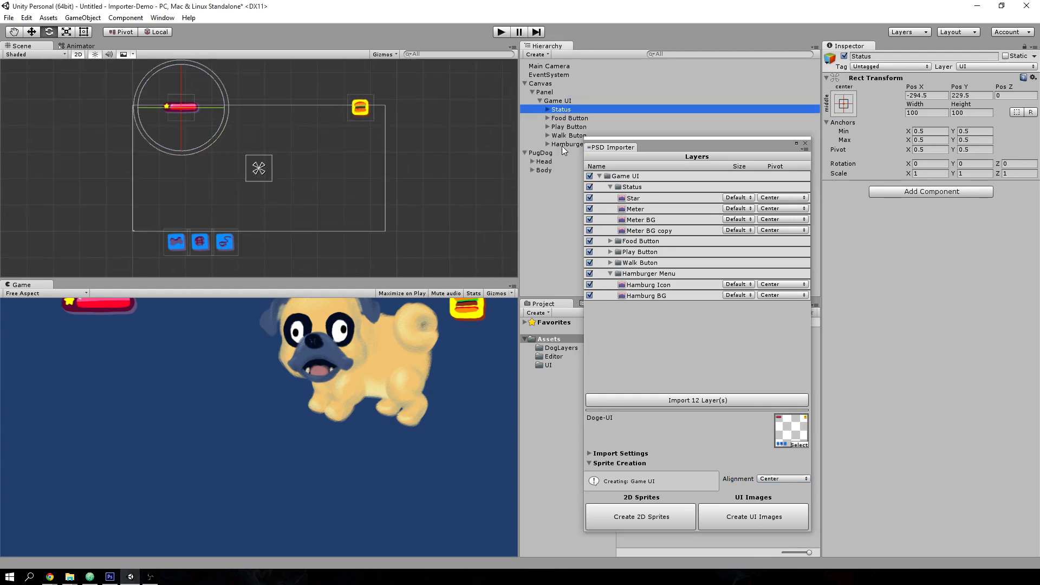
pyautogui.click(566, 144)
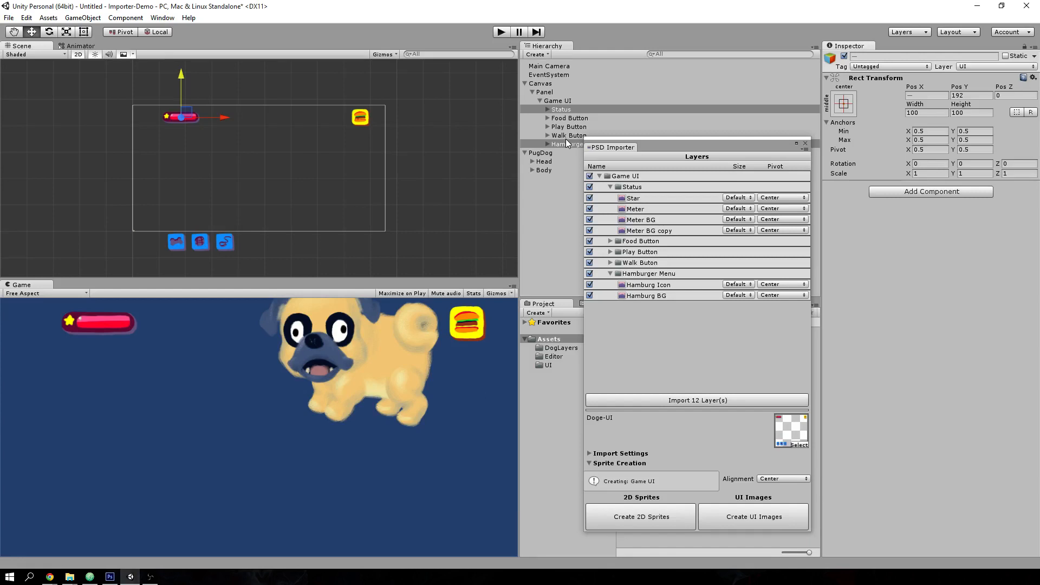
pyautogui.click(568, 134)
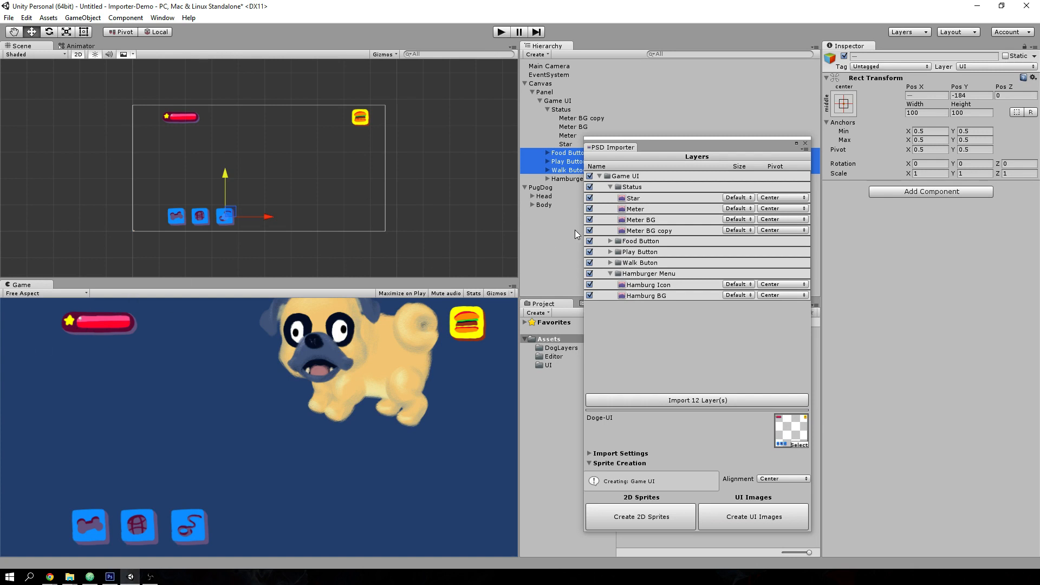
pyautogui.moveTo(546, 190)
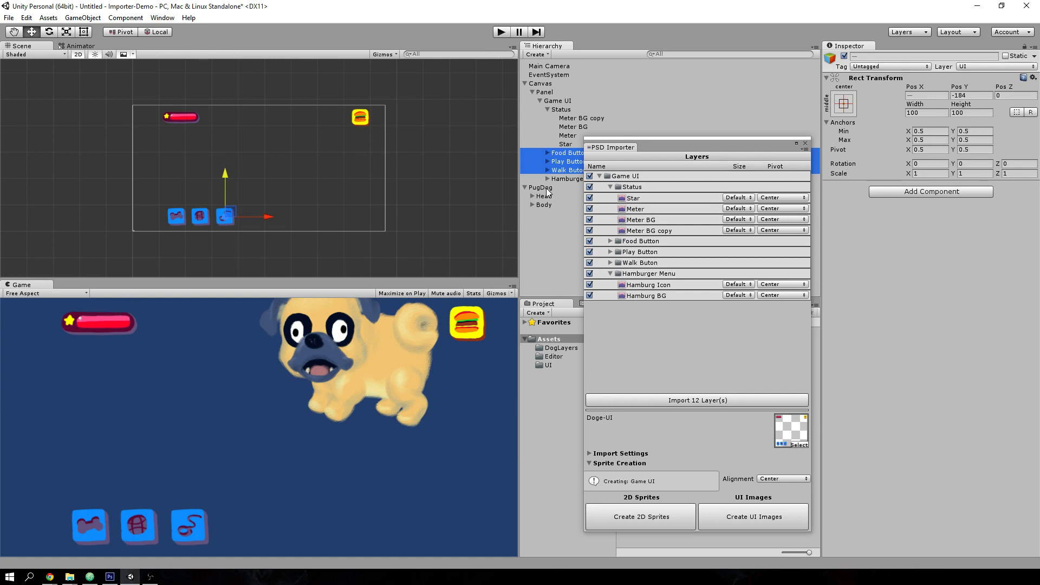
# Expand the Status group and select the 101×25 Meter image for inspection
pyautogui.click(546, 187)
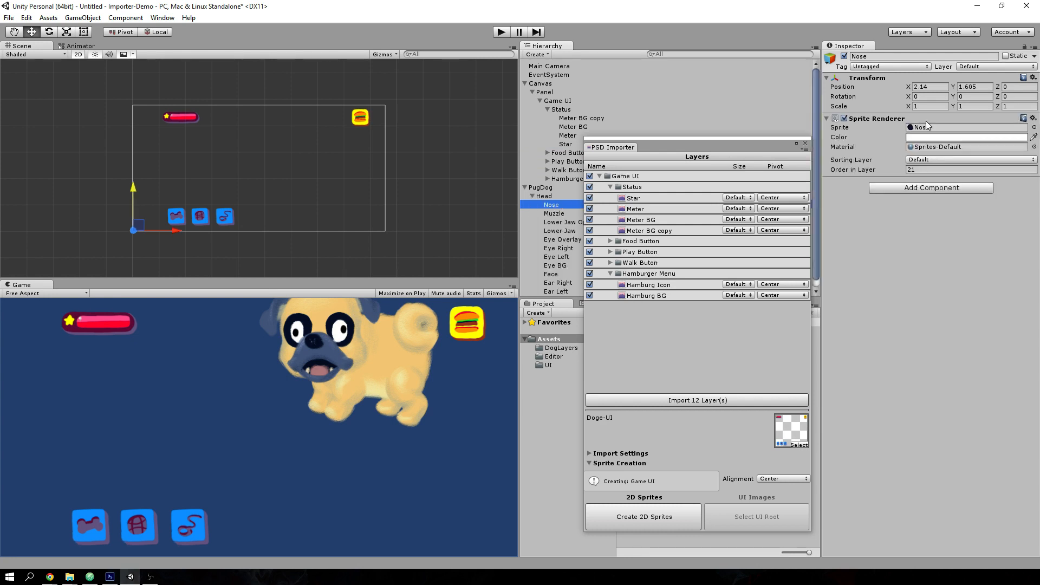
pyautogui.click(562, 110)
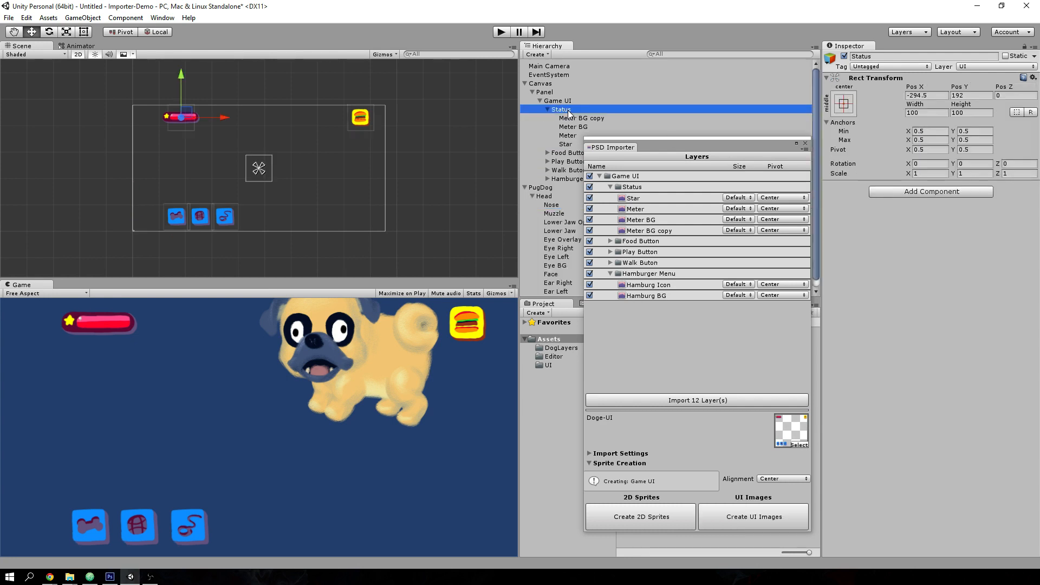
pyautogui.moveTo(573, 135)
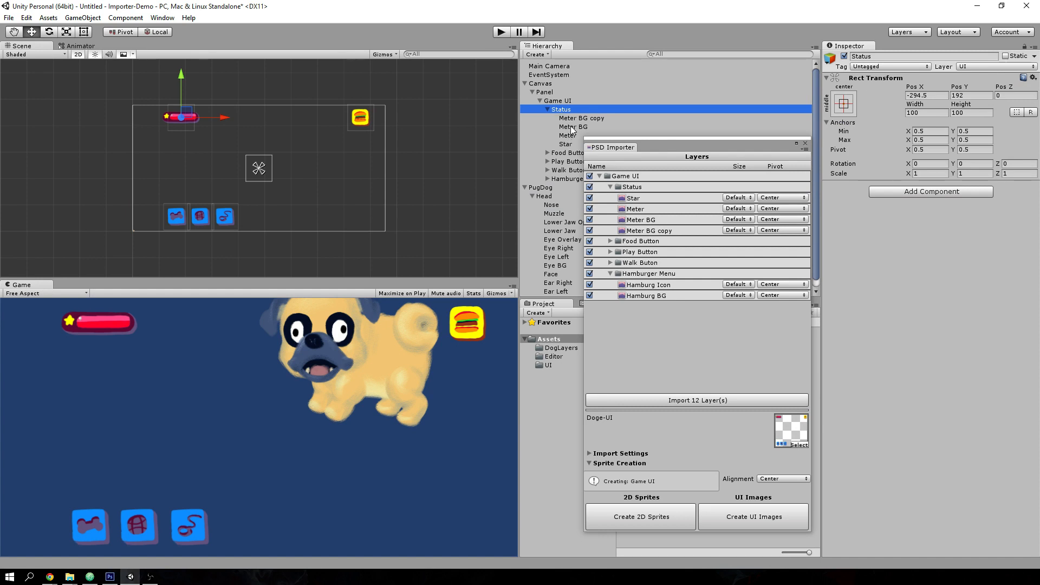
pyautogui.click(579, 117)
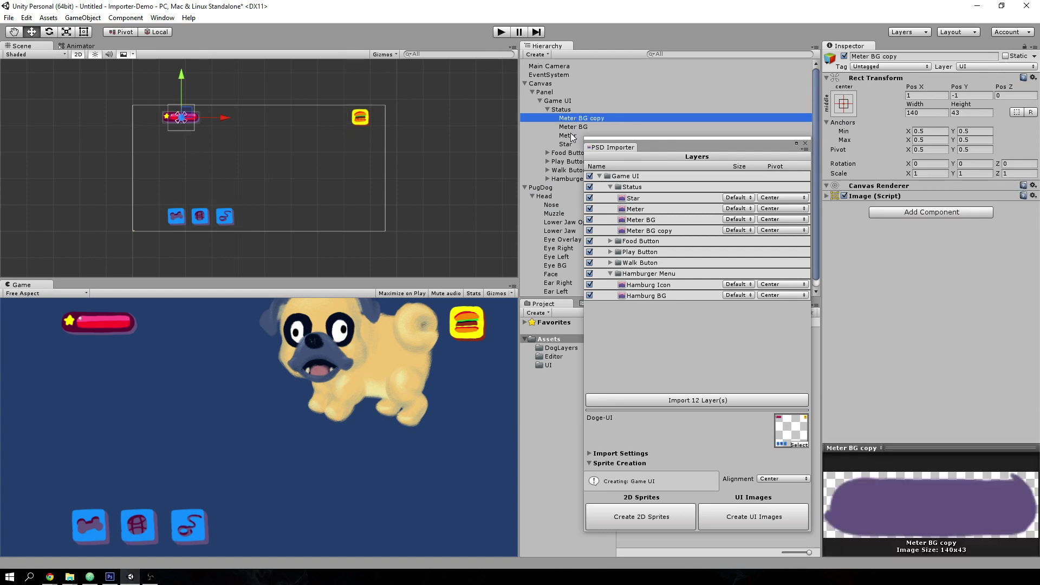
pyautogui.click(568, 134)
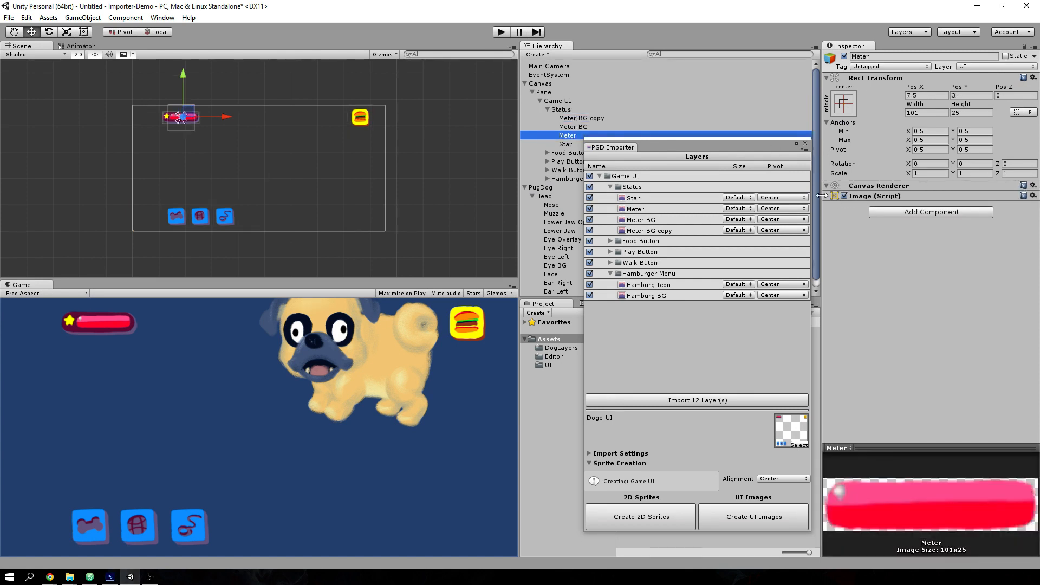
# Set the Meter image to Filled, Horizontal, drag Fill Amount to about 0.37 and back to 1
pyautogui.click(836, 196)
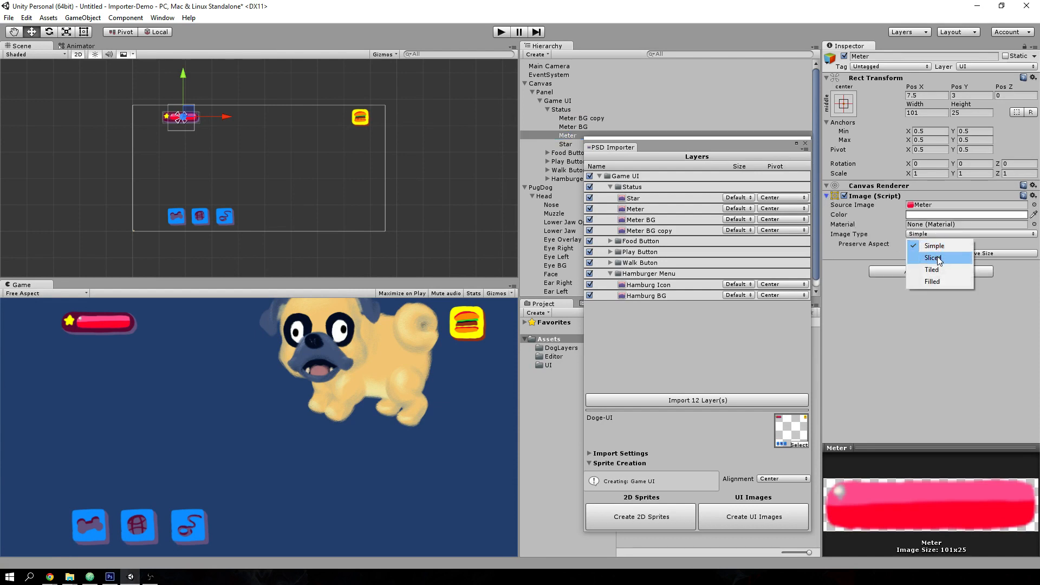
pyautogui.click(933, 282)
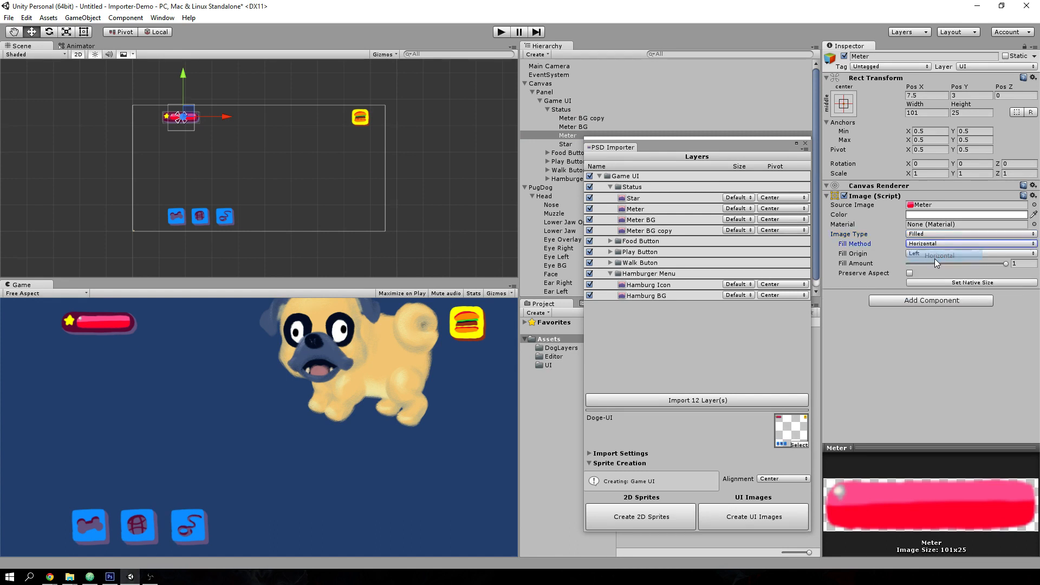
pyautogui.click(970, 254)
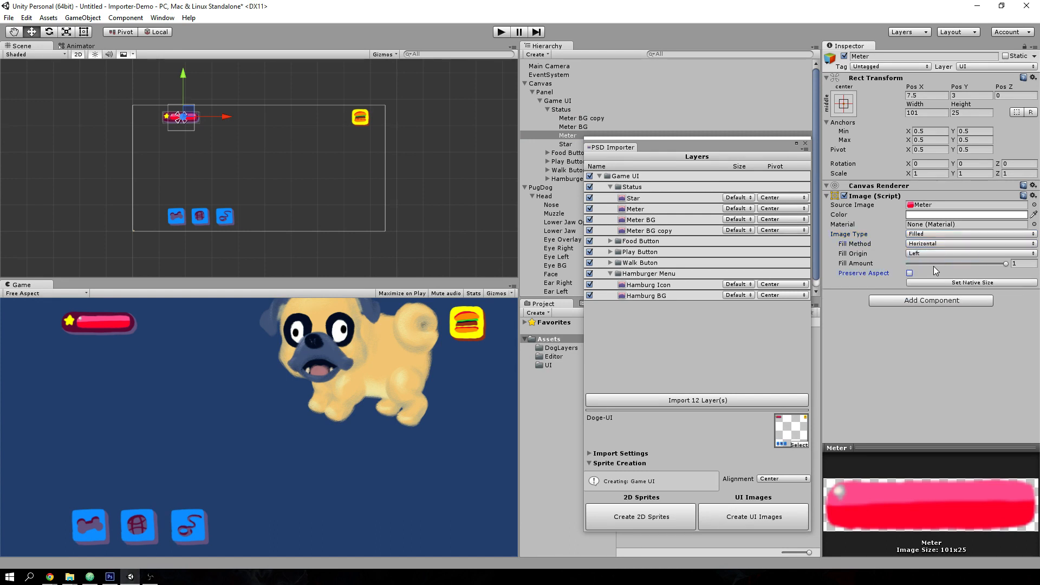
pyautogui.click(1028, 263)
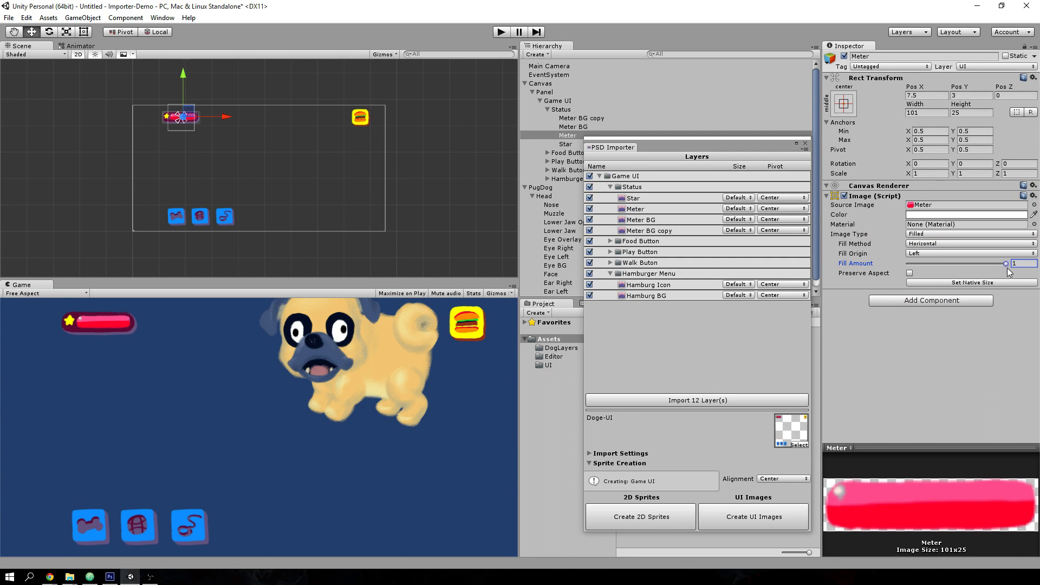
pyautogui.moveTo(1006, 263); pyautogui.dragTo(944, 263)
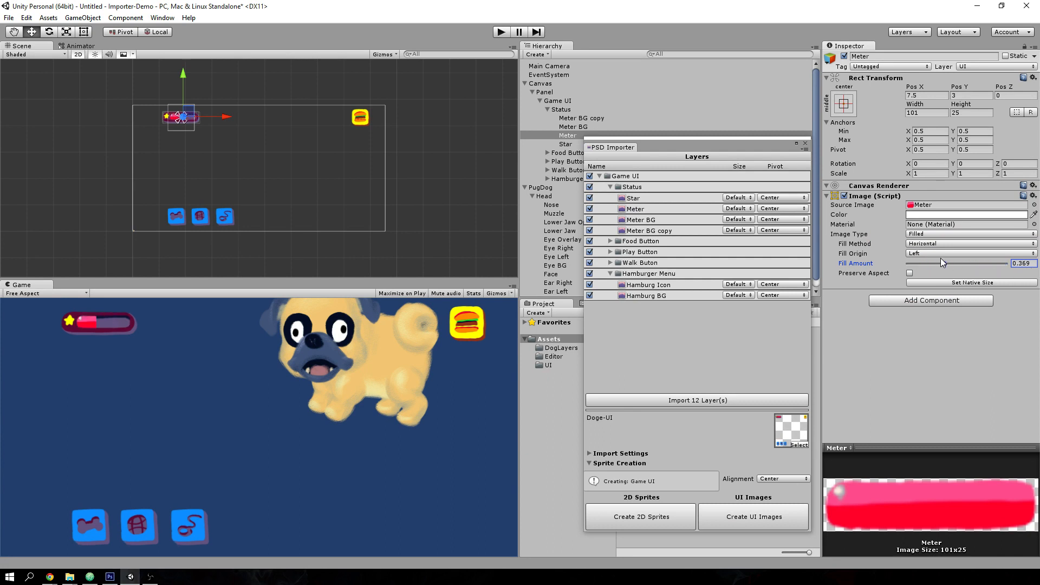
pyautogui.moveTo(940, 263); pyautogui.dragTo(1006, 263)
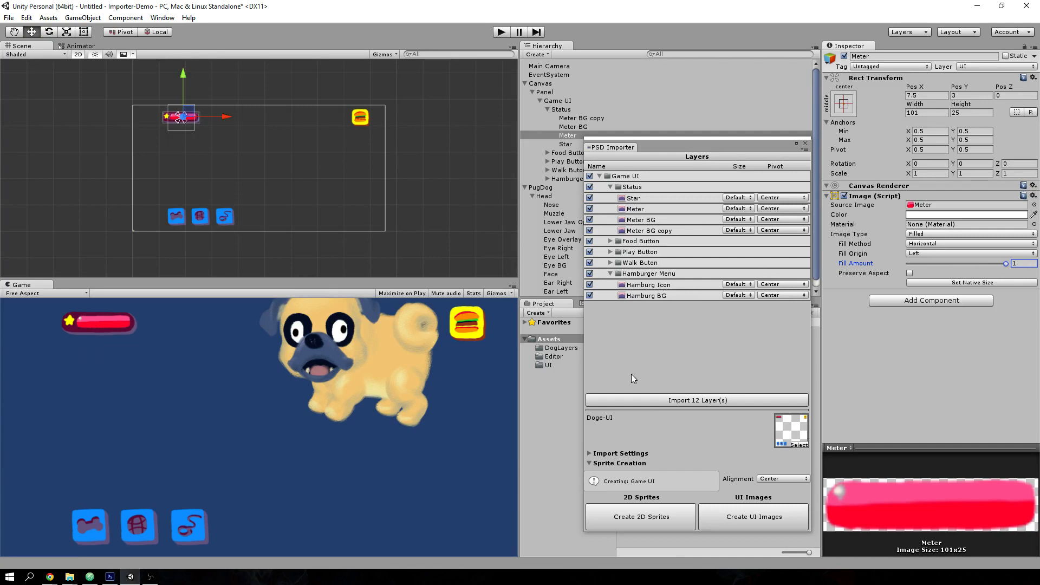
pyautogui.moveTo(680, 171)
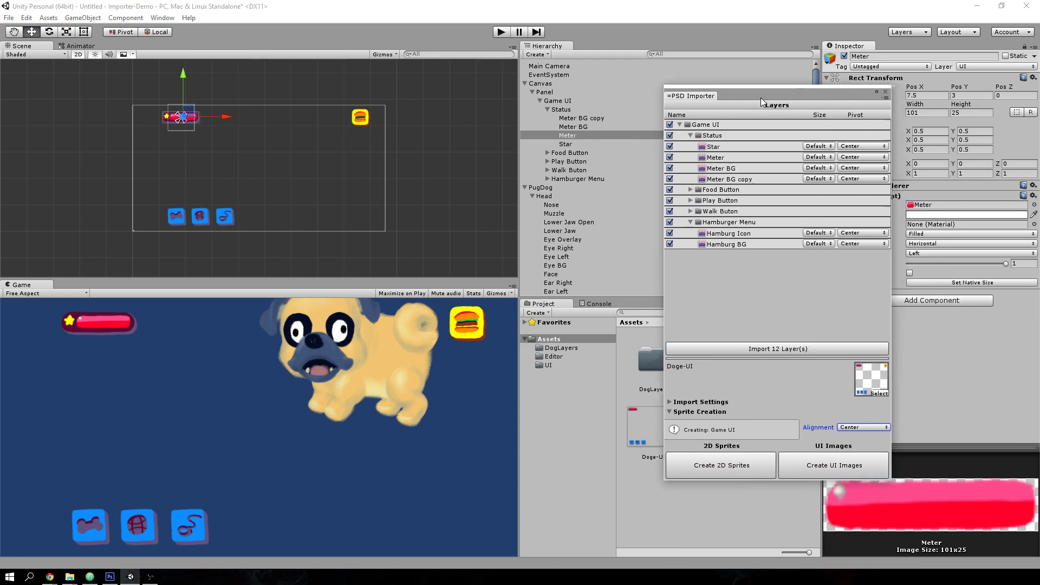
# Move the importer window aside, select the pug's Head, then select DogParts.psd to show its import settings
pyautogui.moveTo(762, 102); pyautogui.dragTo(791, 122)
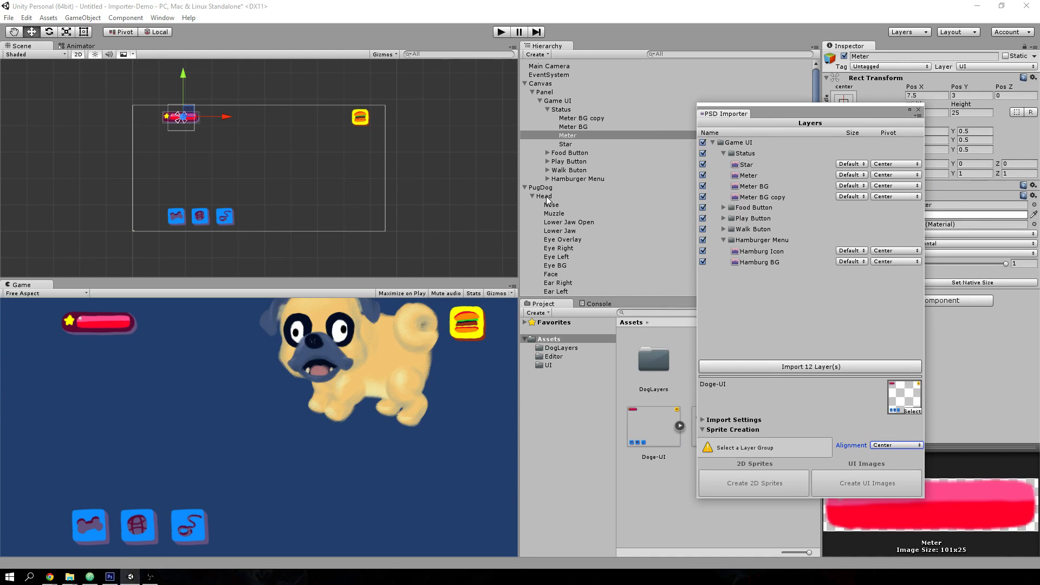
pyautogui.click(544, 195)
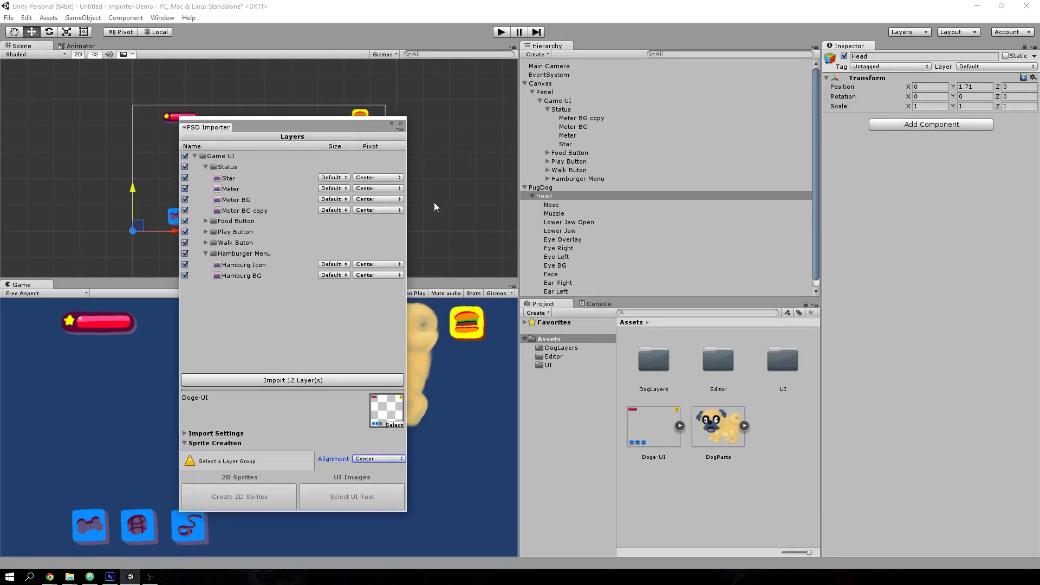
pyautogui.click(717, 426)
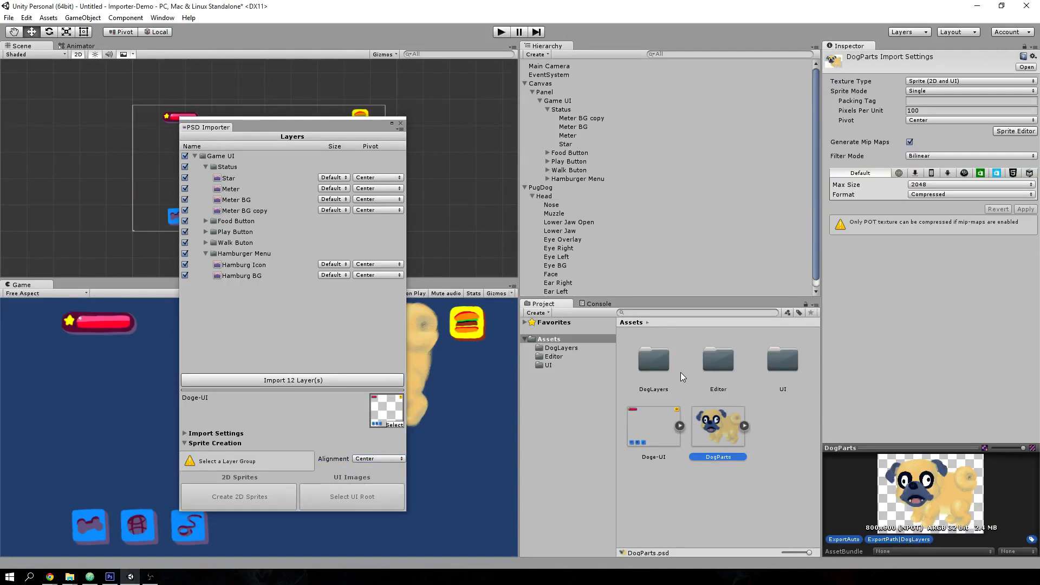
# Open DogParts.psd in the PSD Importer and show its full layer list
pyautogui.rightClick(718, 427)
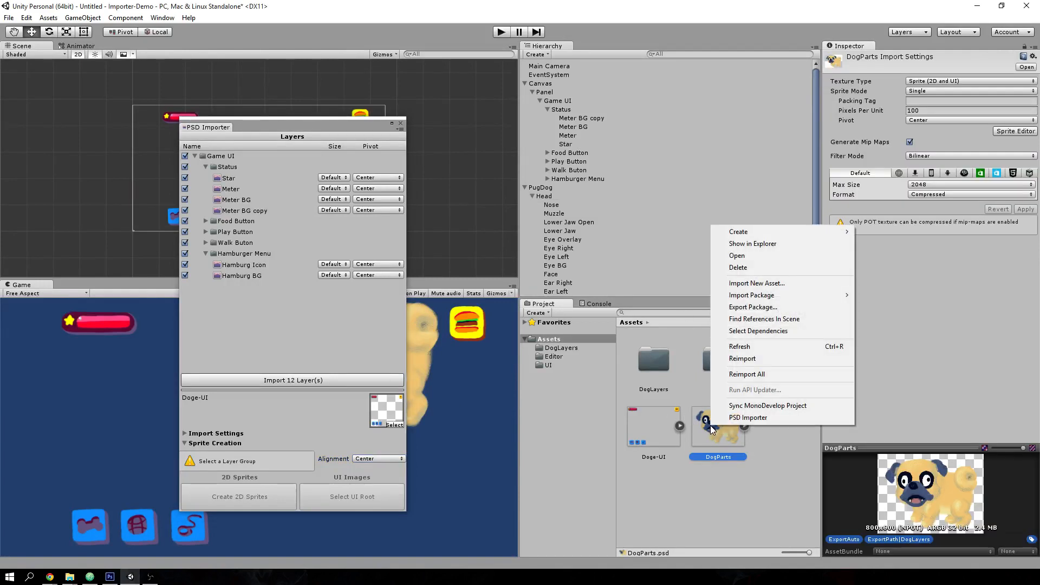
pyautogui.moveTo(761, 418)
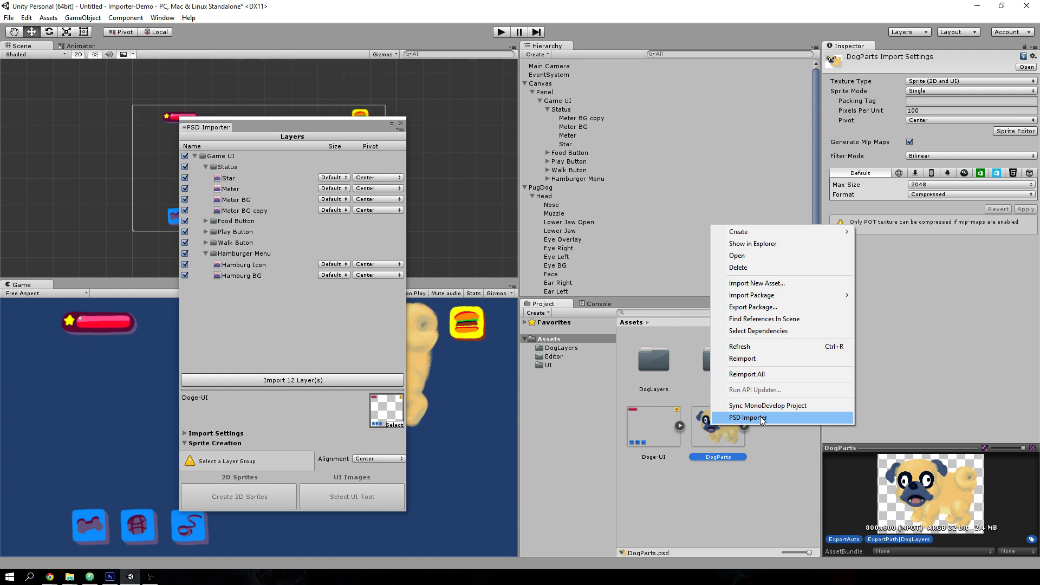
pyautogui.click(747, 417)
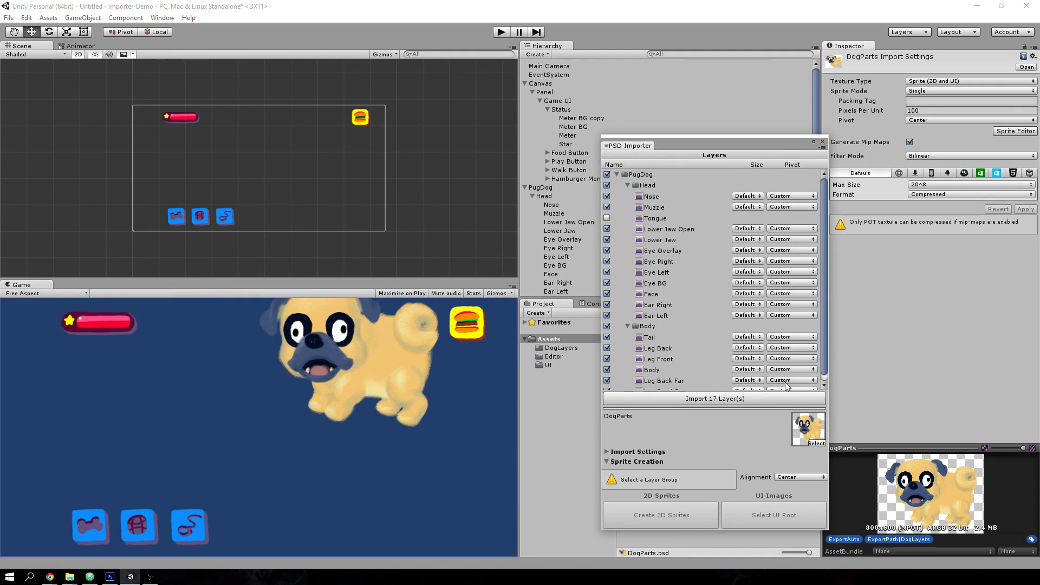
pyautogui.click(638, 462)
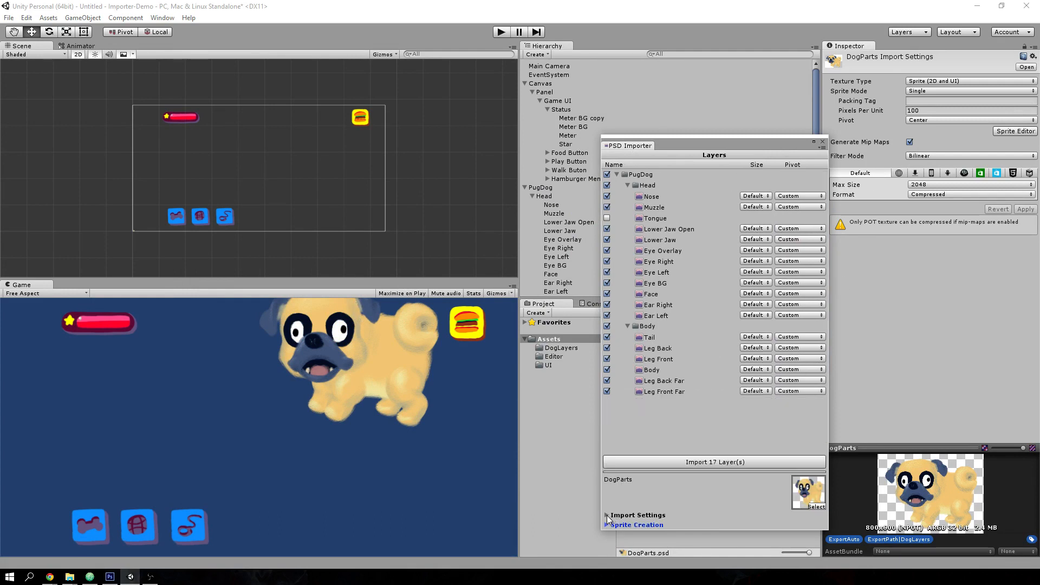
# Expand Import Settings, enable Auto Re-Import for DogParts, and close the importer
pyautogui.click(608, 516)
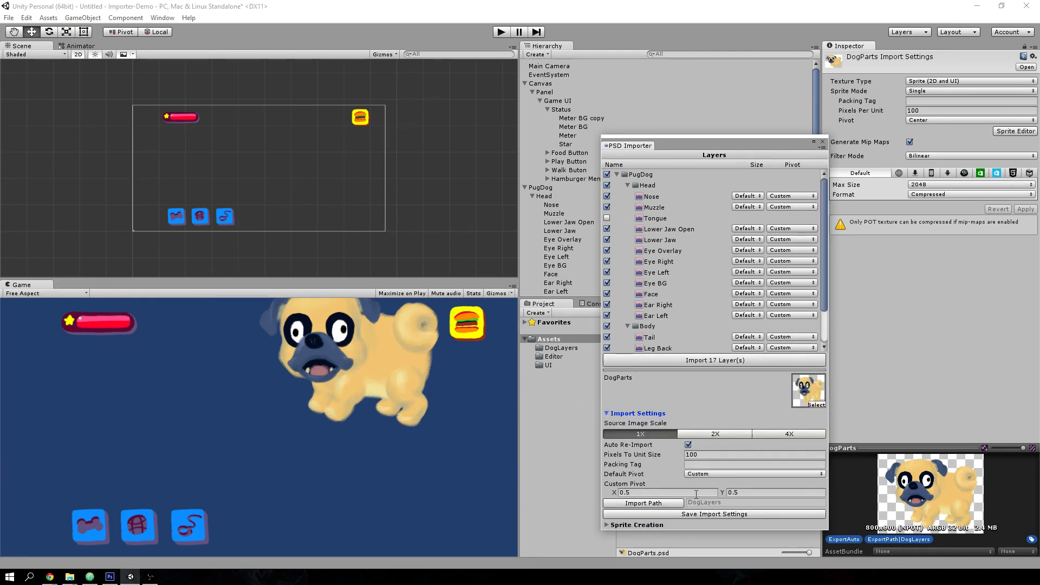
pyautogui.click(752, 454)
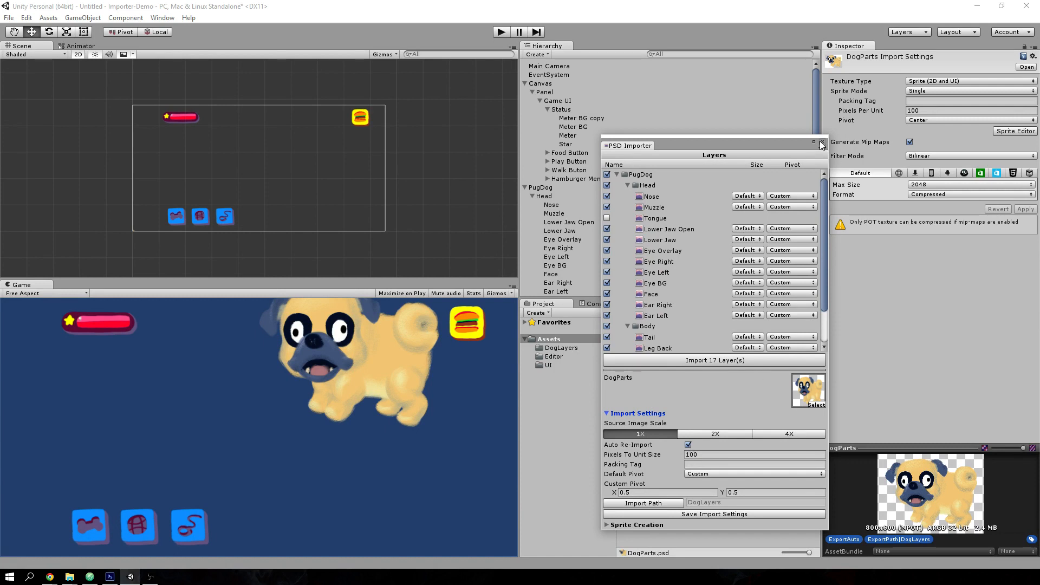
pyautogui.click(822, 143)
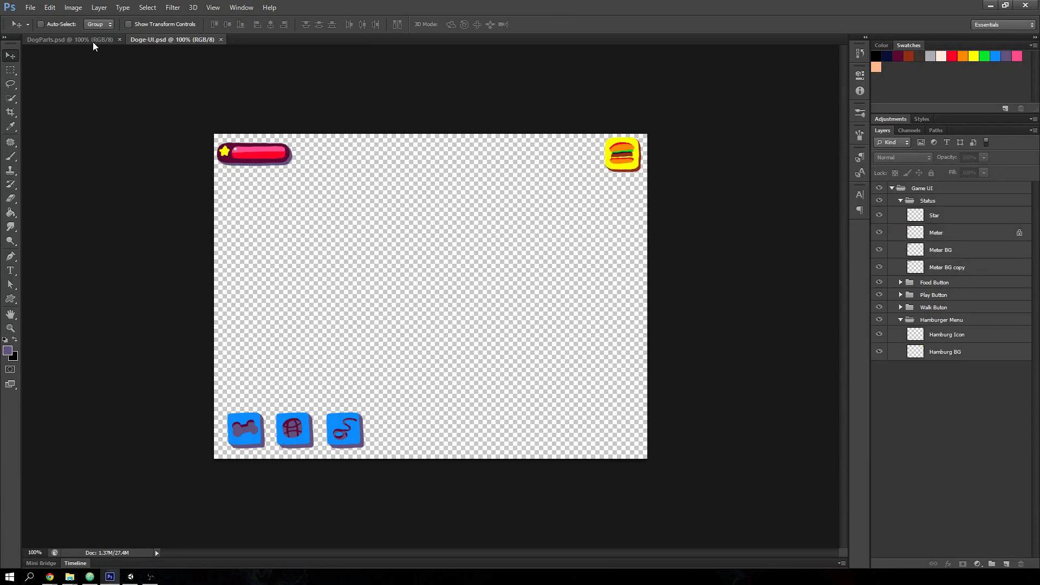
# In Photoshop, select DogParts' Muzzle layer and brush a black mustache above the pug's mouth
pyautogui.click(63, 39)
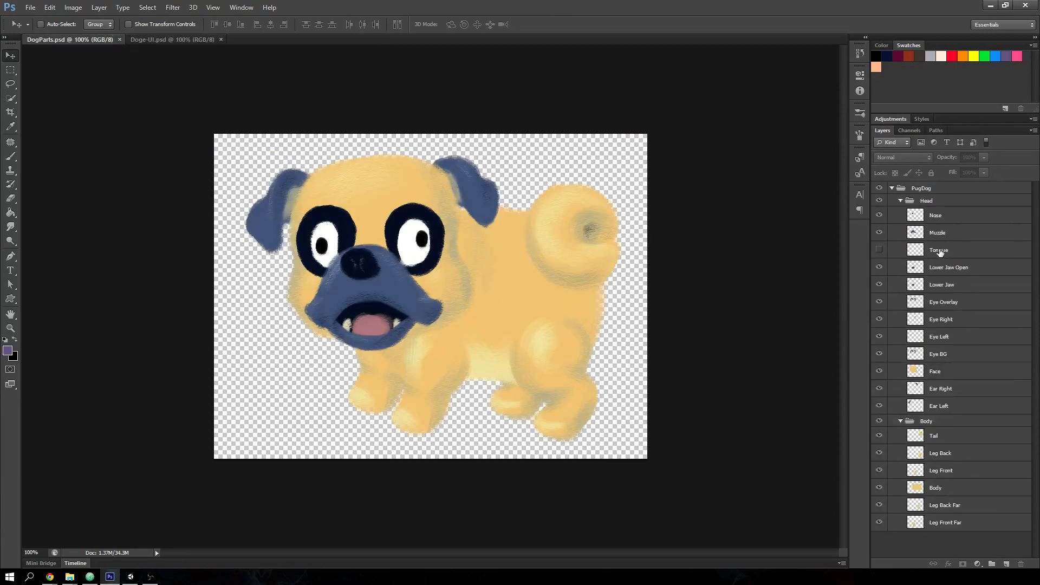
pyautogui.click(938, 232)
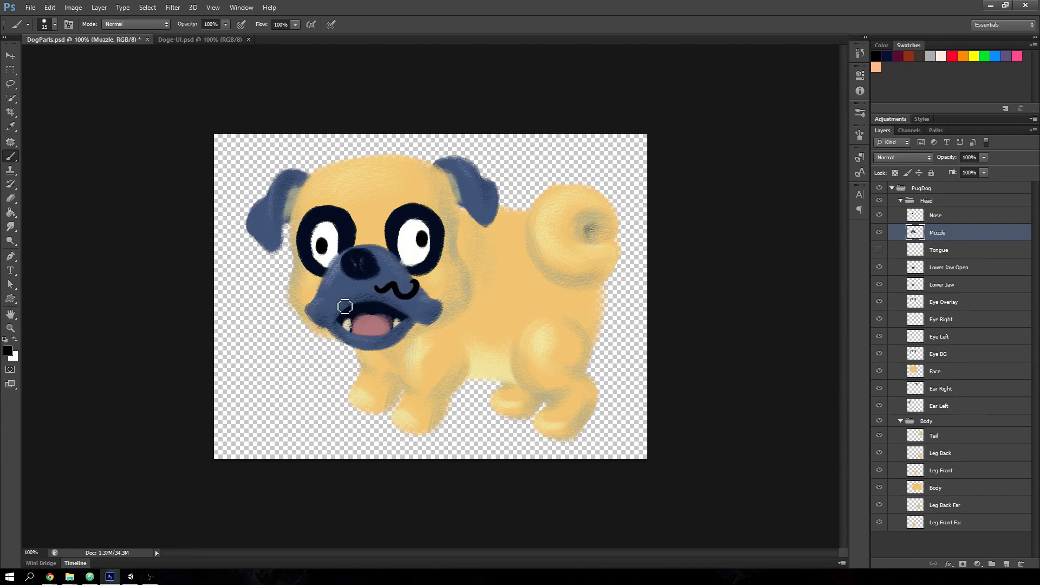
pyautogui.moveTo(345, 306); pyautogui.dragTo(355, 333)
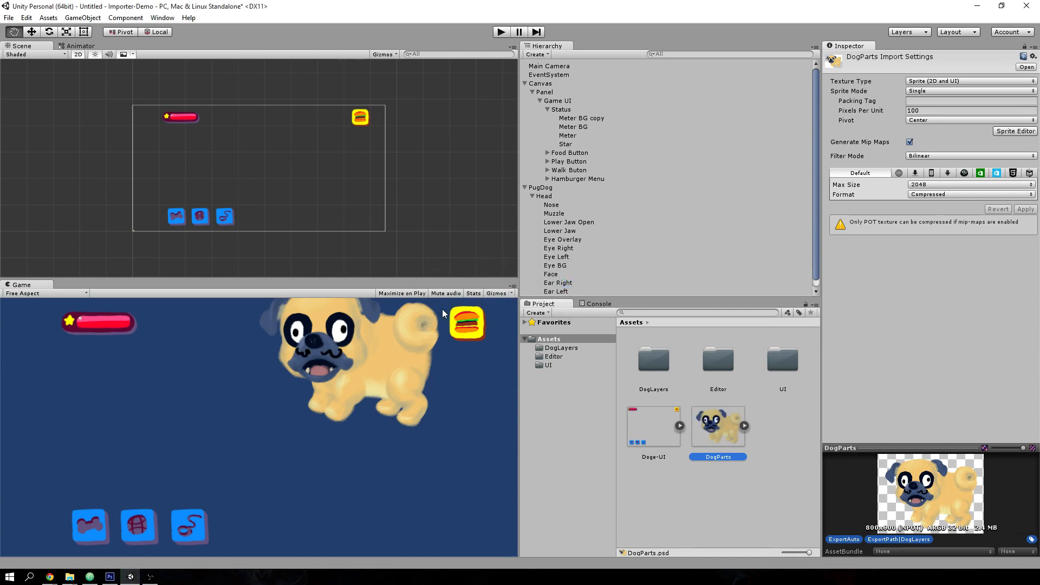
pyautogui.moveTo(334, 377)
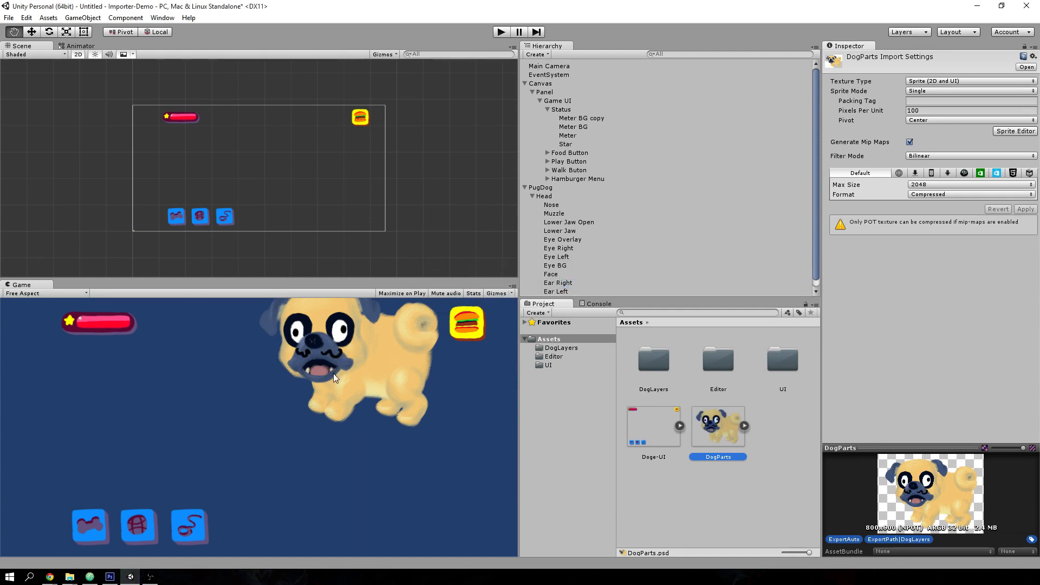
pyautogui.moveTo(413, 384)
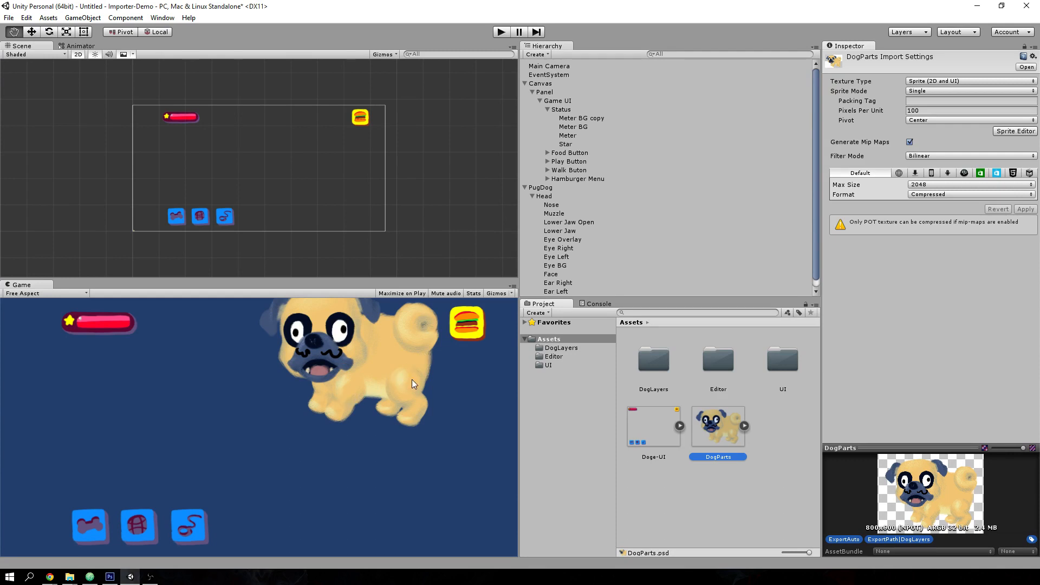
pyautogui.moveTo(369, 428)
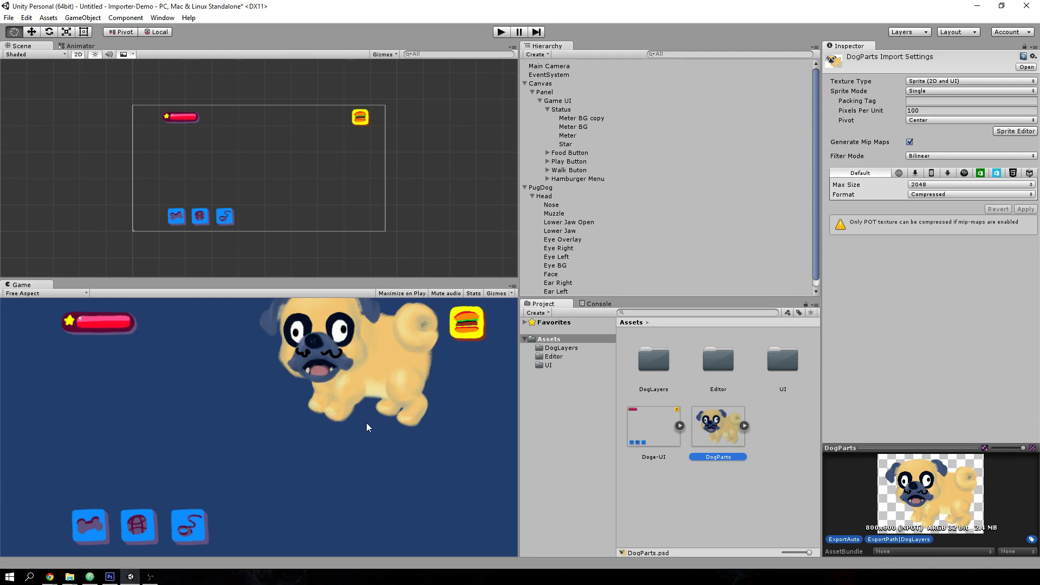
pyautogui.moveTo(364, 438)
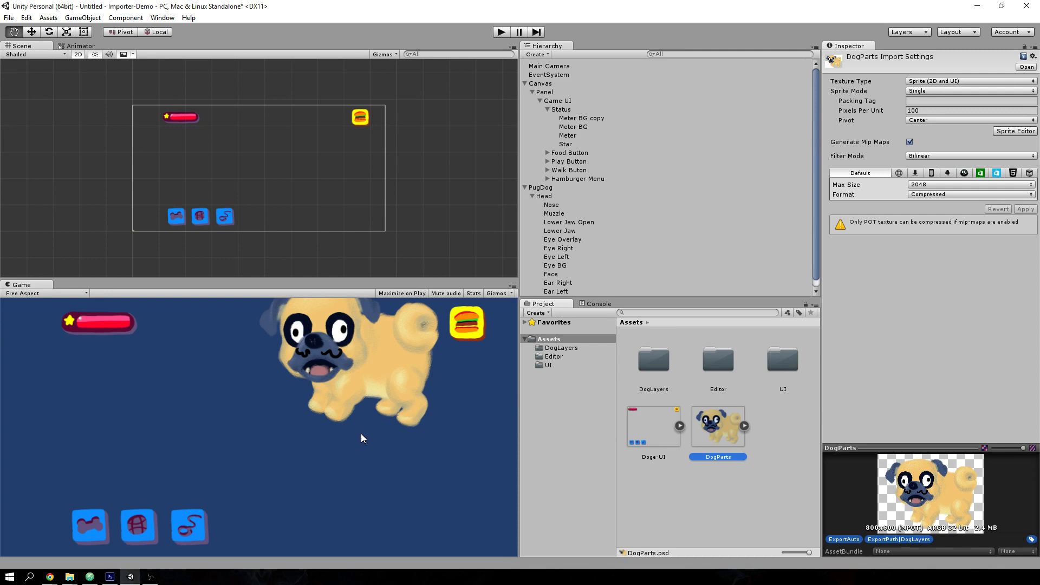
pyautogui.moveTo(377, 349)
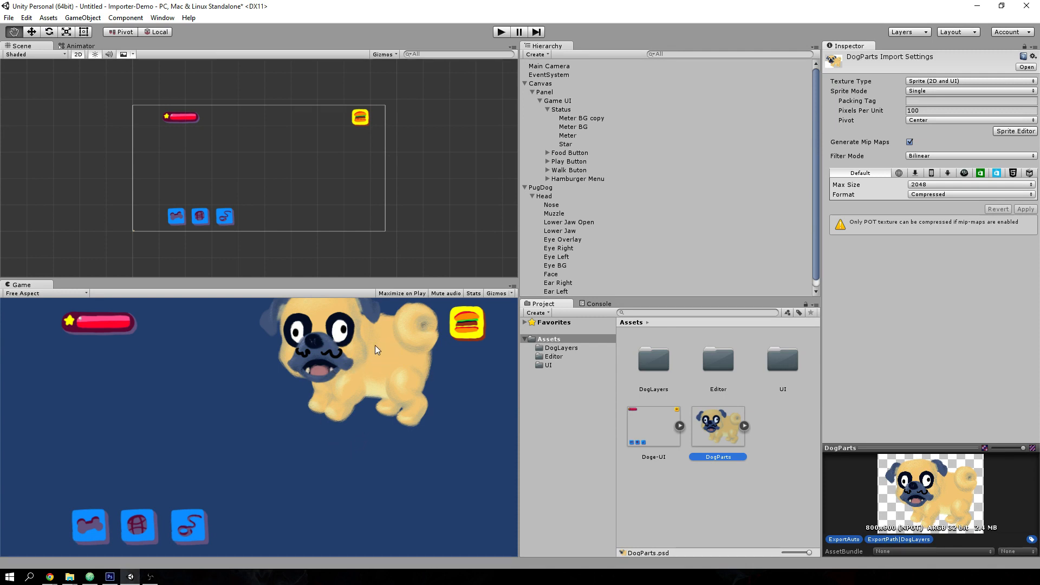
pyautogui.moveTo(358, 418)
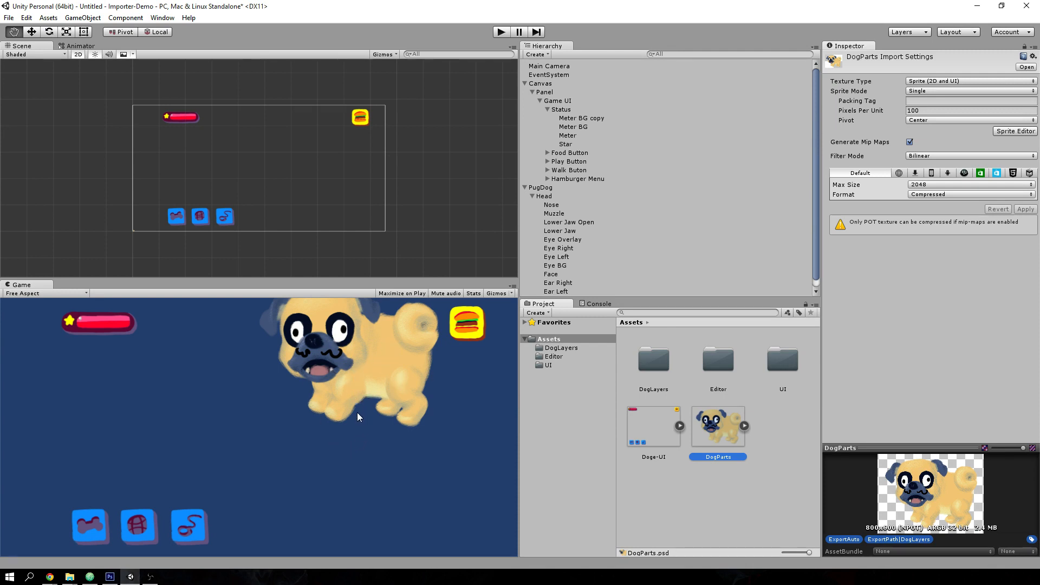
pyautogui.moveTo(354, 401)
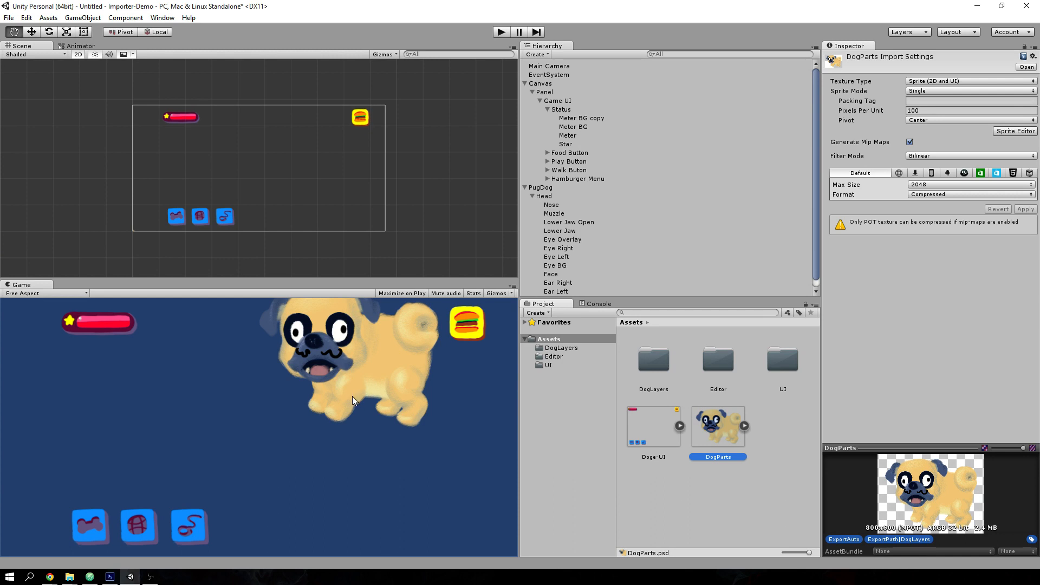
pyautogui.moveTo(351, 414)
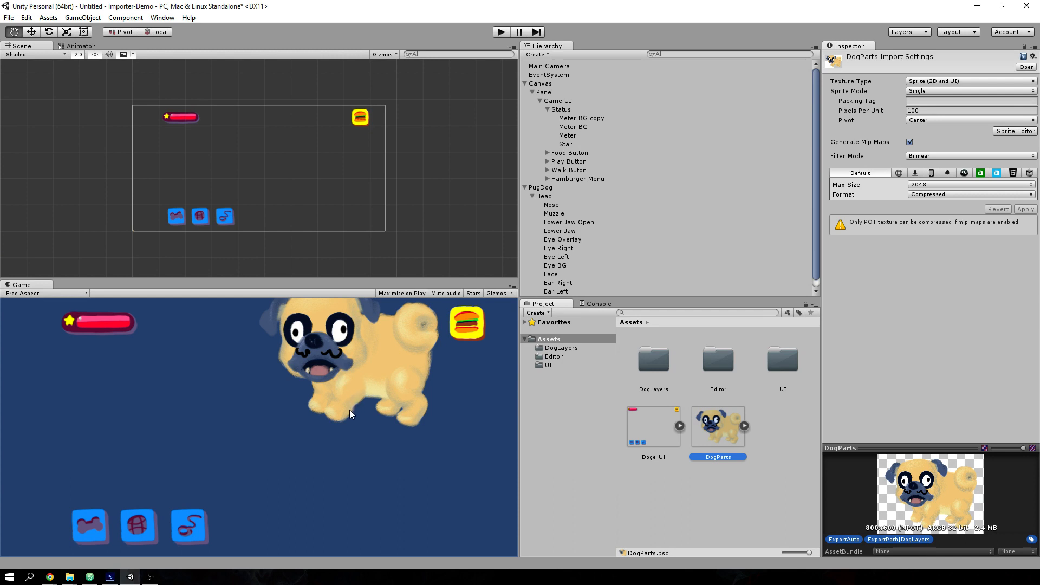
pyautogui.moveTo(341, 421)
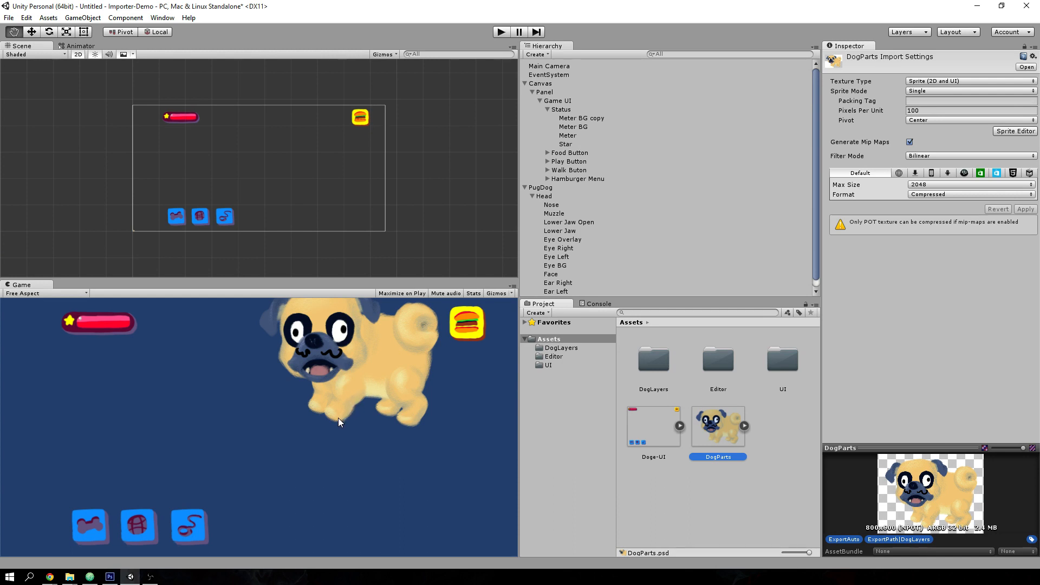
pyautogui.moveTo(345, 420)
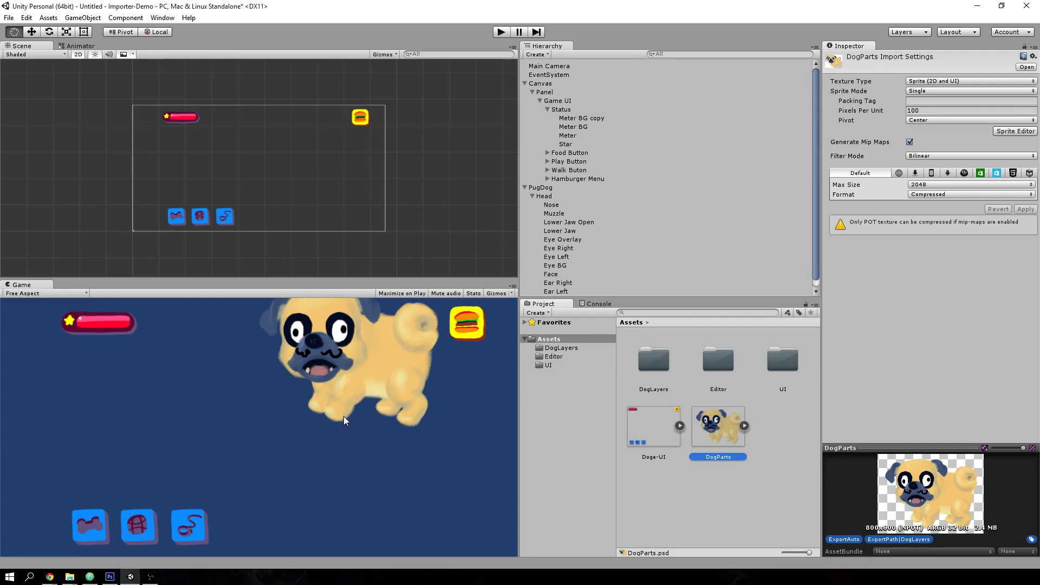
pyautogui.moveTo(349, 421)
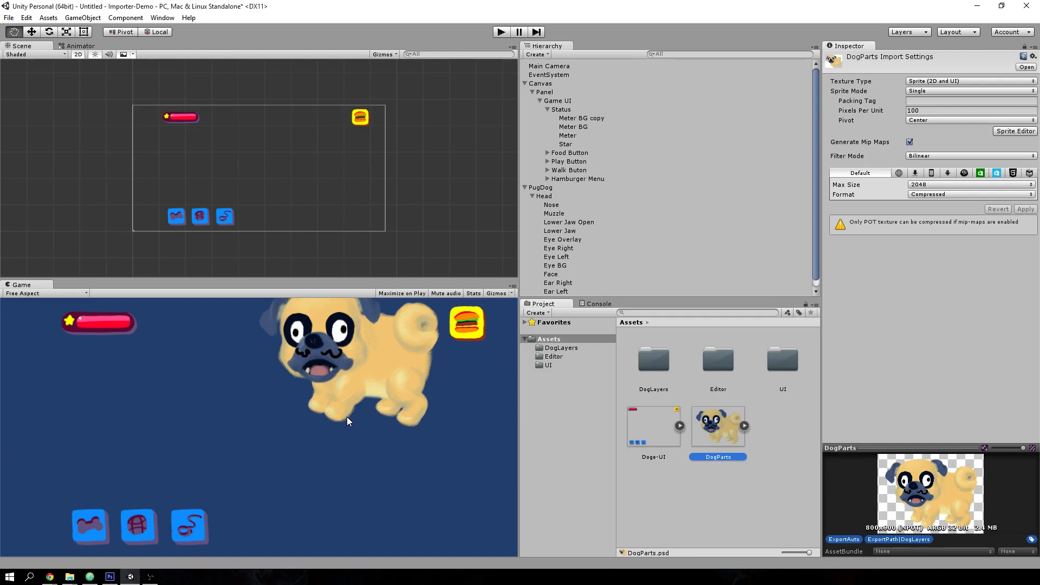
pyautogui.moveTo(336, 425)
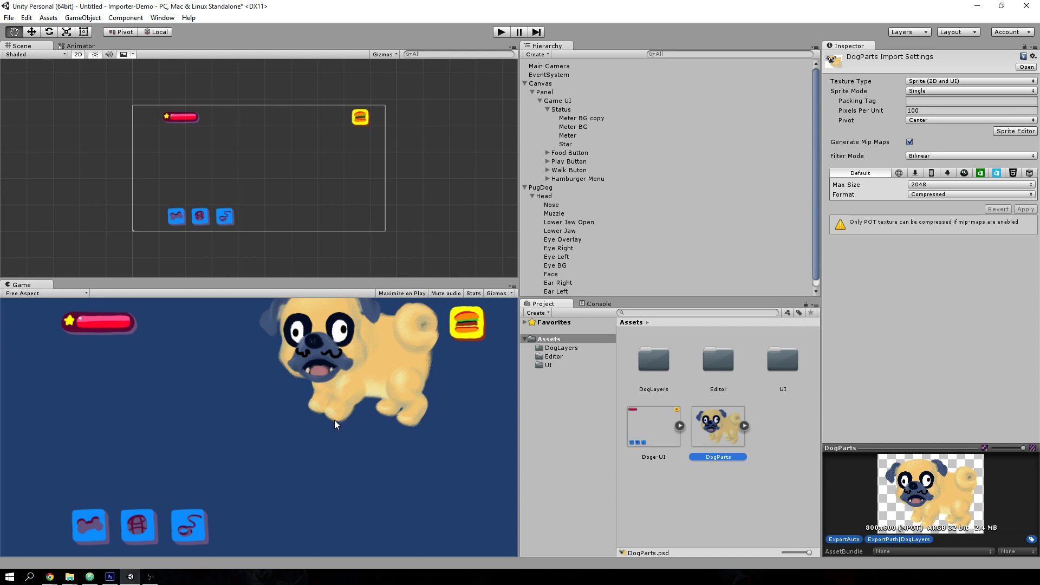
pyautogui.moveTo(351, 428)
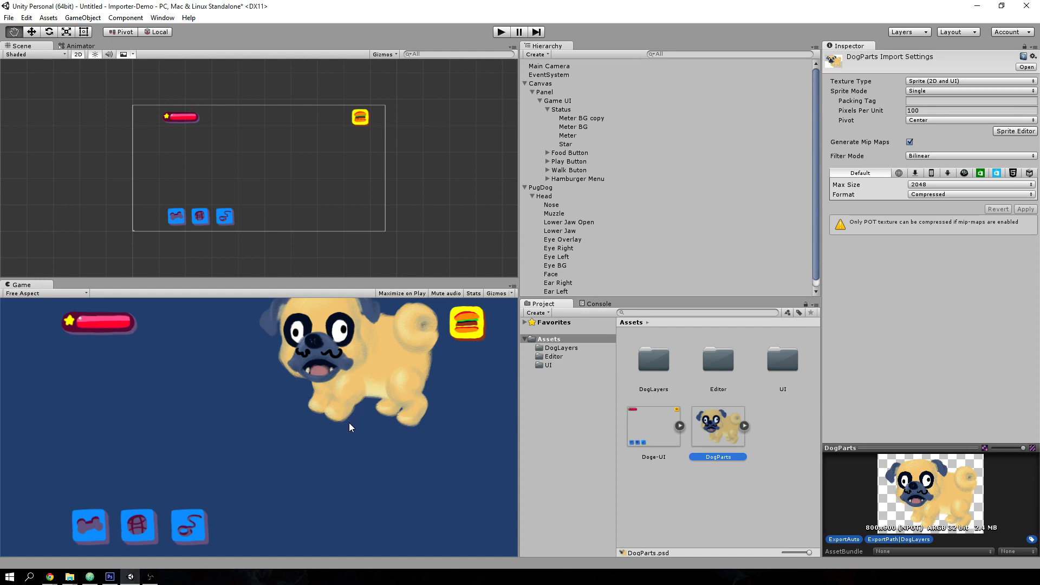
pyautogui.moveTo(349, 430)
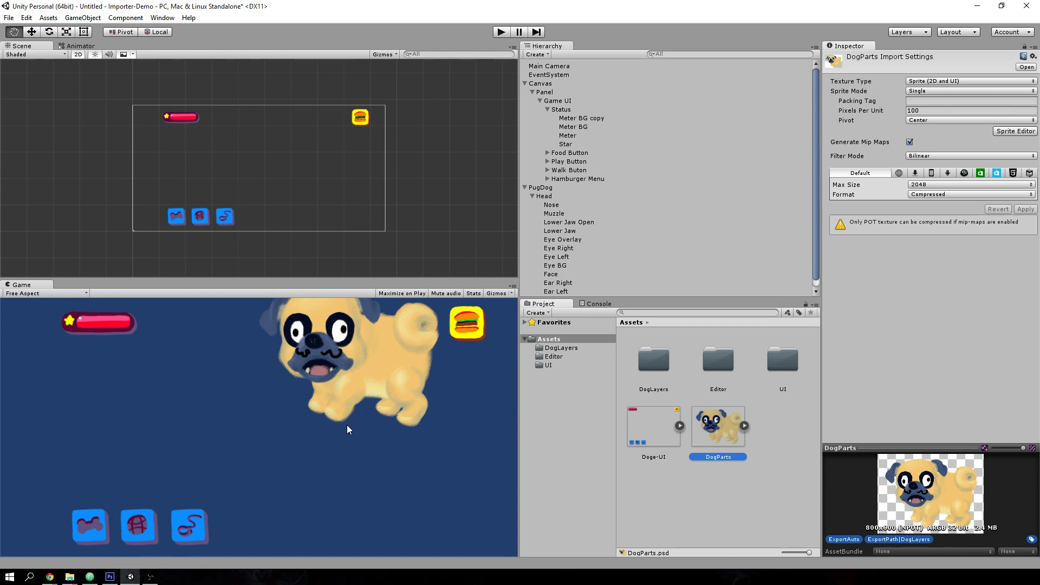